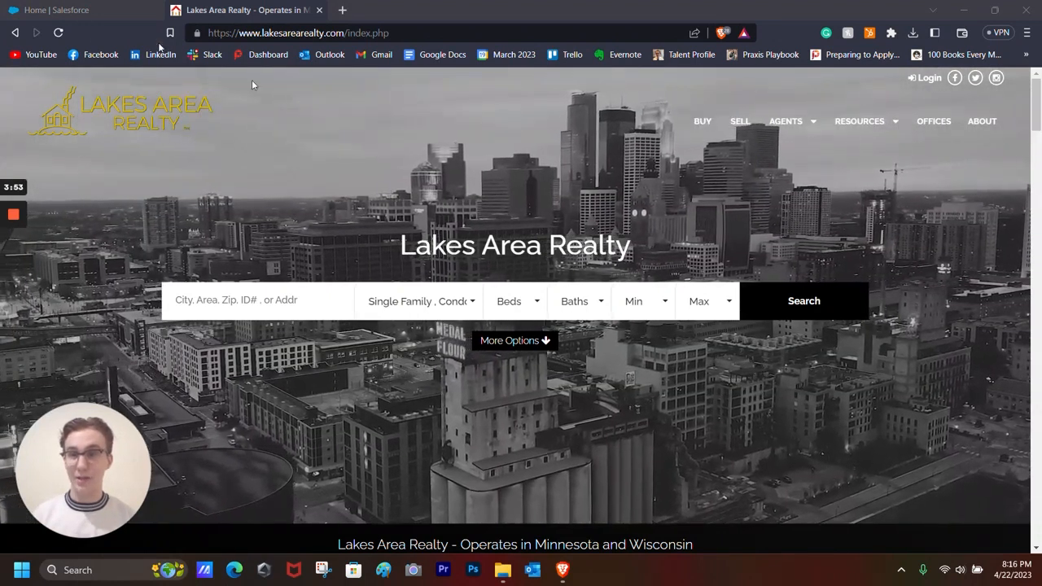
Step: Switch from the Lakes Area Realty site back to the Home | Salesforce tab
{"action": "left_click", "coordinate": [77, 9]}
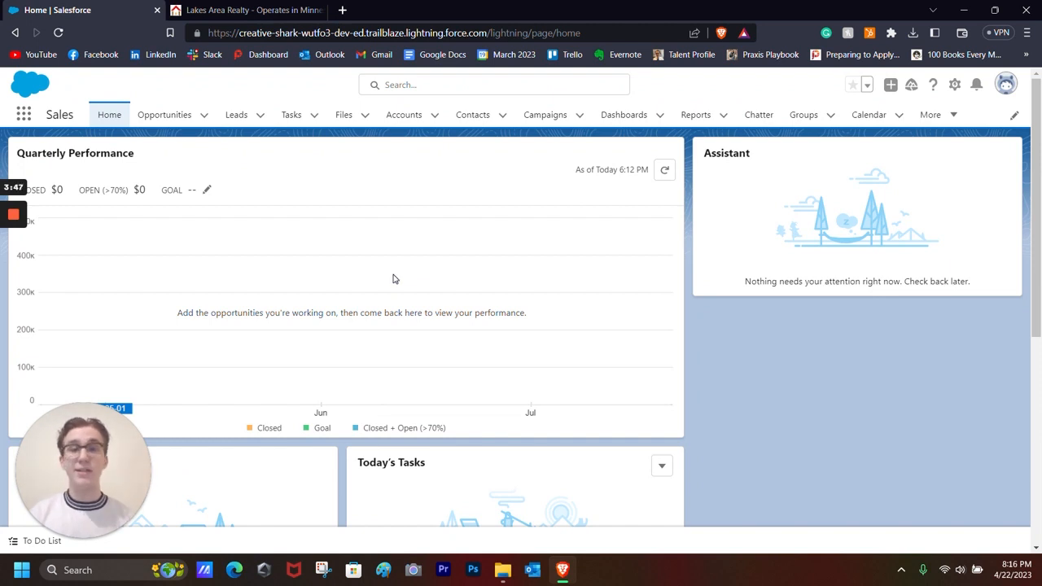
{"action": "mouse_move", "coordinate": [398, 280]}
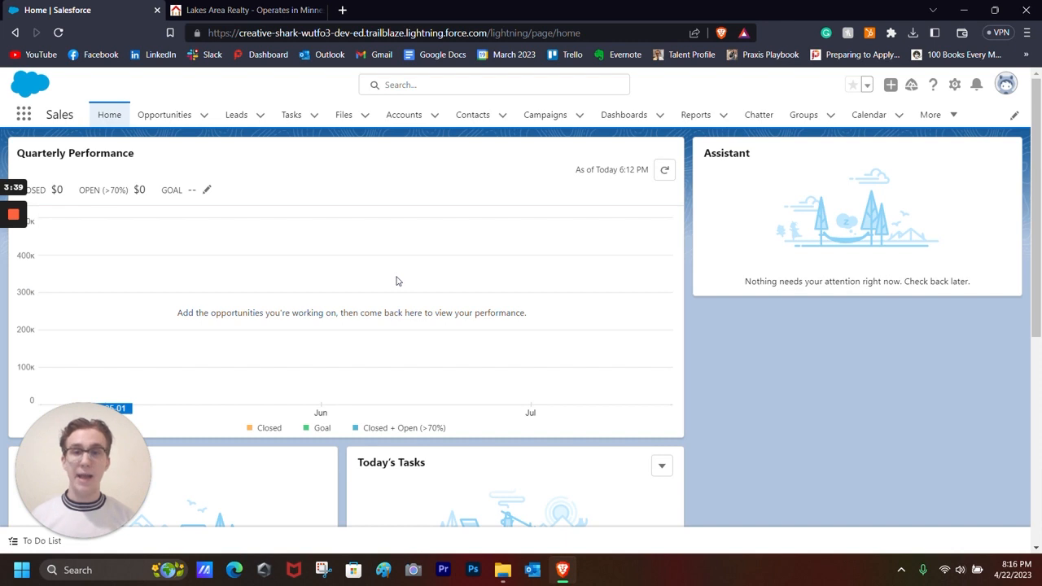
{"action": "mouse_move", "coordinate": [393, 284]}
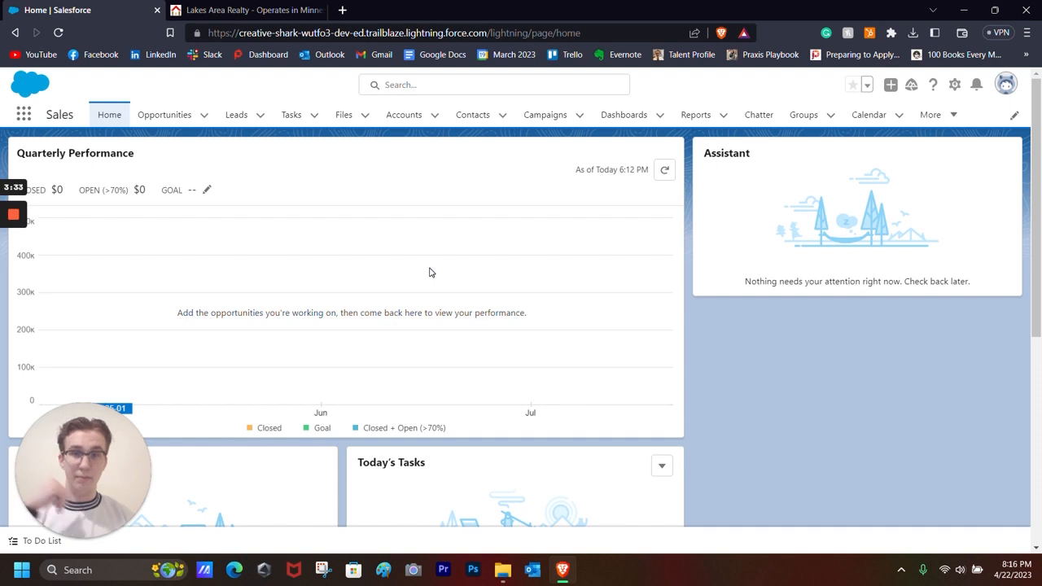
{"action": "mouse_move", "coordinate": [473, 223]}
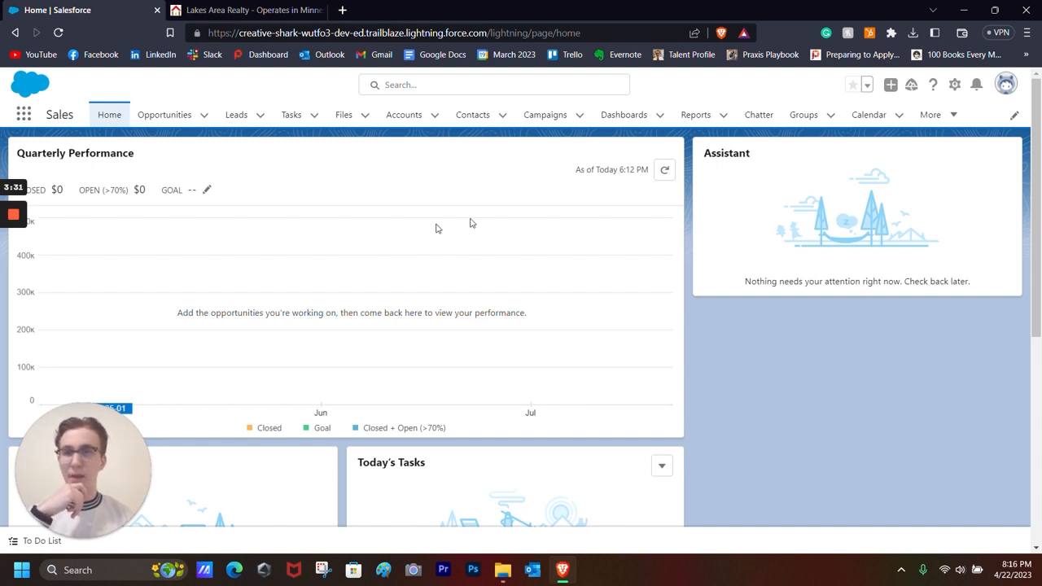
{"action": "left_click", "coordinate": [23, 114]}
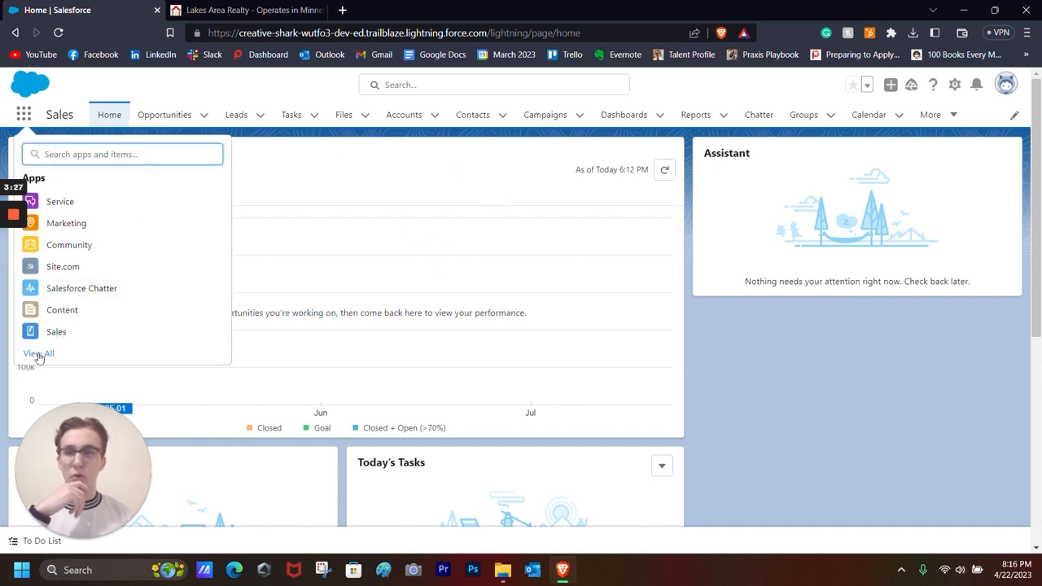
{"action": "left_click", "coordinate": [39, 354]}
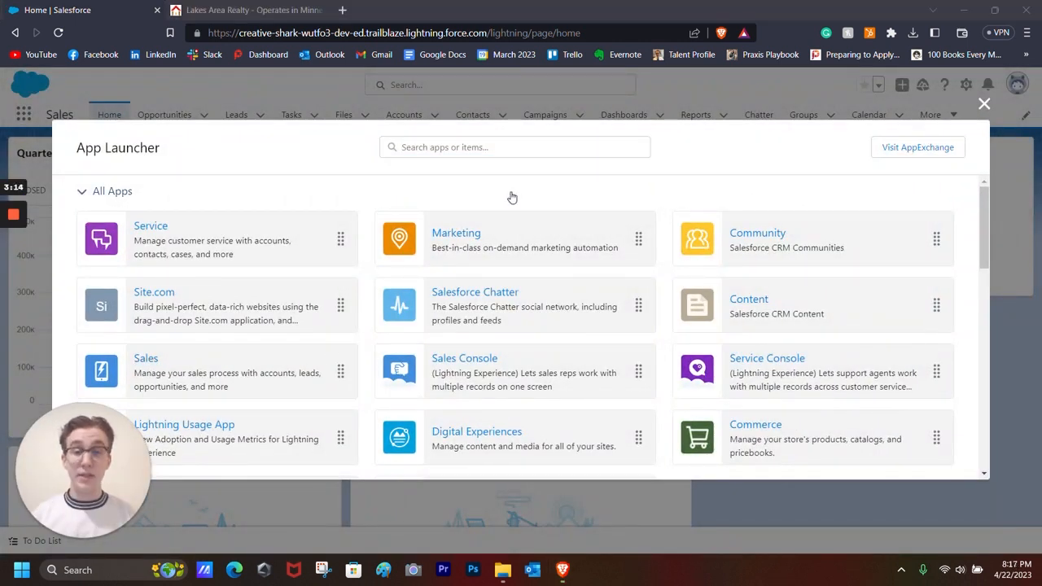
{"action": "mouse_move", "coordinate": [673, 189]}
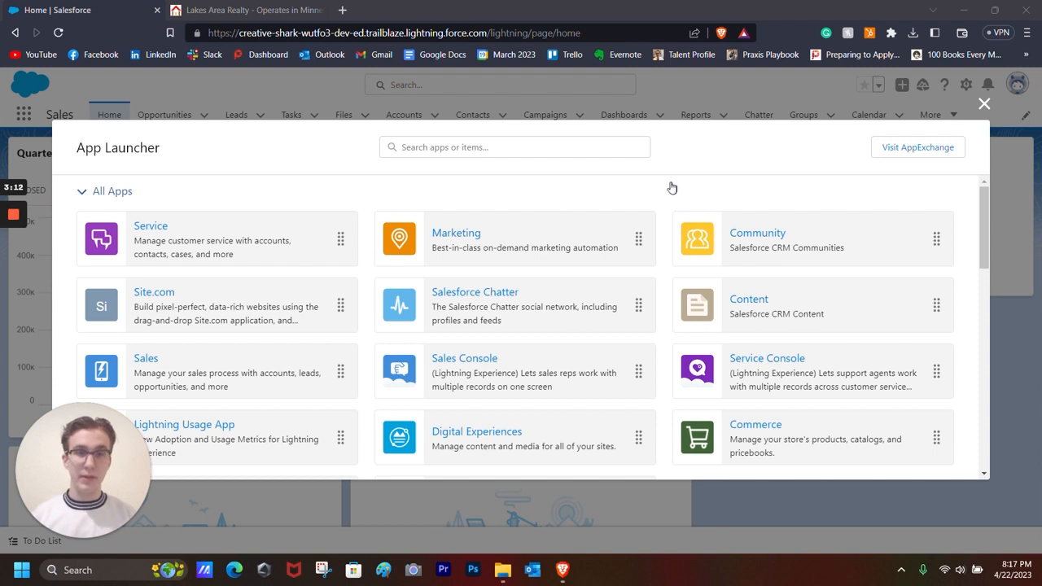
{"action": "mouse_move", "coordinate": [527, 235]}
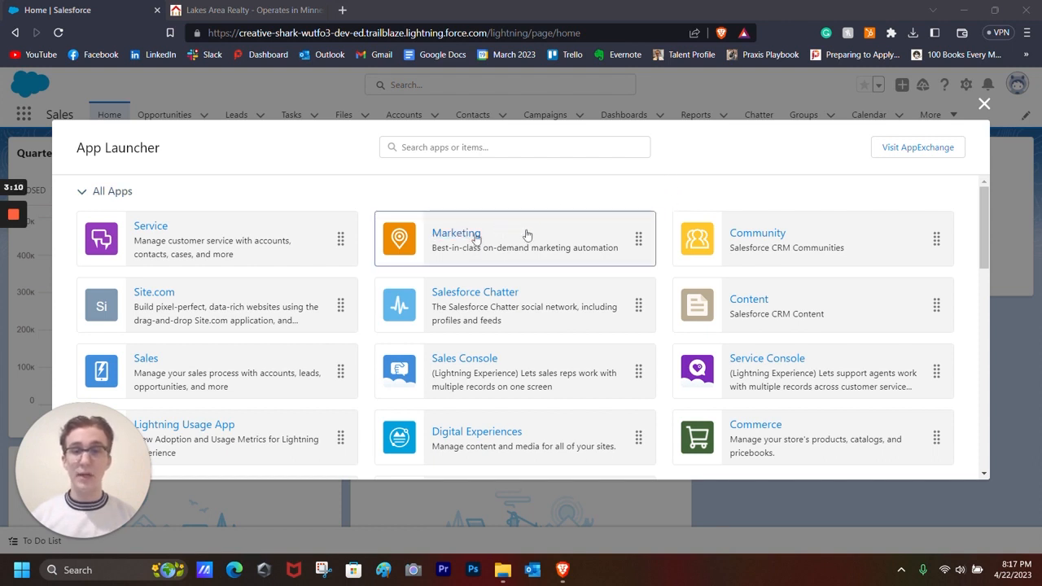
{"action": "mouse_move", "coordinate": [180, 374]}
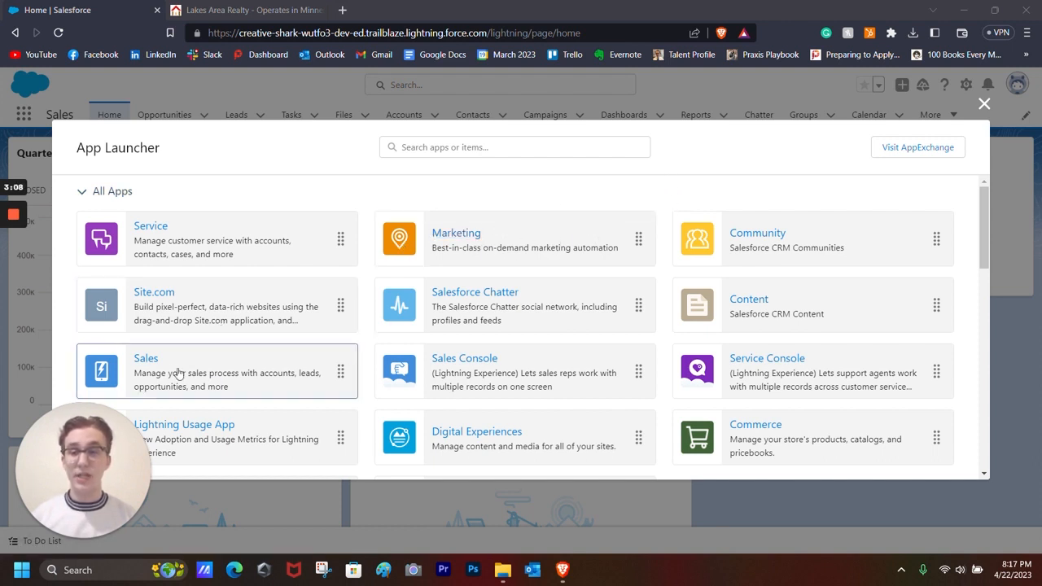
{"action": "mouse_move", "coordinate": [236, 391]}
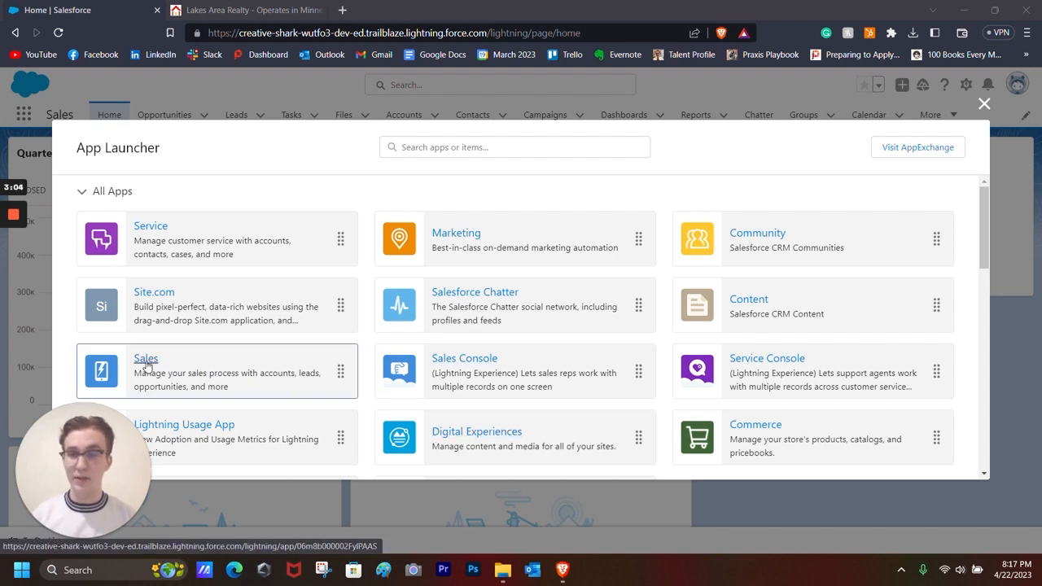
{"action": "left_click", "coordinate": [984, 103]}
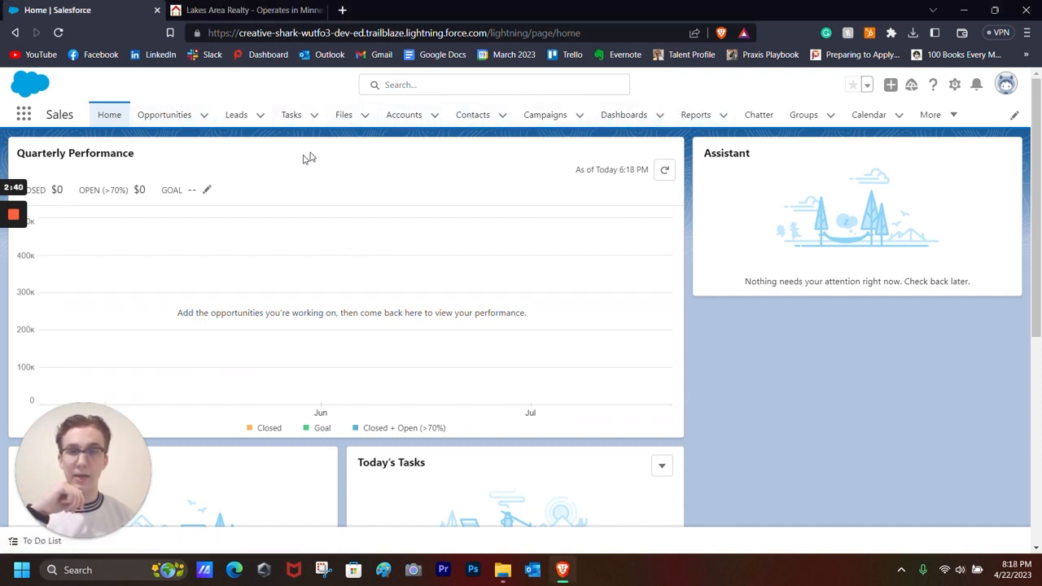
{"action": "mouse_move", "coordinate": [120, 124]}
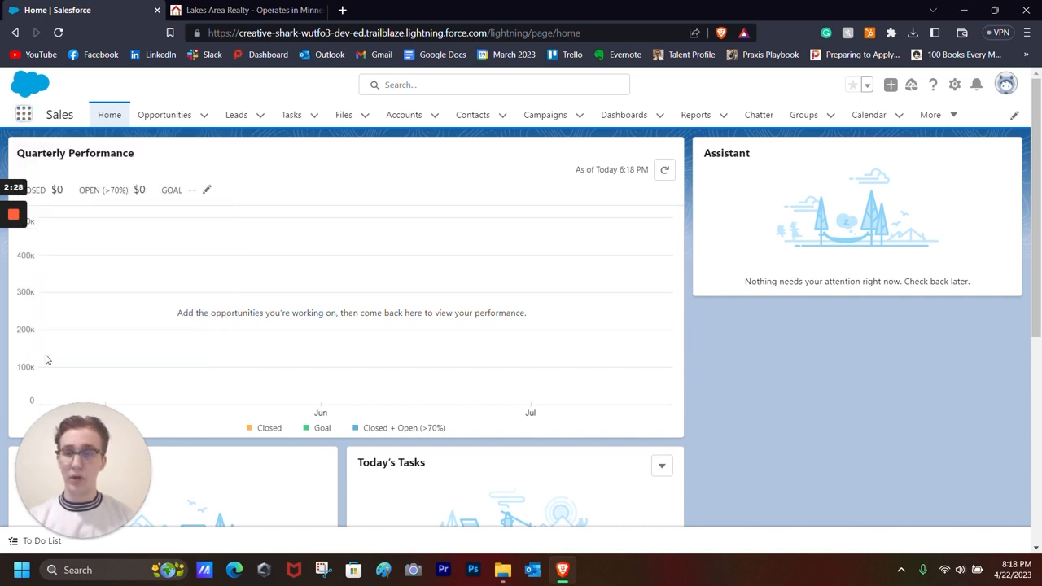
{"action": "left_click", "coordinate": [23, 114]}
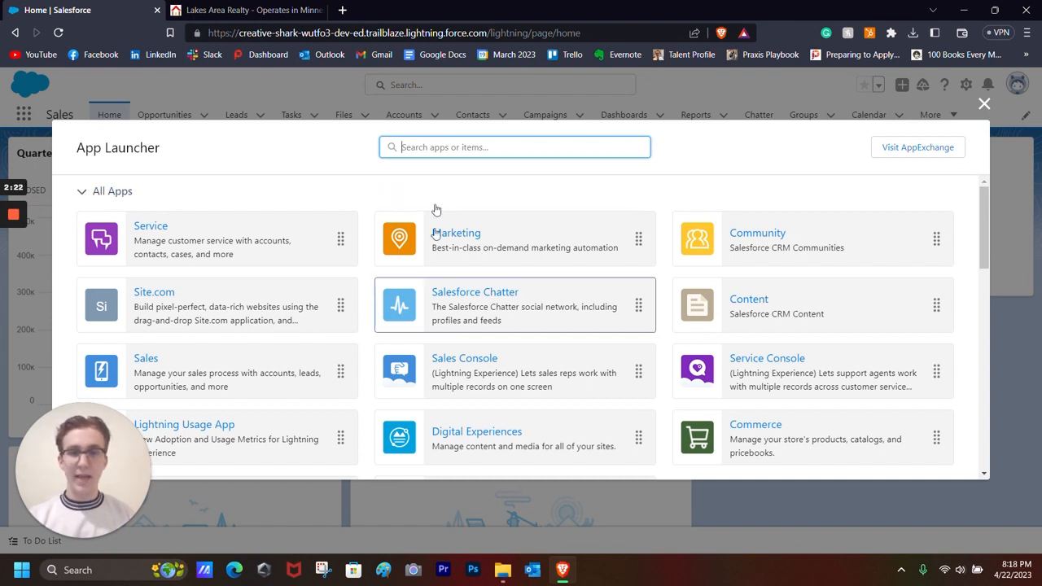
{"action": "mouse_move", "coordinate": [228, 306]}
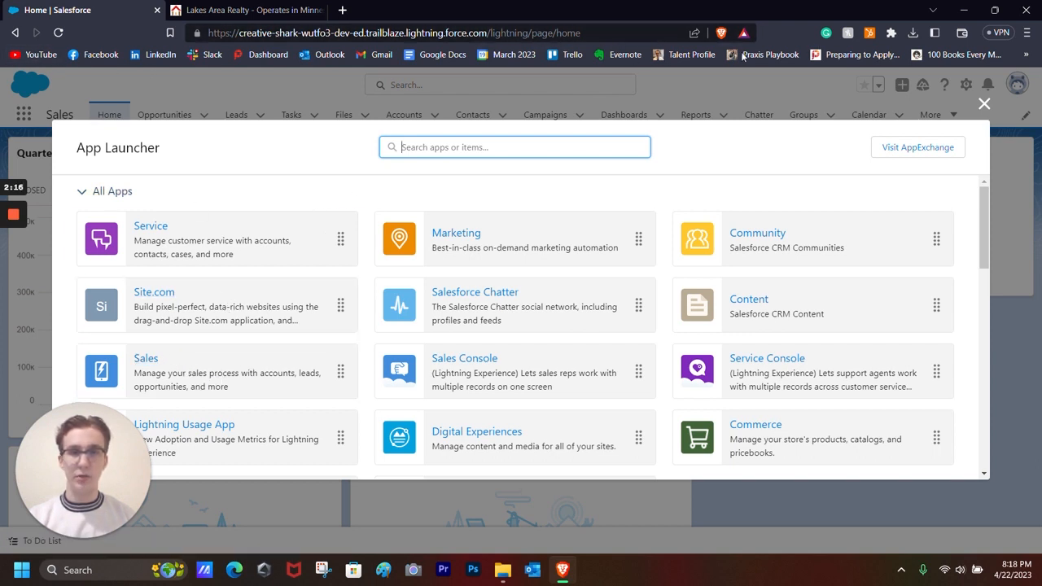
{"action": "left_click", "coordinate": [984, 103]}
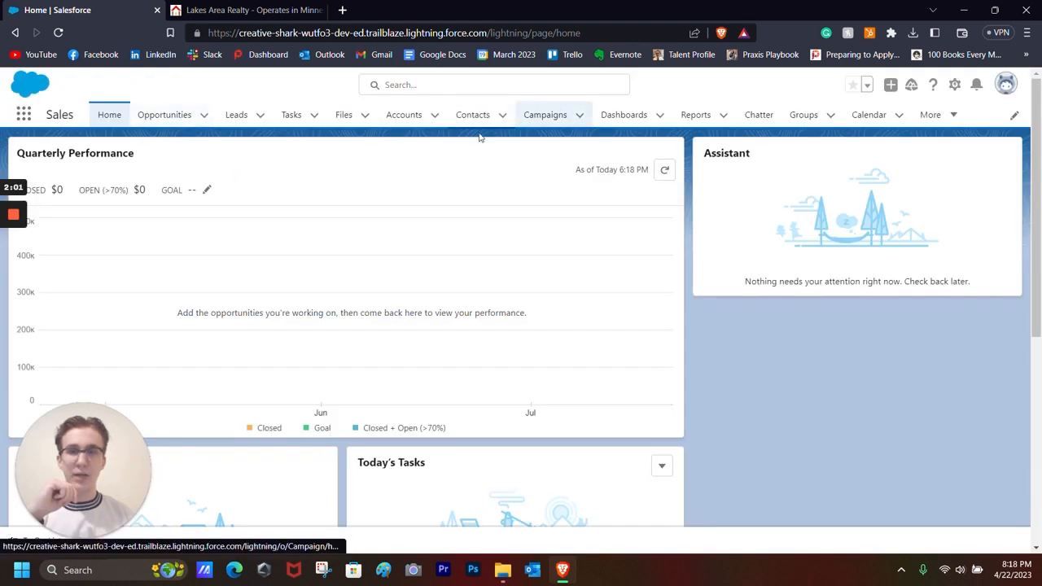
{"action": "mouse_move", "coordinate": [421, 194]}
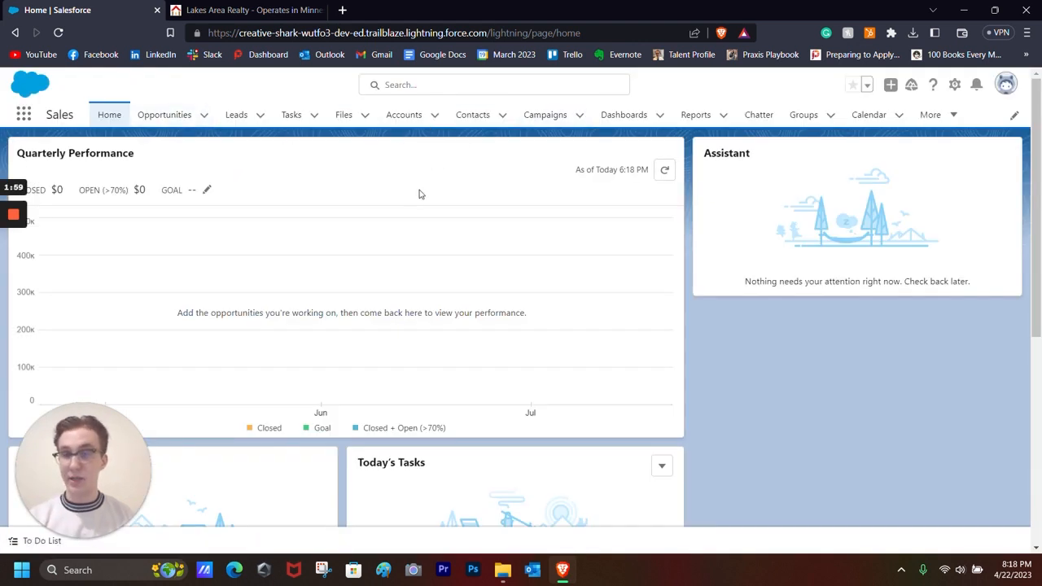
{"action": "mouse_move", "coordinate": [255, 176]}
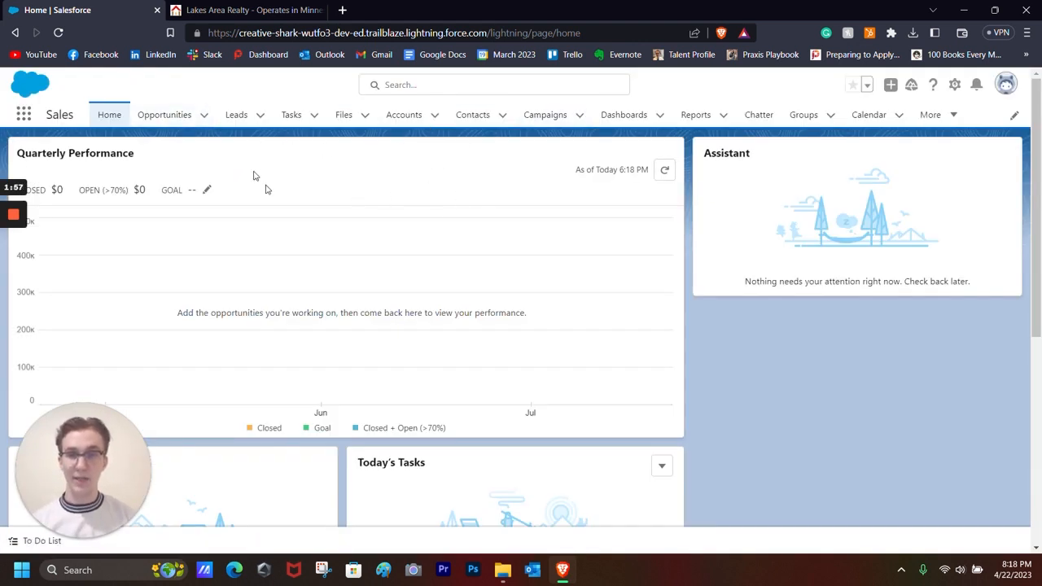
{"action": "left_click", "coordinate": [236, 114]}
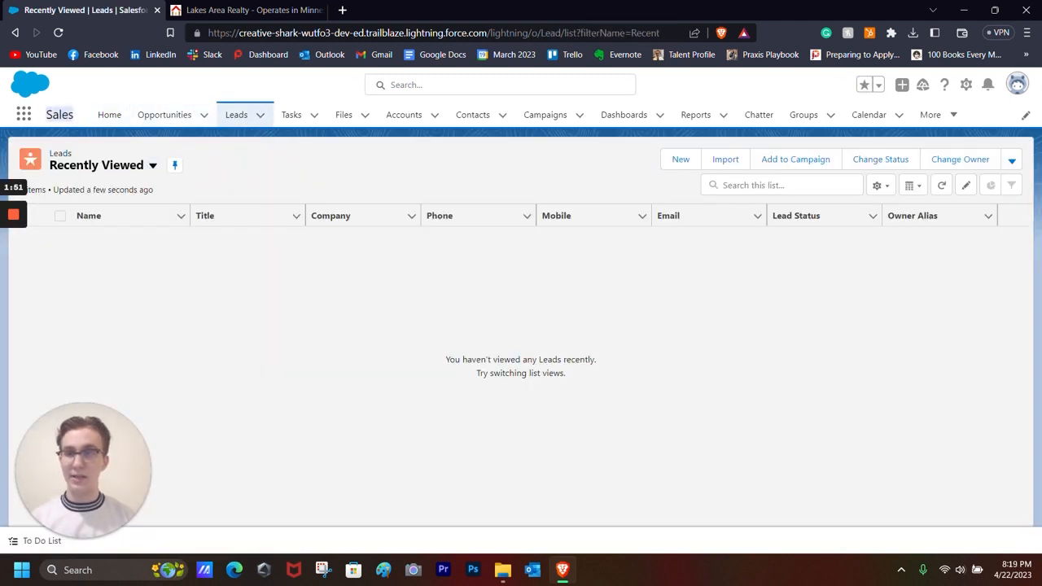
{"action": "left_click", "coordinate": [109, 114]}
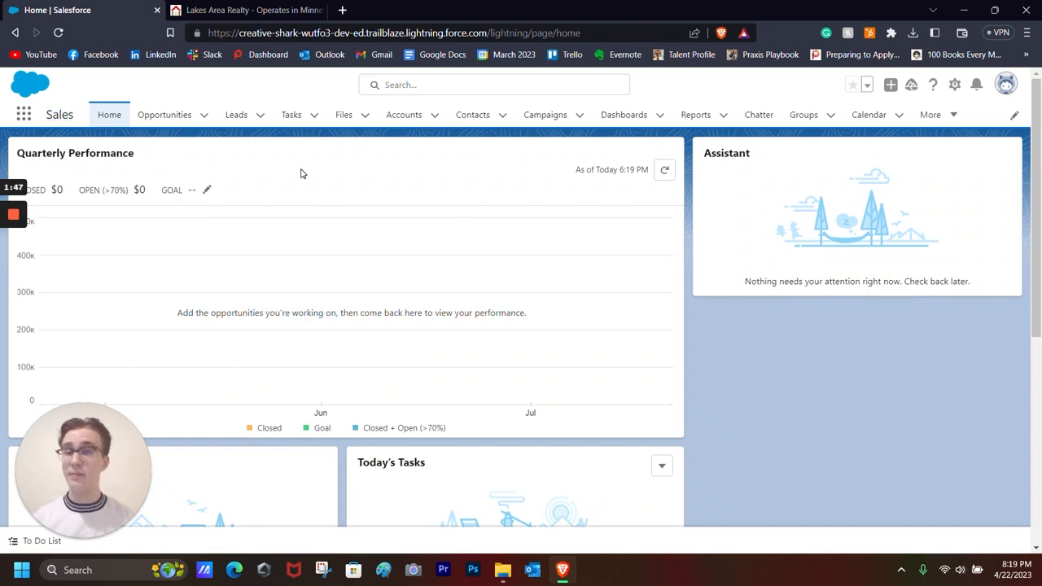
{"action": "mouse_move", "coordinate": [328, 137]}
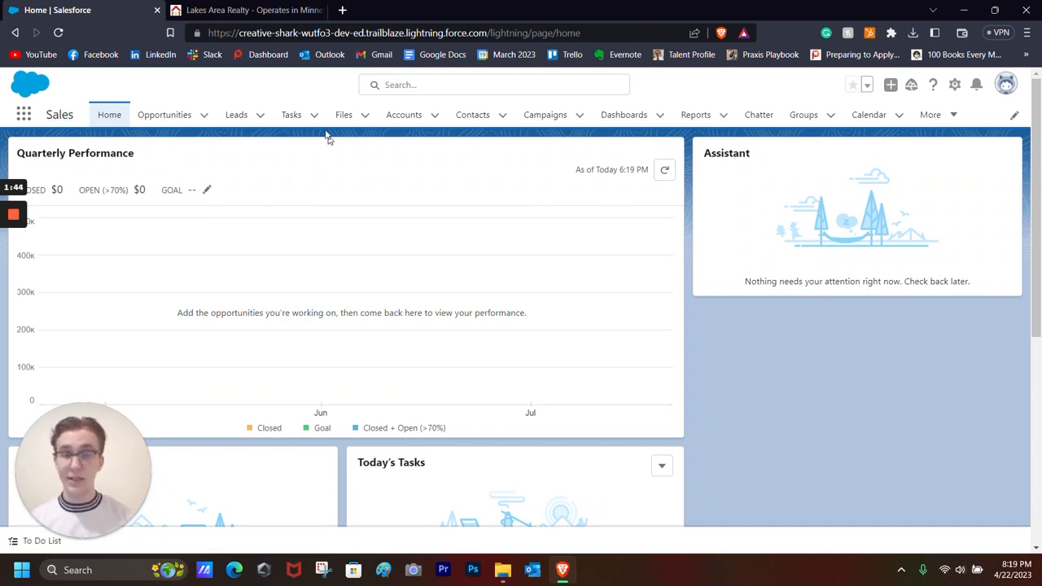
{"action": "mouse_move", "coordinate": [534, 175]}
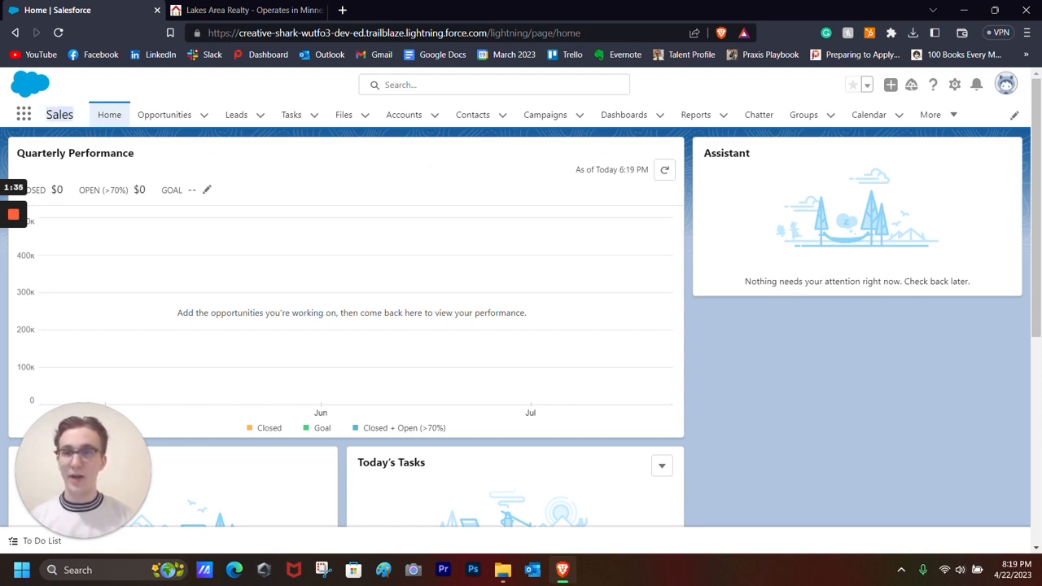
{"action": "mouse_move", "coordinate": [335, 157]}
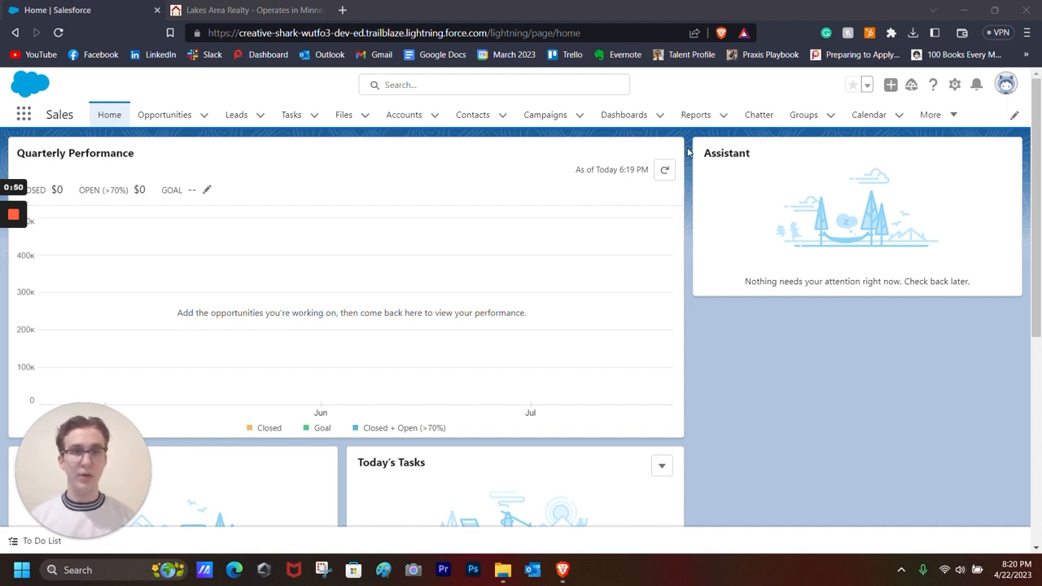
Step: Go from Setup to Object Manager and begin creating a new custom object
{"action": "left_click", "coordinate": [955, 85]}
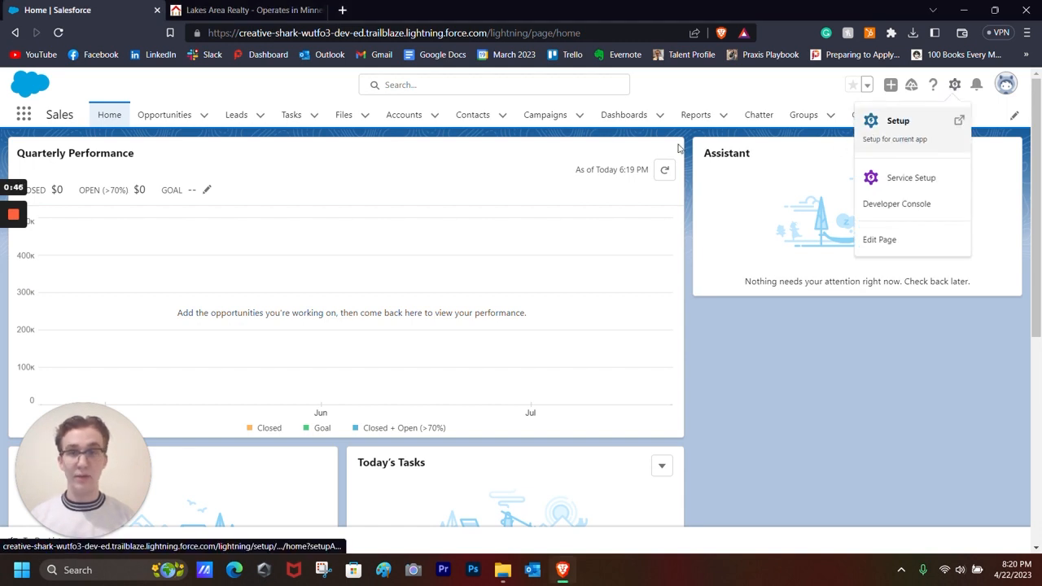
{"action": "mouse_move", "coordinate": [786, 161]}
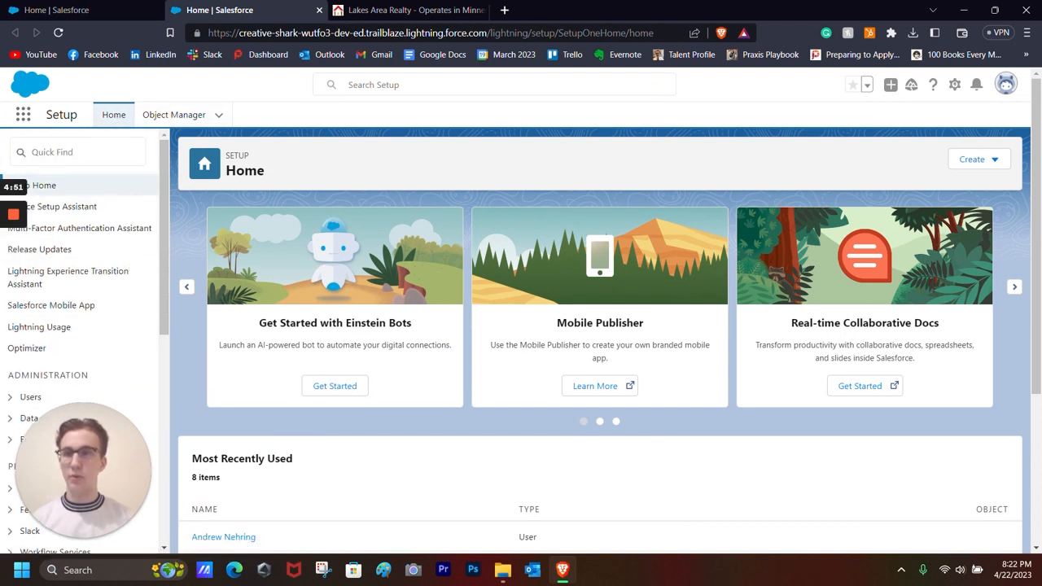
{"action": "mouse_move", "coordinate": [155, 120]}
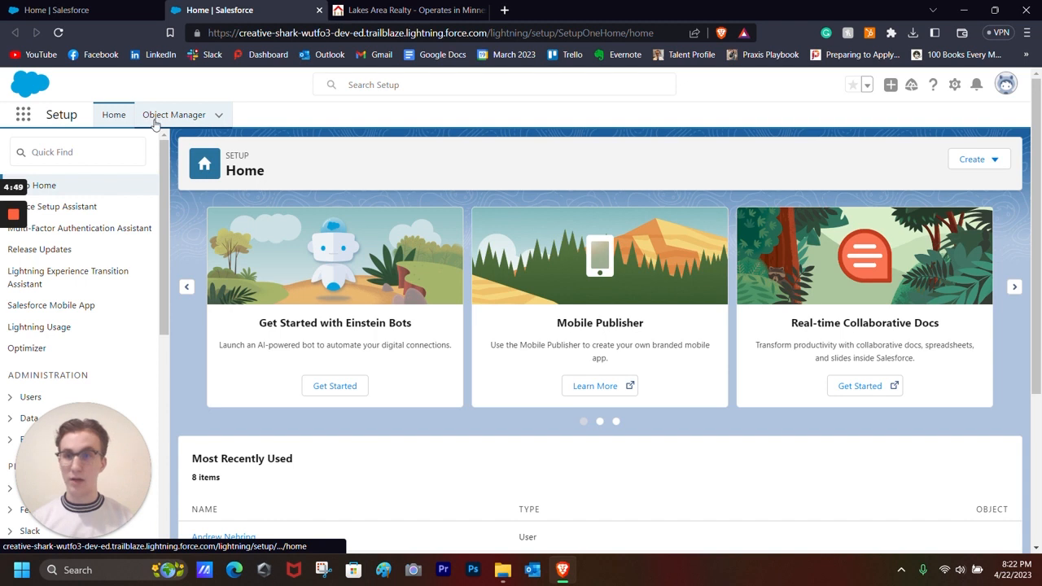
{"action": "left_click", "coordinate": [174, 114]}
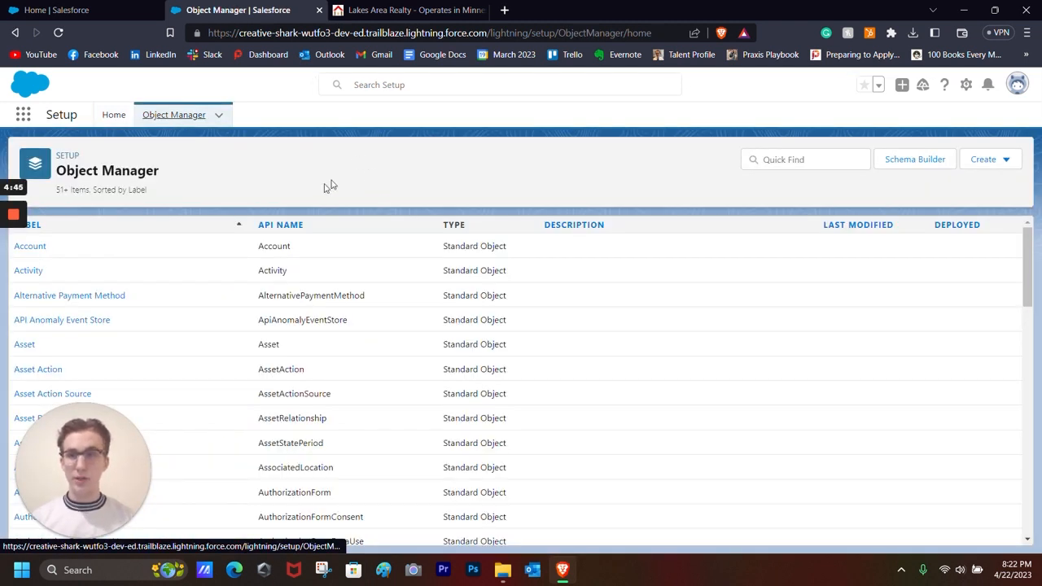
{"action": "mouse_move", "coordinate": [924, 188]}
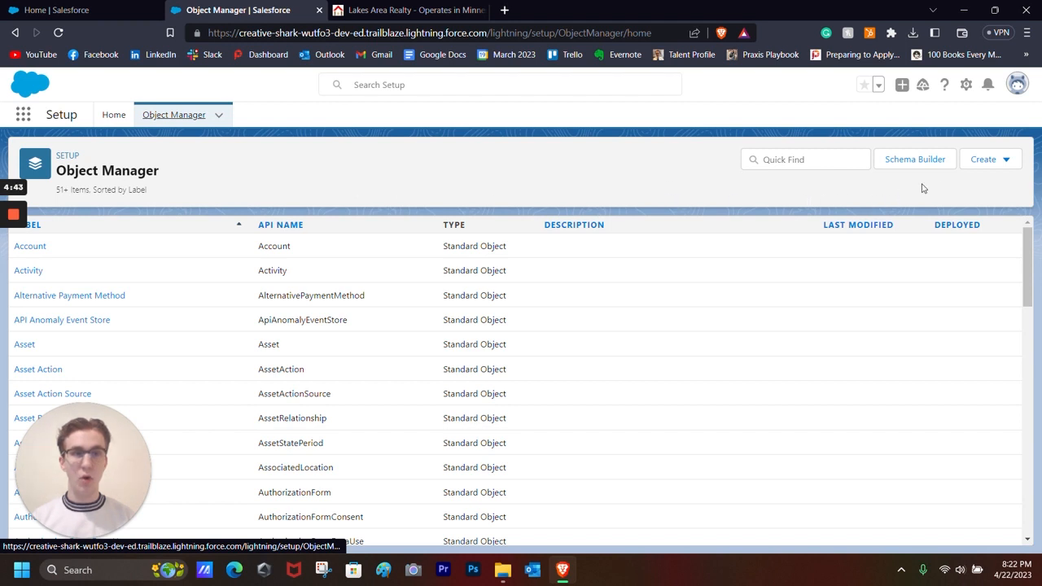
{"action": "left_click", "coordinate": [985, 159]}
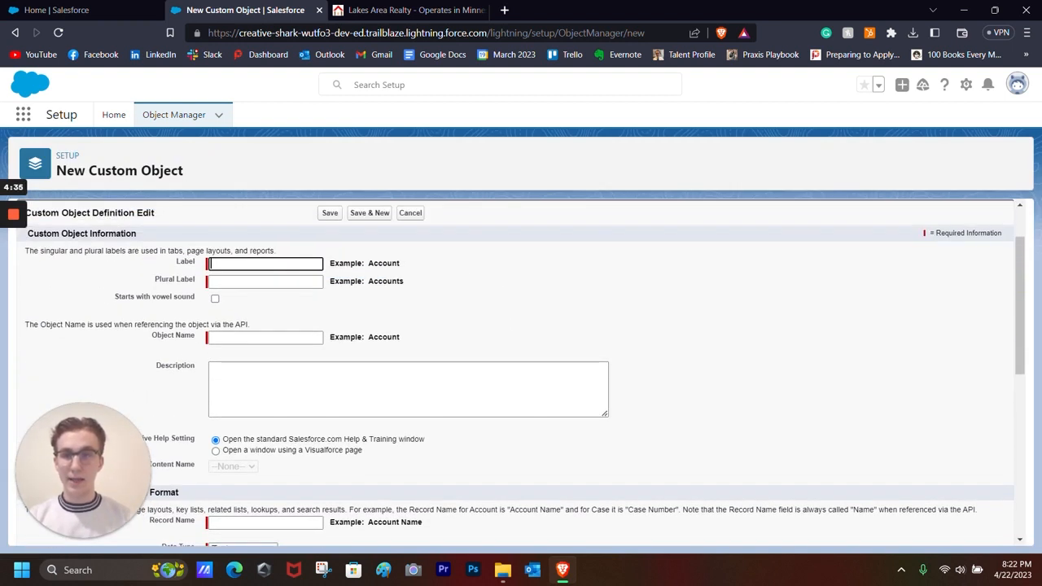
Step: Define the Property object with reports, activities, field history and the custom tab wizard enabled
{"action": "type", "text": "Property"}
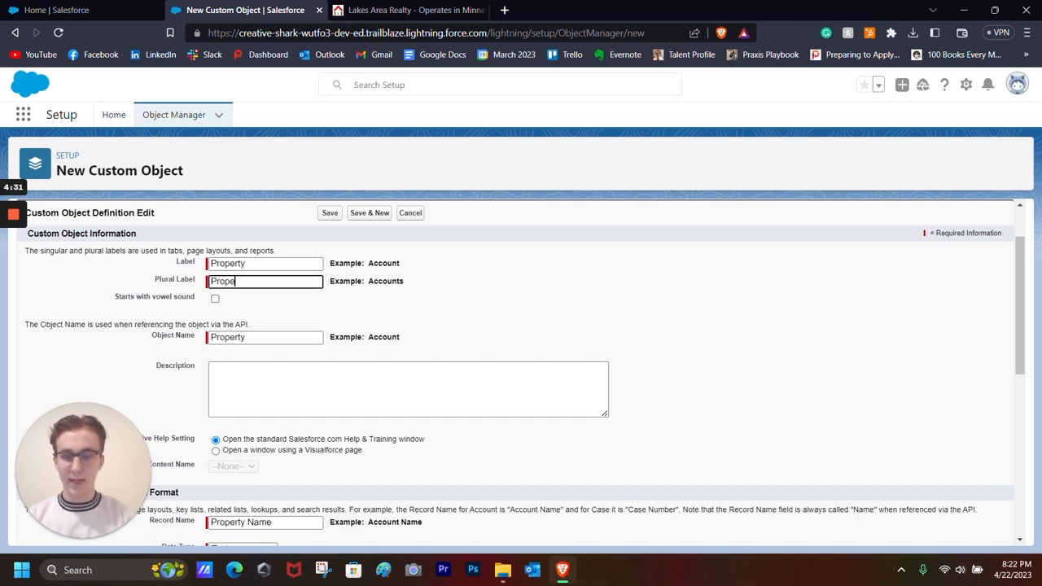
{"action": "scroll", "scroll_direction": "down", "scroll_amount": 3}
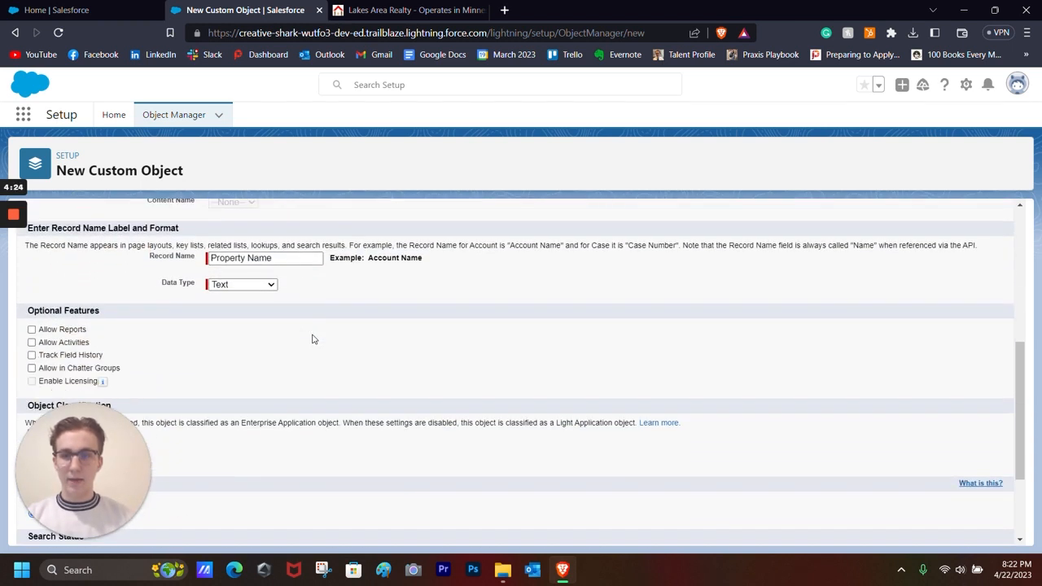
{"action": "scroll", "scroll_direction": "down", "scroll_amount": 3}
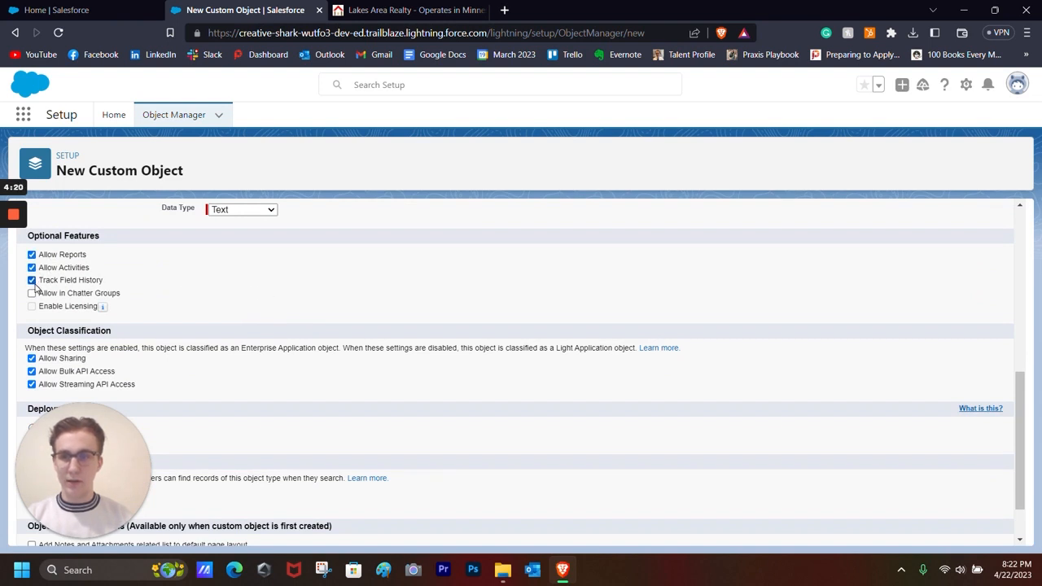
{"action": "scroll", "scroll_direction": "down", "scroll_amount": 3}
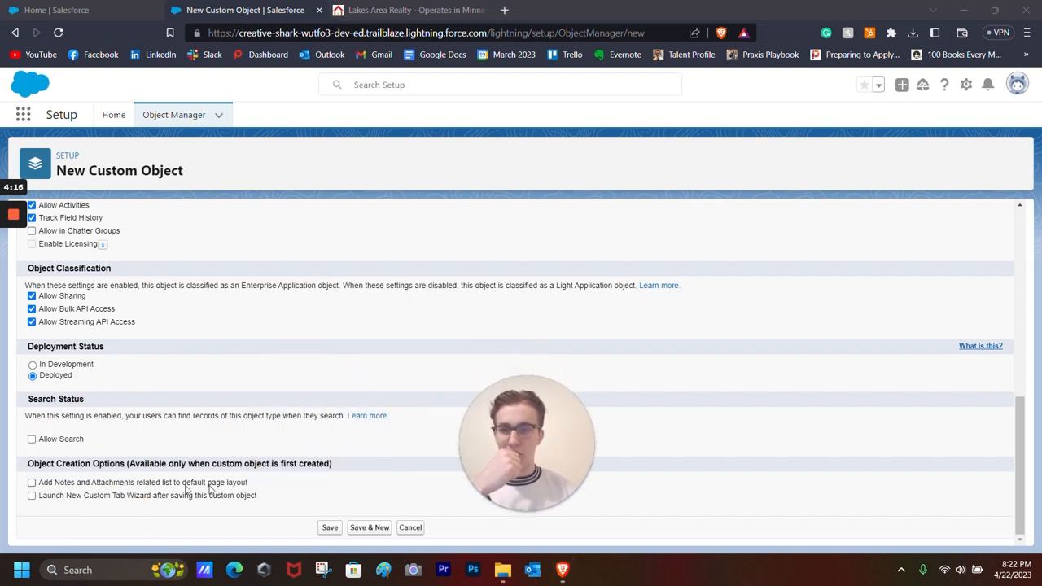
{"action": "left_click", "coordinate": [32, 496]}
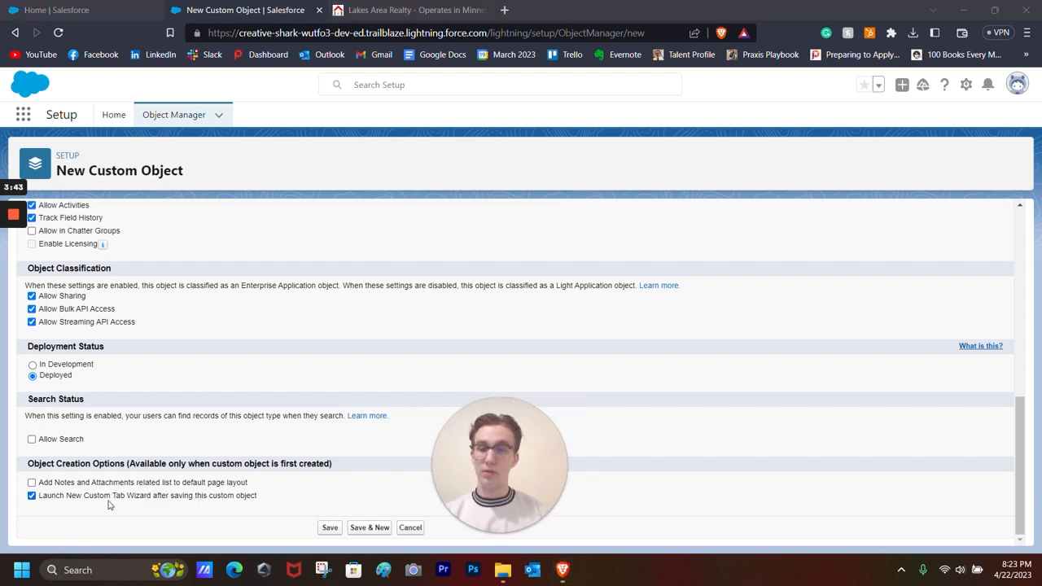
{"action": "mouse_move", "coordinate": [149, 506]}
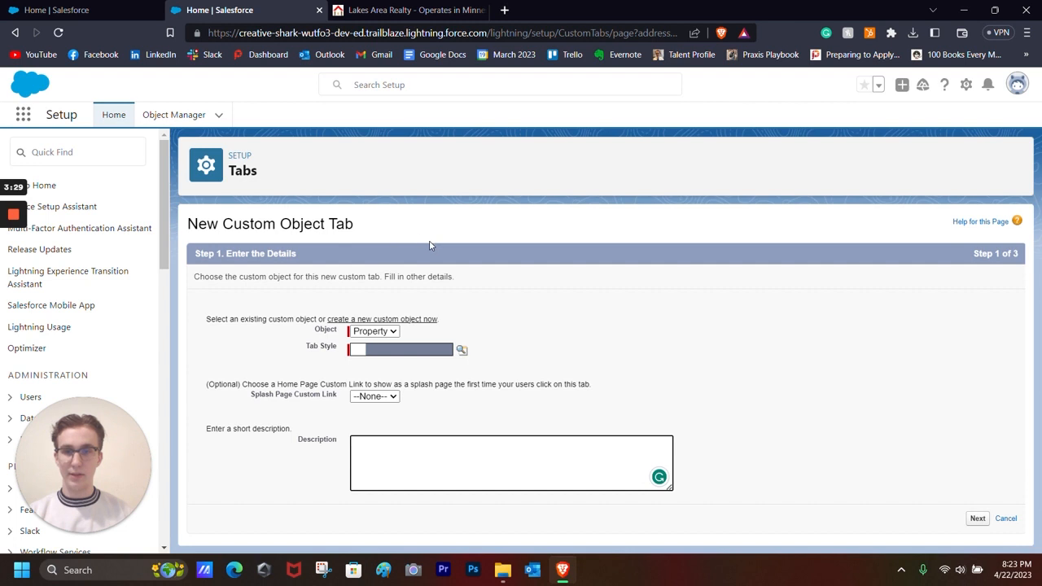
Step: Give the Property tab the Keys style and continue through the tab wizard
{"action": "left_click", "coordinate": [462, 350]}
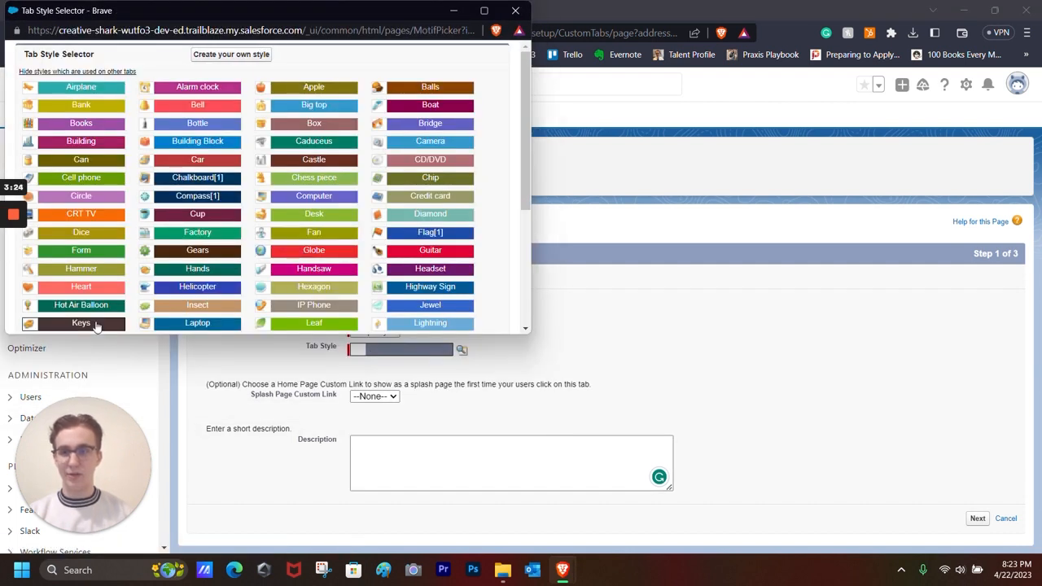
{"action": "left_click", "coordinate": [81, 323]}
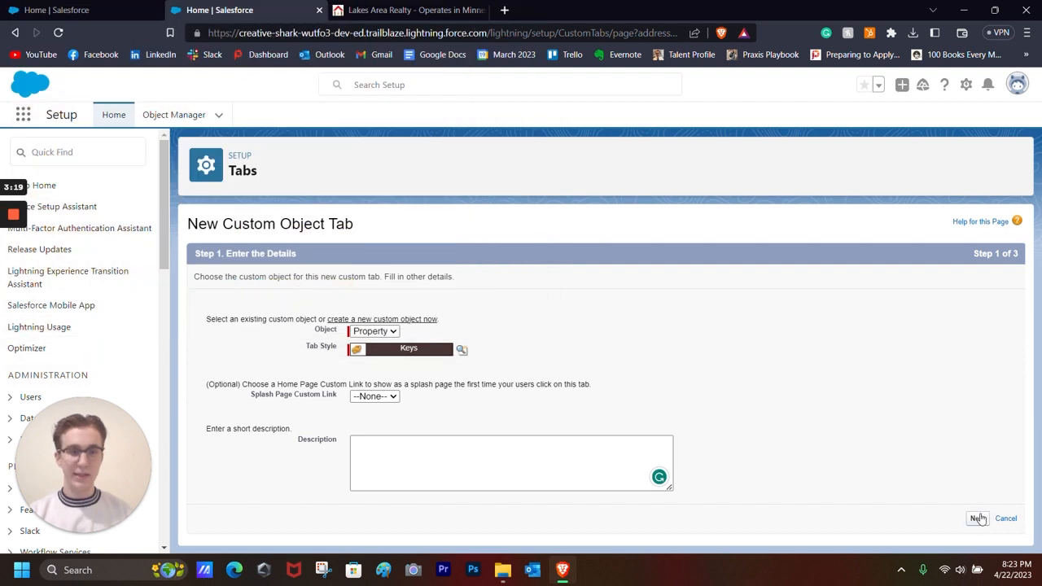
{"action": "left_click", "coordinate": [976, 518]}
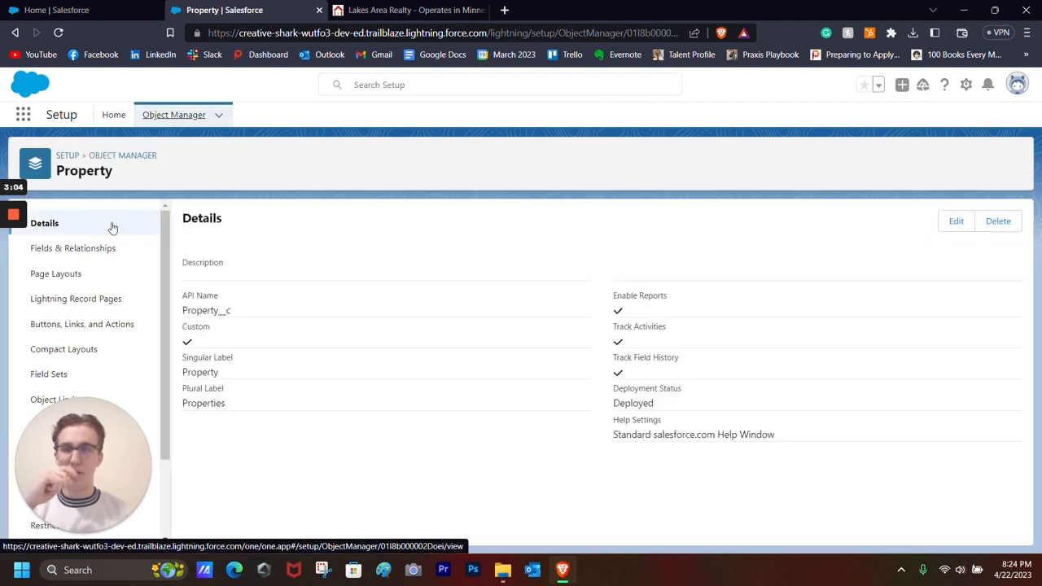
Step: Return to the Sales app tab and open Properties from the More menu
{"action": "left_click", "coordinate": [74, 10]}
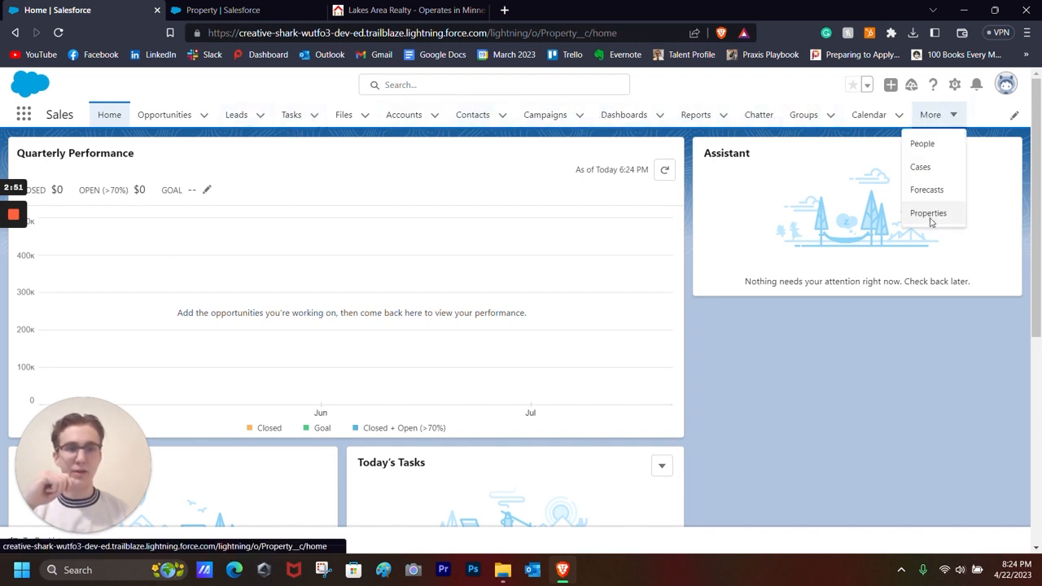
{"action": "left_click", "coordinate": [928, 213]}
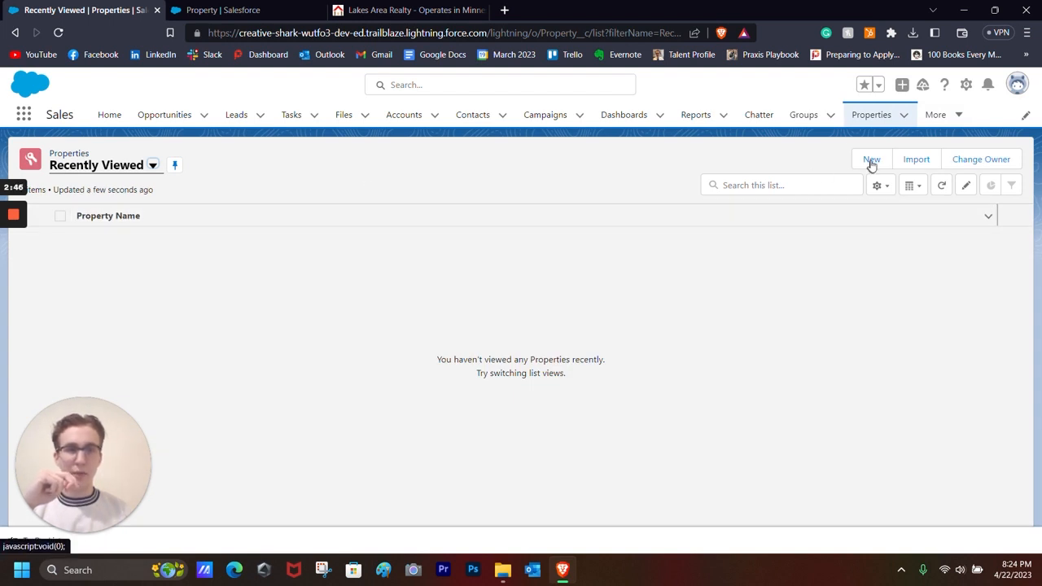
{"action": "left_click", "coordinate": [872, 159]}
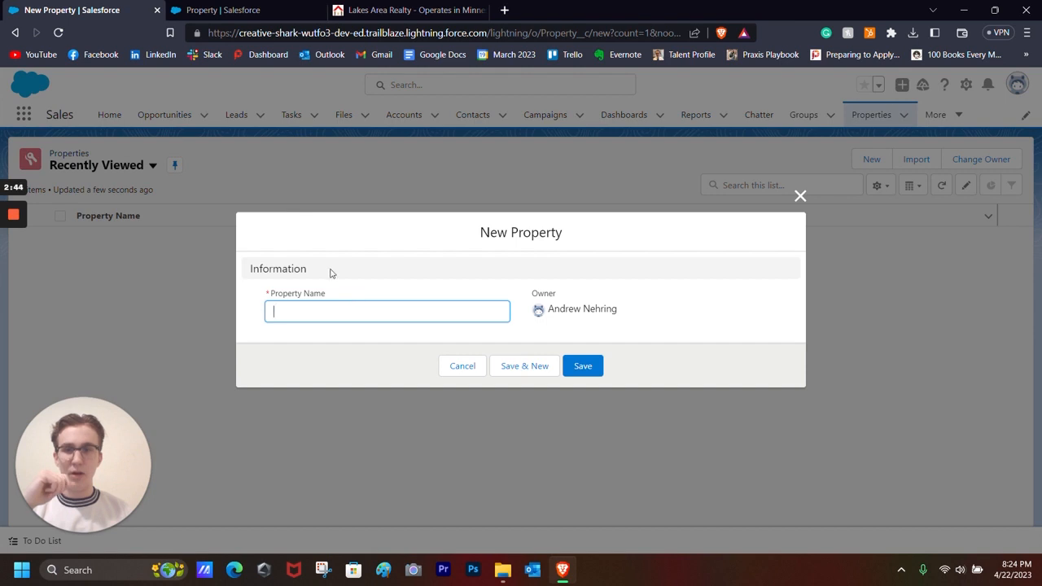
{"action": "left_click", "coordinate": [584, 366]}
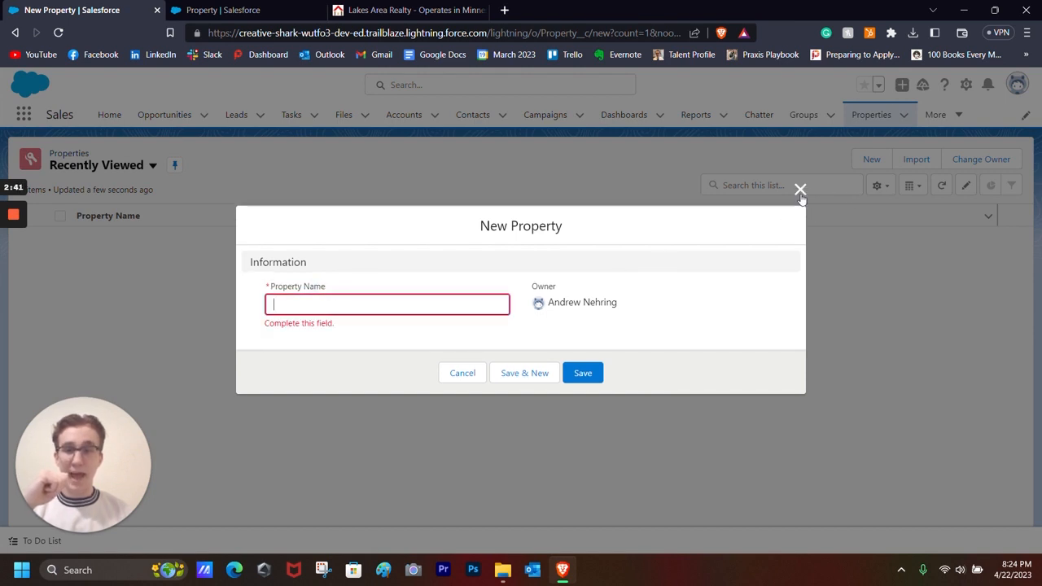
{"action": "left_click", "coordinate": [801, 189]}
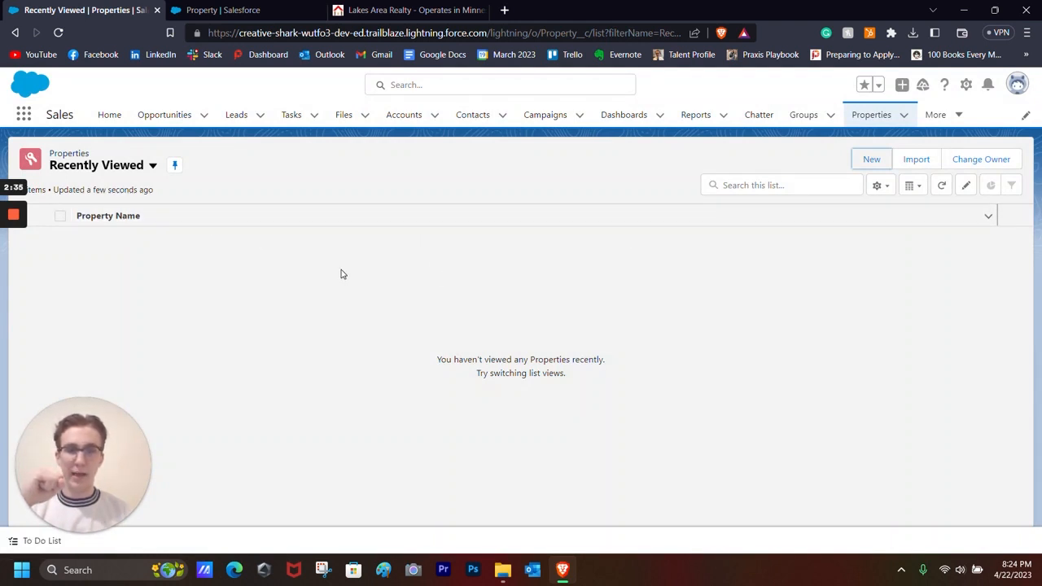
Step: Open the Property object's Fields & Relationships page in Object Manager
{"action": "left_click", "coordinate": [108, 215]}
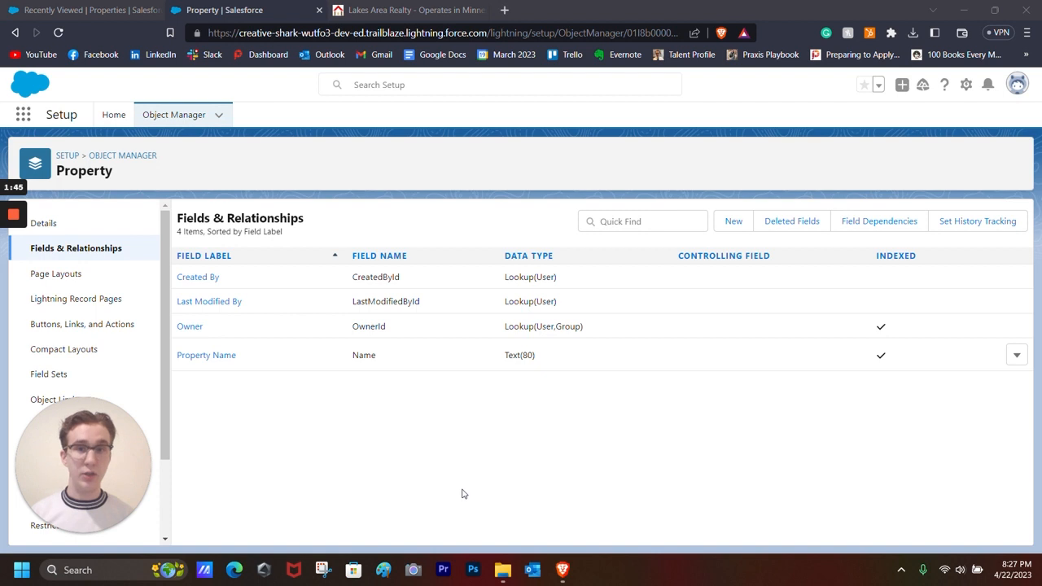
{"action": "mouse_move", "coordinate": [330, 447]}
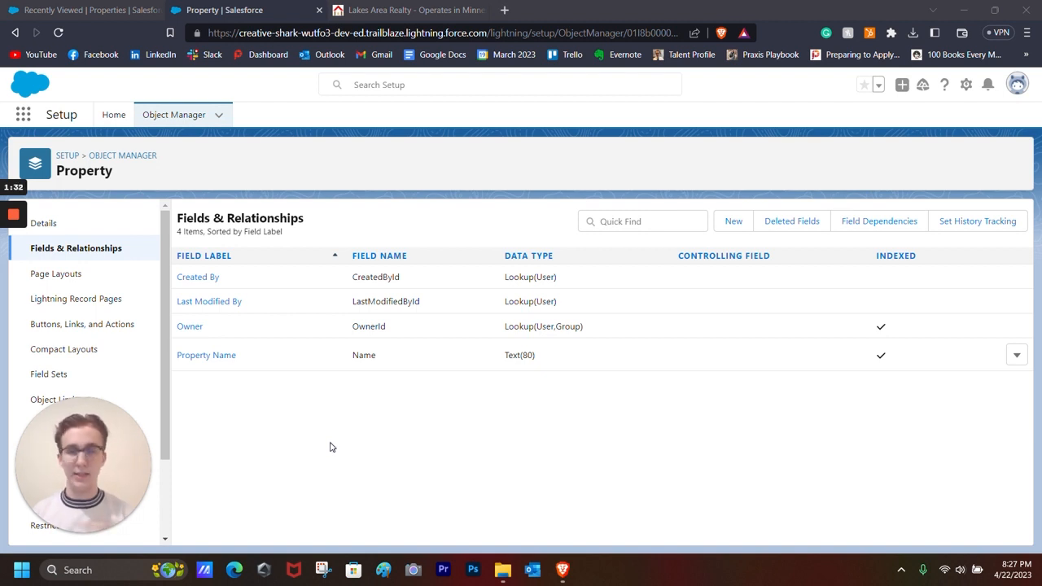
{"action": "mouse_move", "coordinate": [389, 453]}
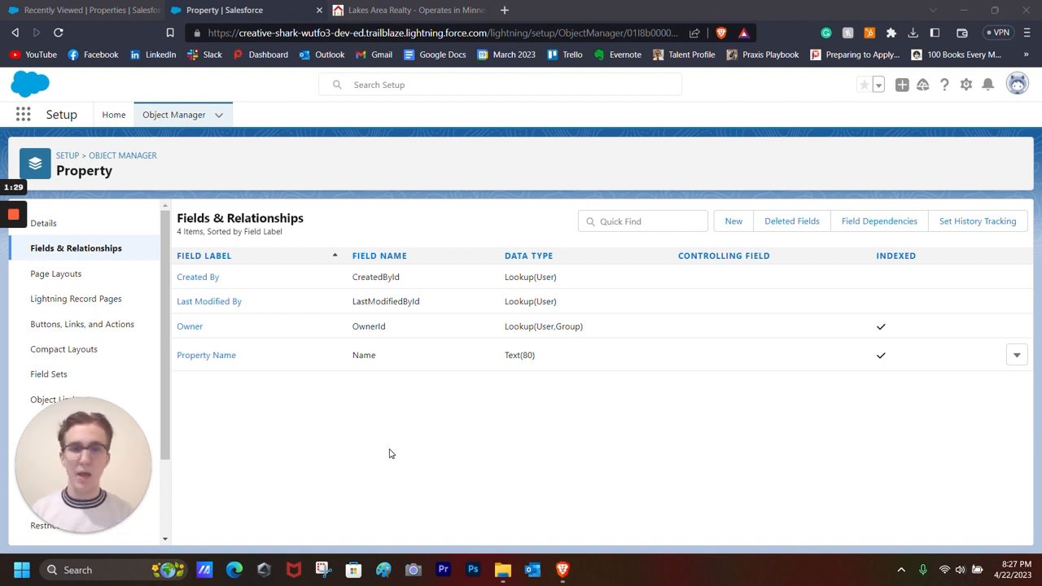
{"action": "mouse_move", "coordinate": [734, 206]}
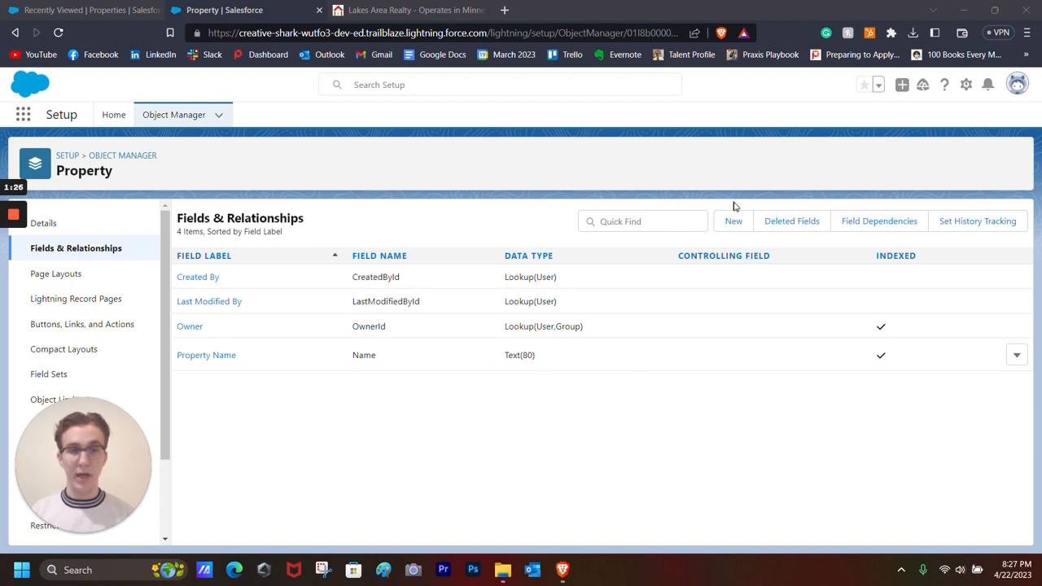
{"action": "mouse_move", "coordinate": [732, 221]}
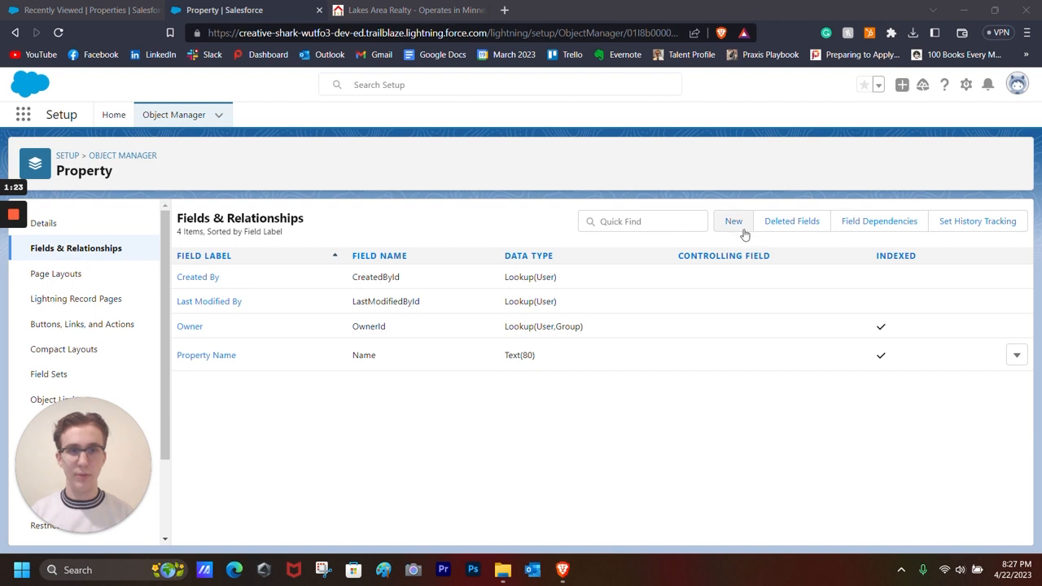
Step: Create the Property ID number field with length 10 and no decimals
{"action": "left_click", "coordinate": [733, 220]}
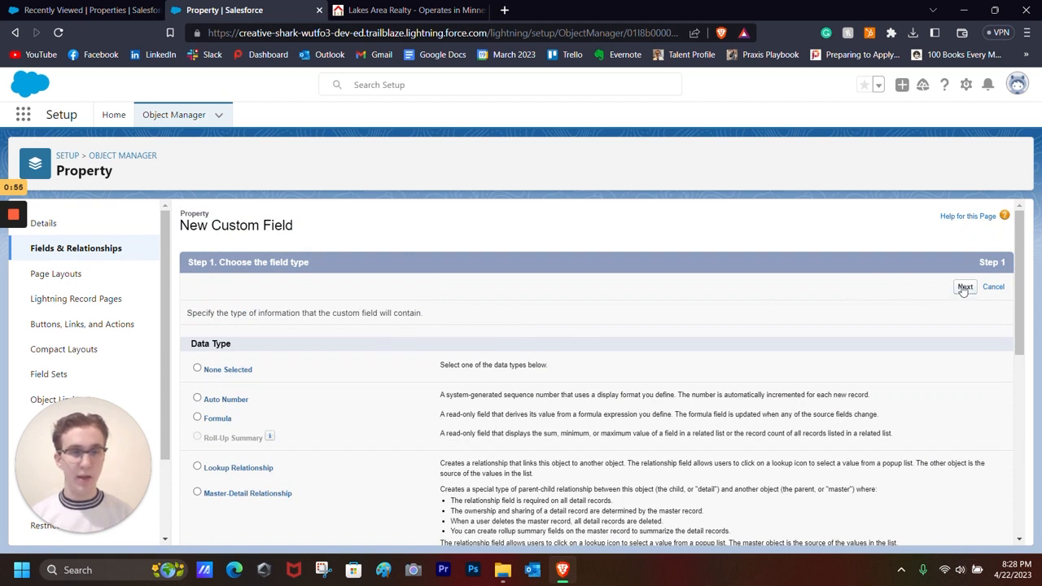
{"action": "left_click", "coordinate": [965, 287]}
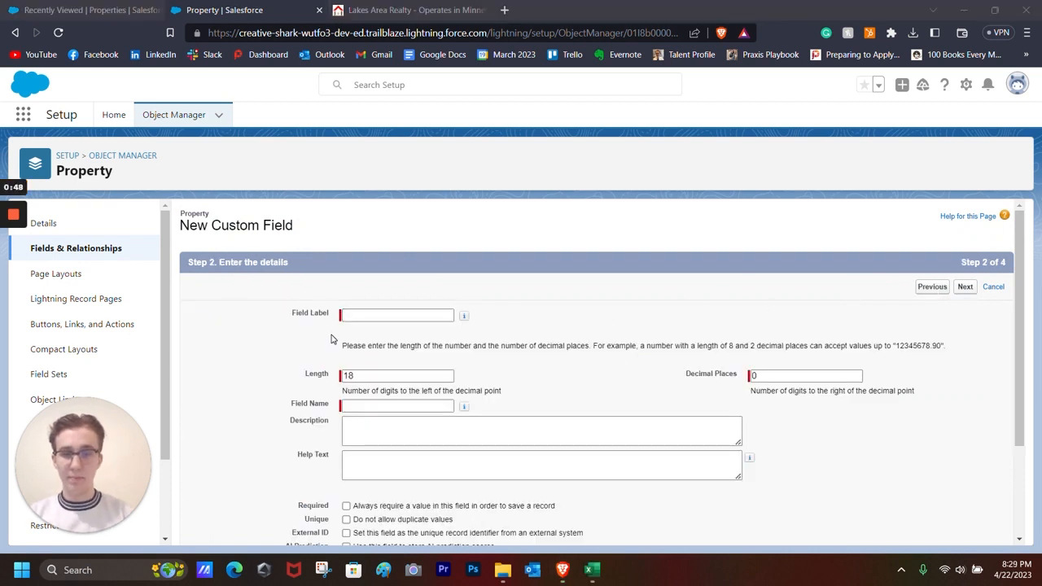
{"action": "type", "text": "Property ID"}
{"action": "type", "text": "10"}
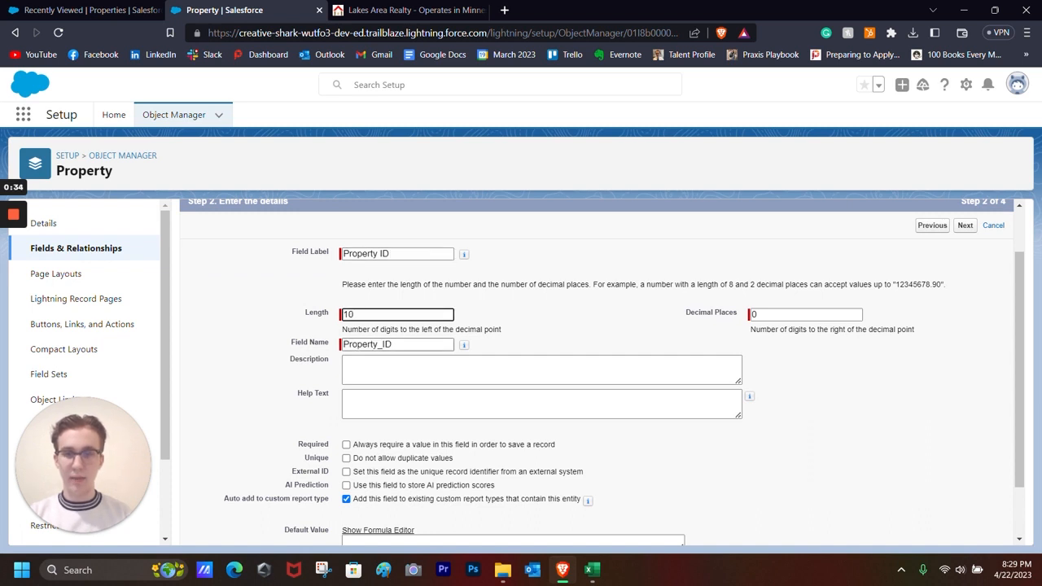
{"action": "scroll", "scroll_direction": "down", "scroll_amount": 3}
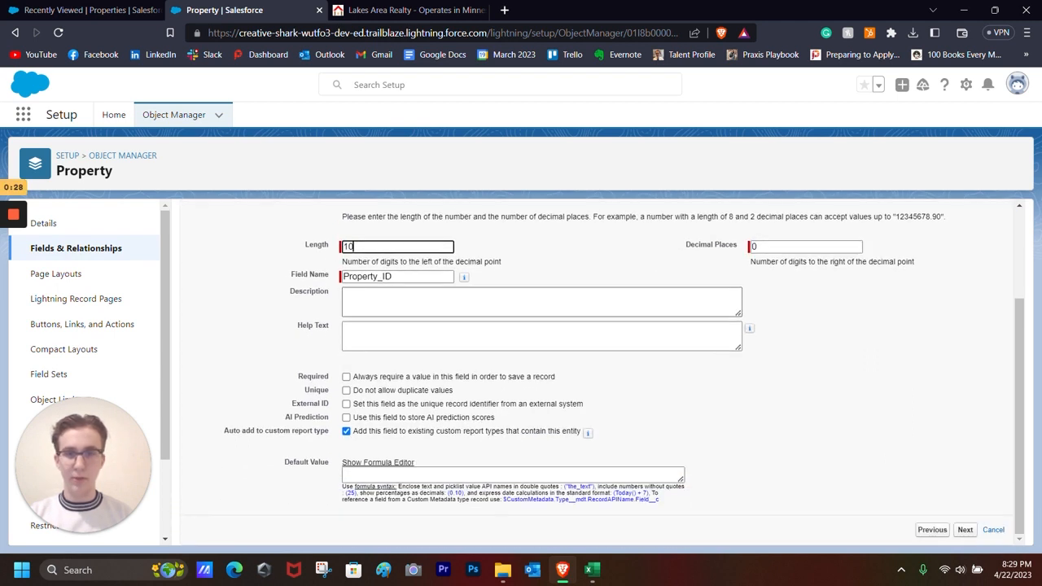
{"action": "left_click", "coordinate": [965, 530]}
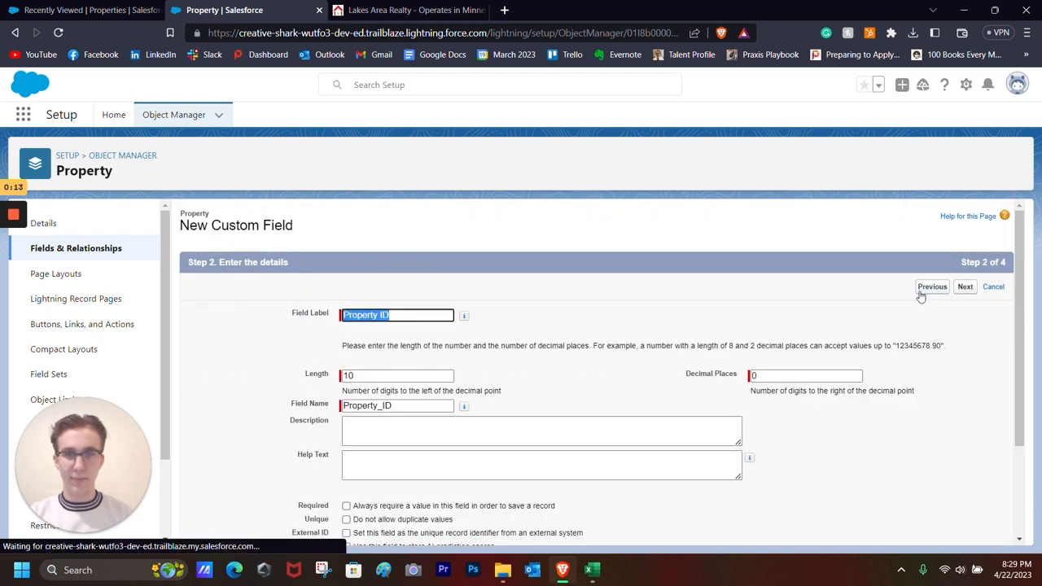
{"action": "left_click", "coordinate": [965, 285]}
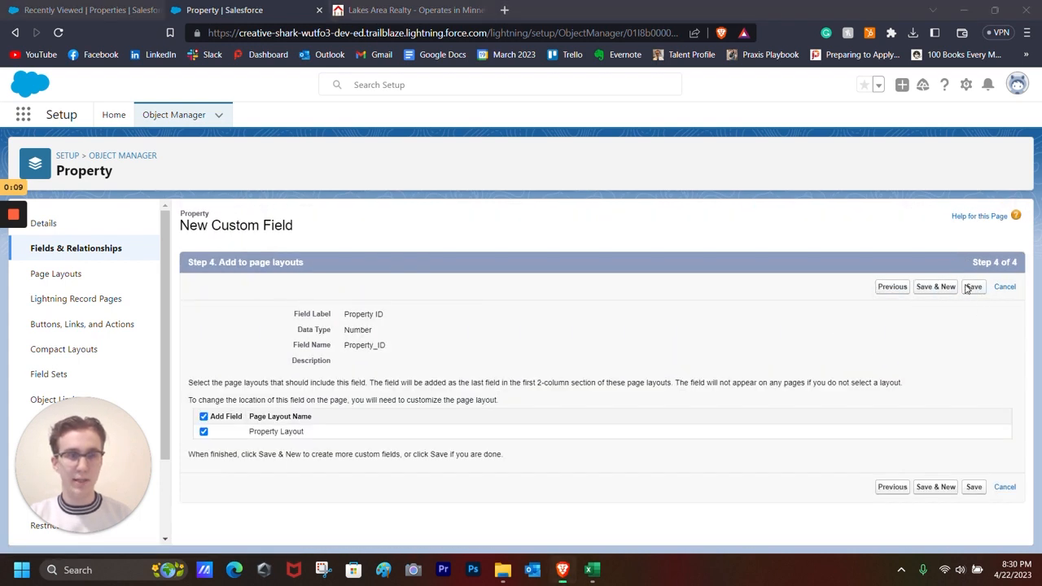
{"action": "left_click", "coordinate": [974, 286]}
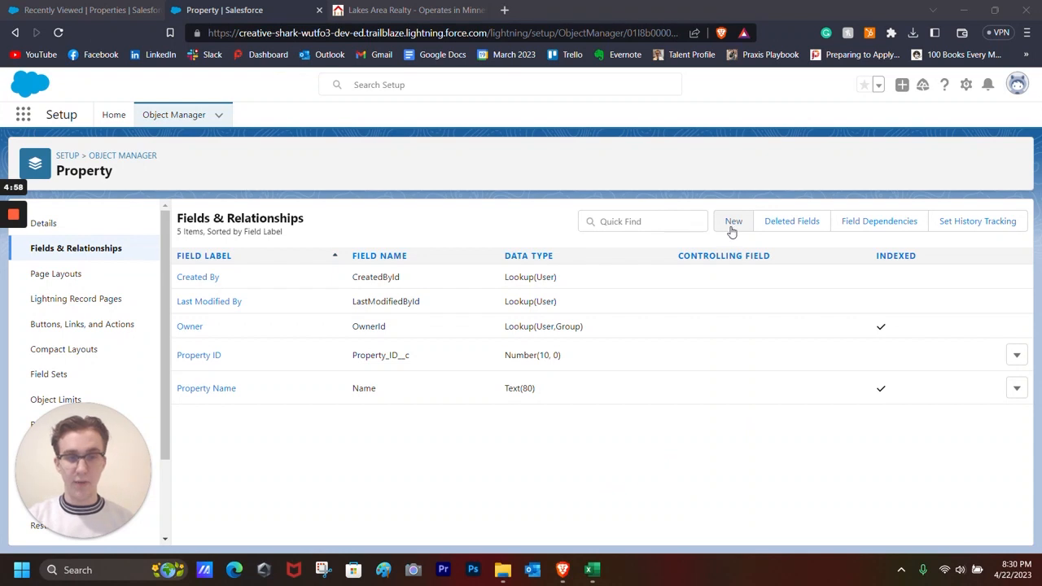
Step: Create the Address text field with length 35
{"action": "left_click", "coordinate": [733, 221]}
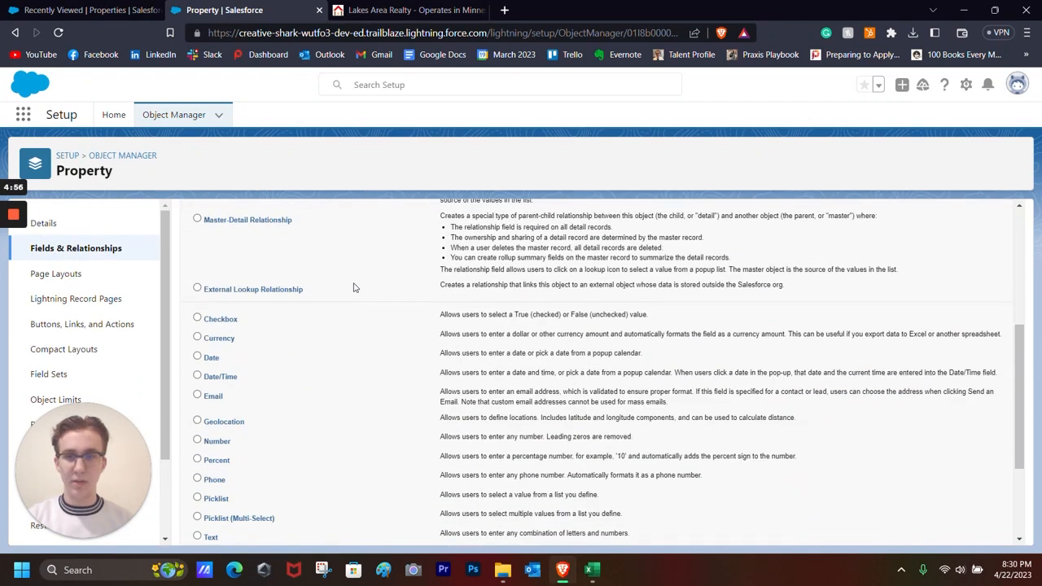
{"action": "scroll", "scroll_direction": "down", "scroll_amount": 3}
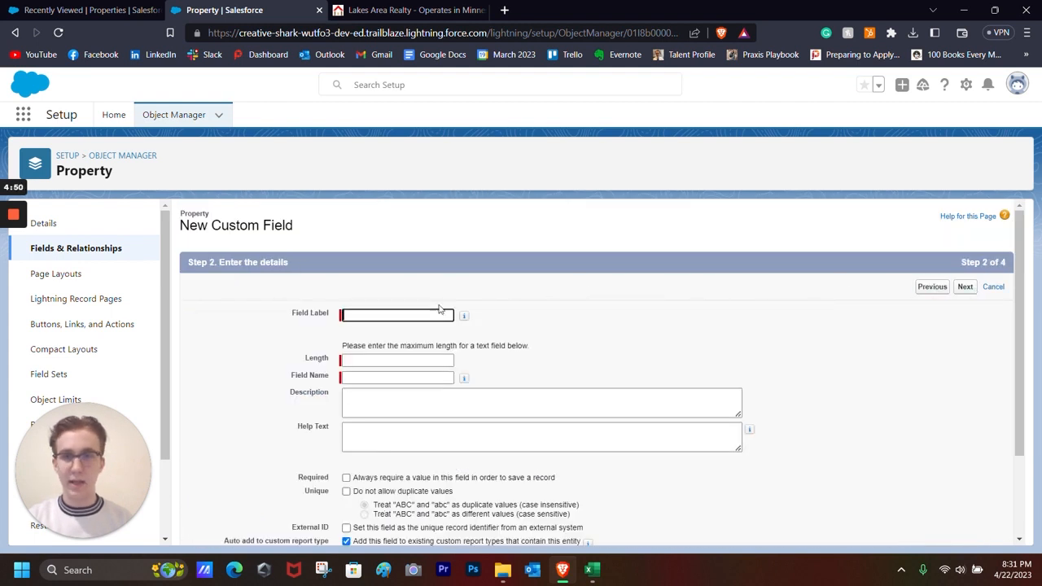
{"action": "type", "text": "Adre"}
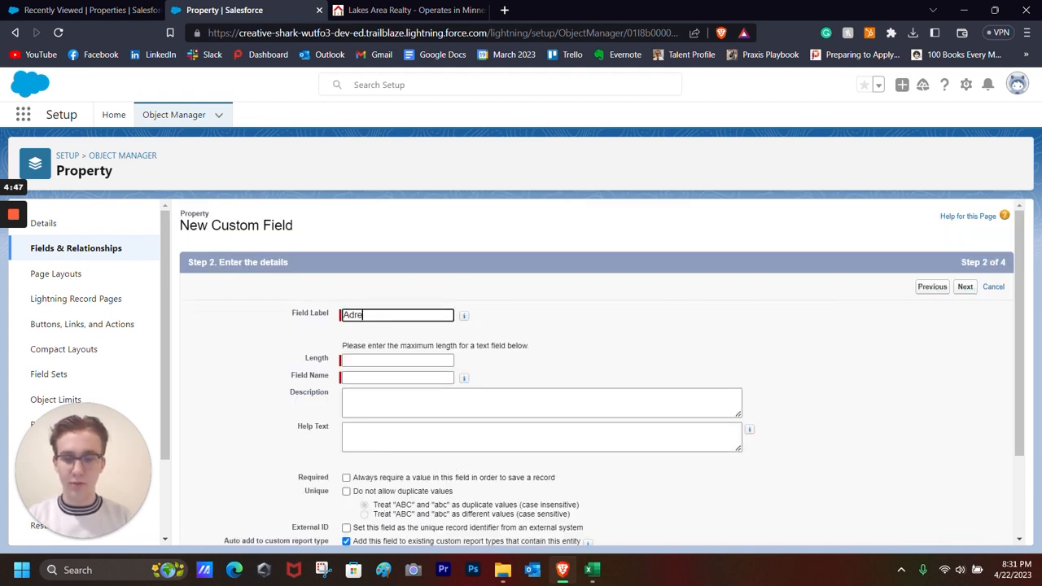
{"action": "type", "text": "Address"}
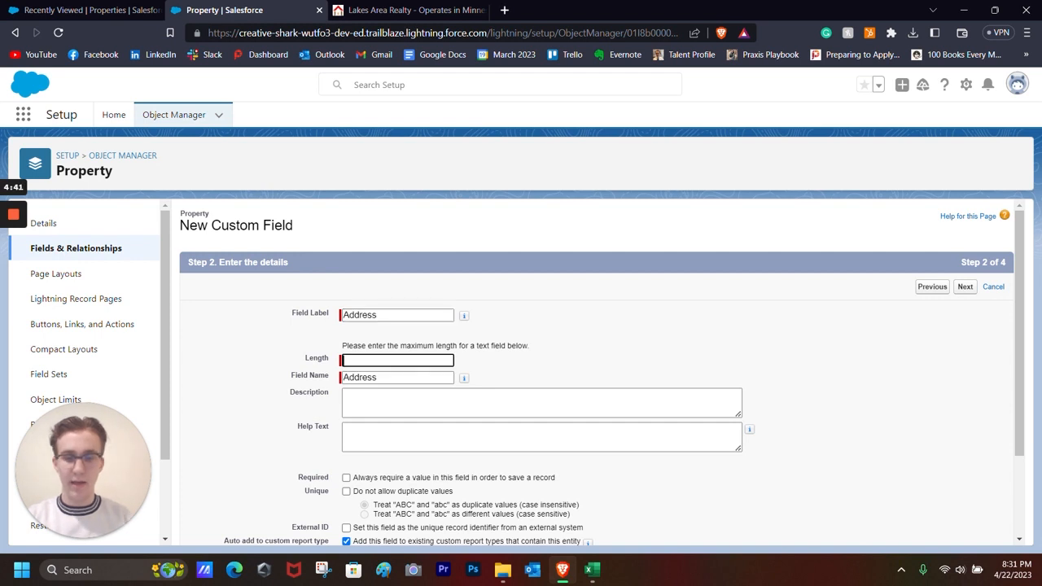
{"action": "type", "text": "35"}
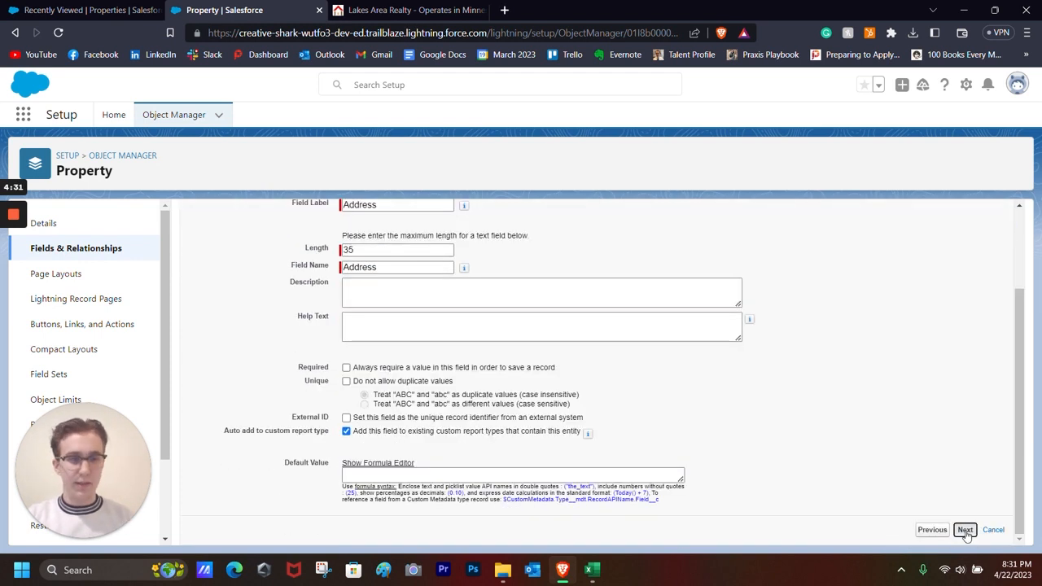
{"action": "left_click", "coordinate": [965, 529]}
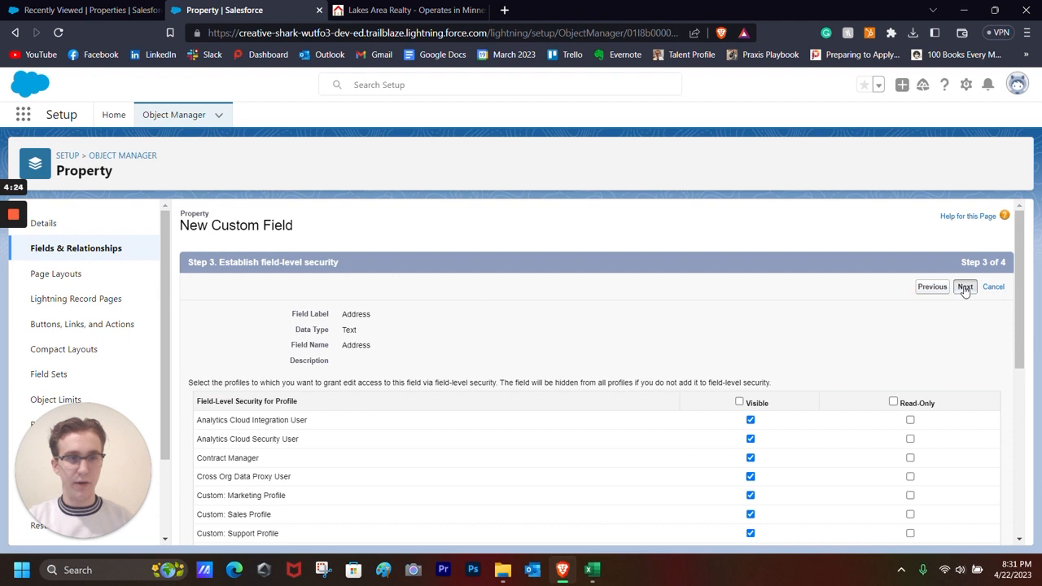
{"action": "left_click", "coordinate": [965, 287]}
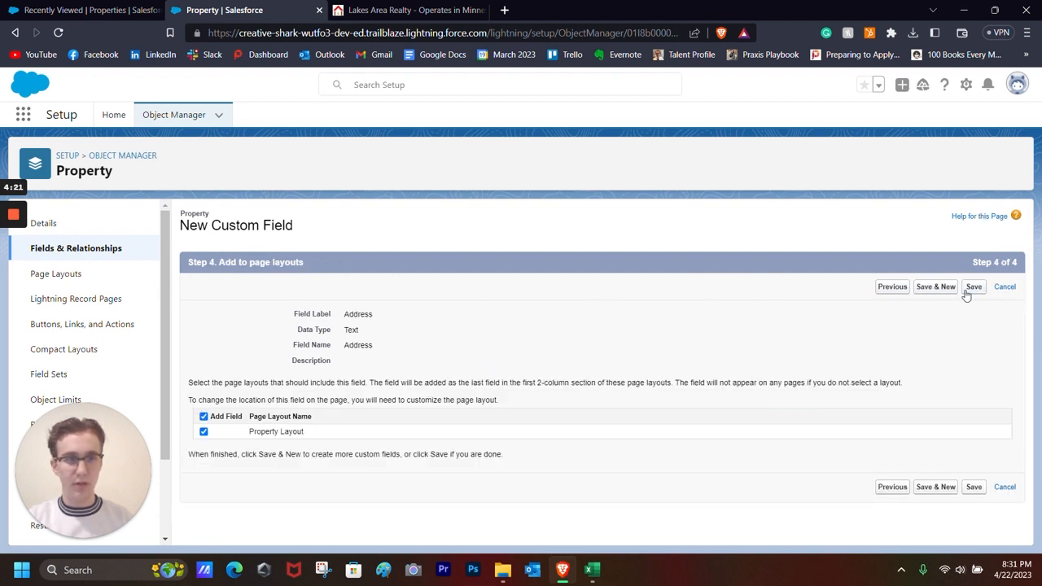
{"action": "left_click", "coordinate": [974, 286]}
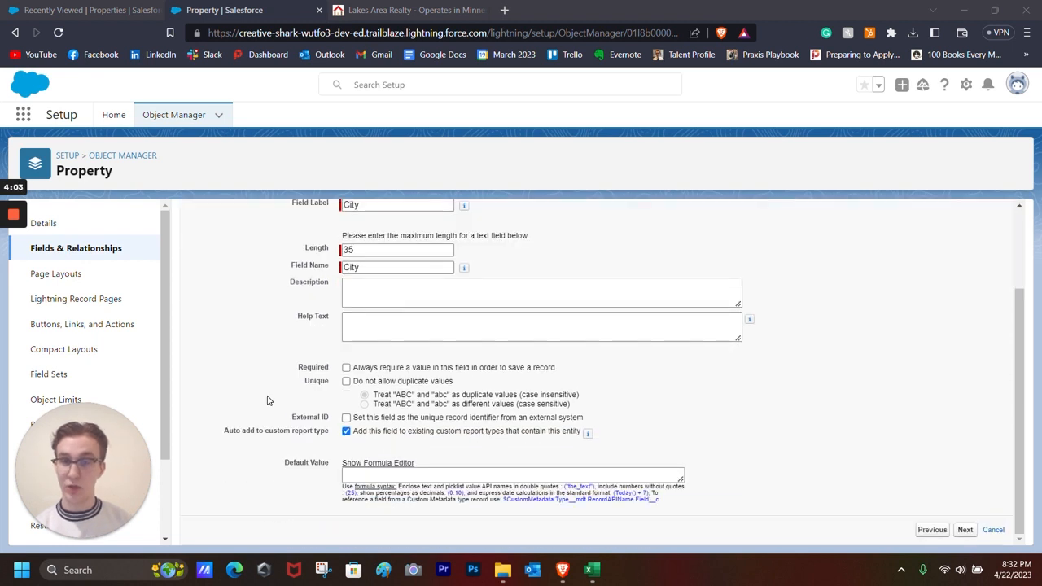
{"action": "mouse_move", "coordinate": [522, 277]}
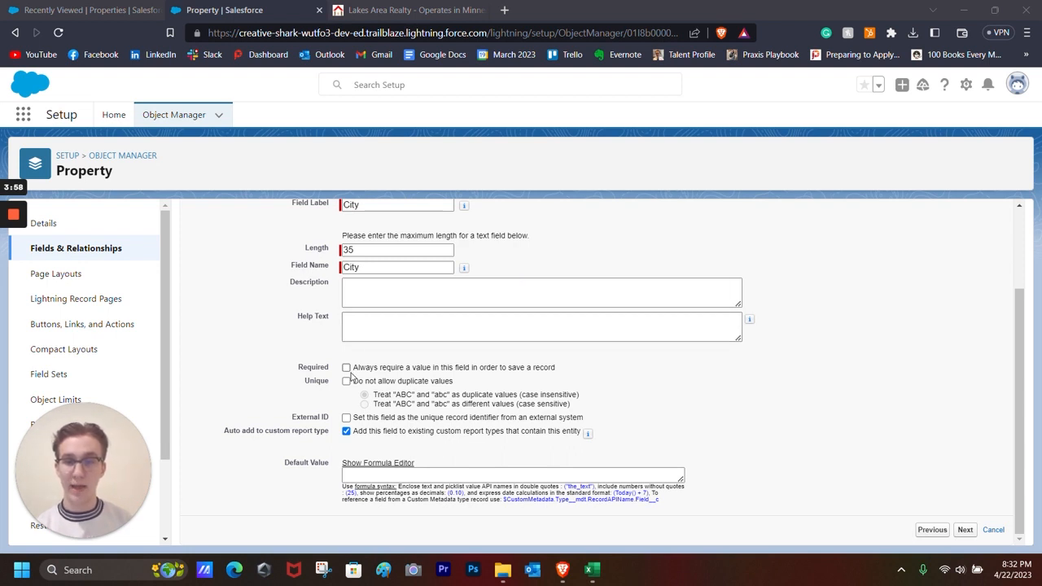
Step: Create the City text field of length 35, marked Required
{"action": "left_click", "coordinate": [346, 368]}
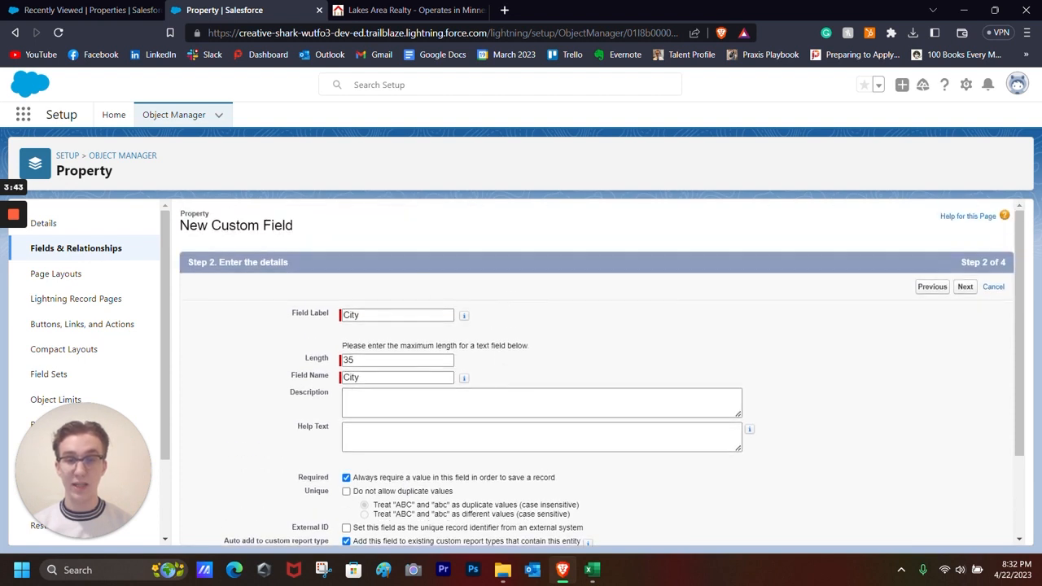
{"action": "scroll", "scroll_direction": "down", "scroll_amount": 3}
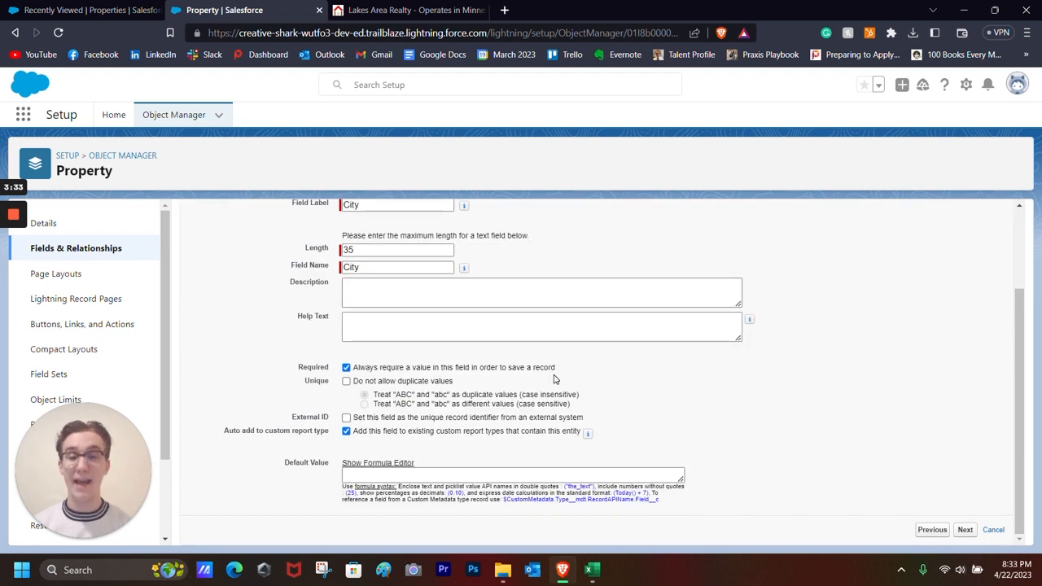
{"action": "mouse_move", "coordinate": [558, 370]}
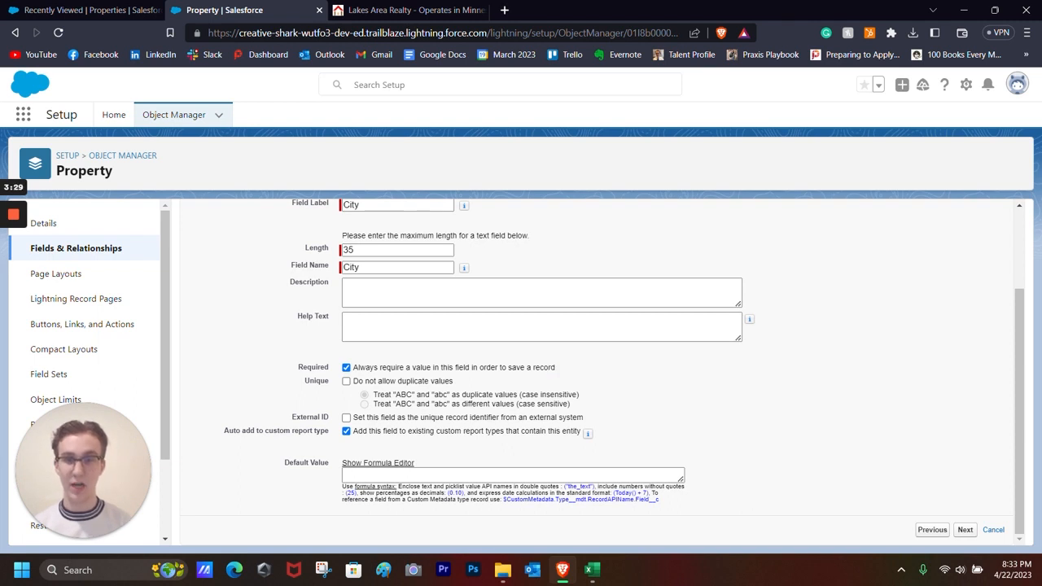
{"action": "left_click", "coordinate": [993, 529]}
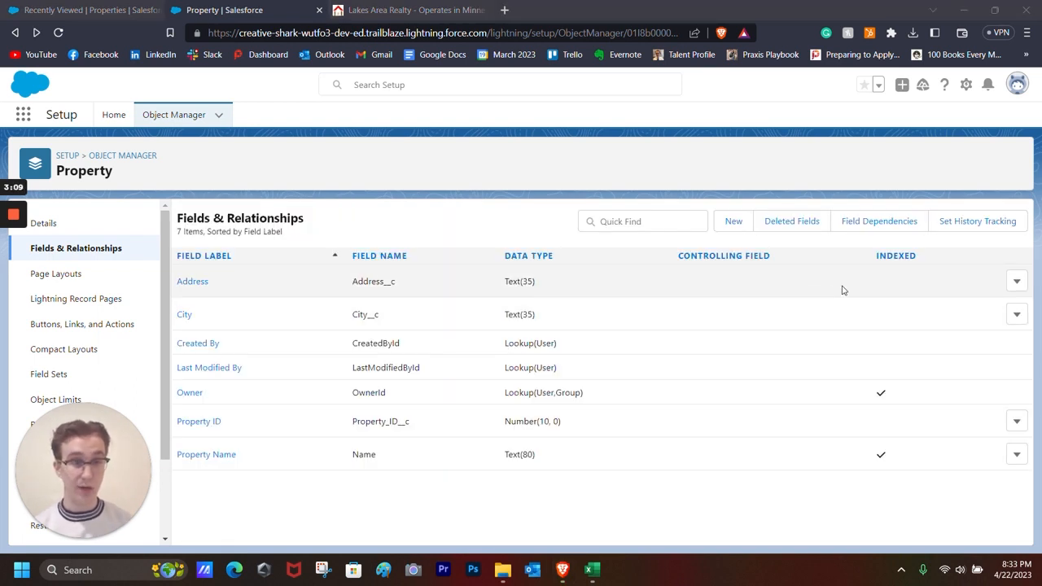
{"action": "mouse_move", "coordinate": [992, 290]}
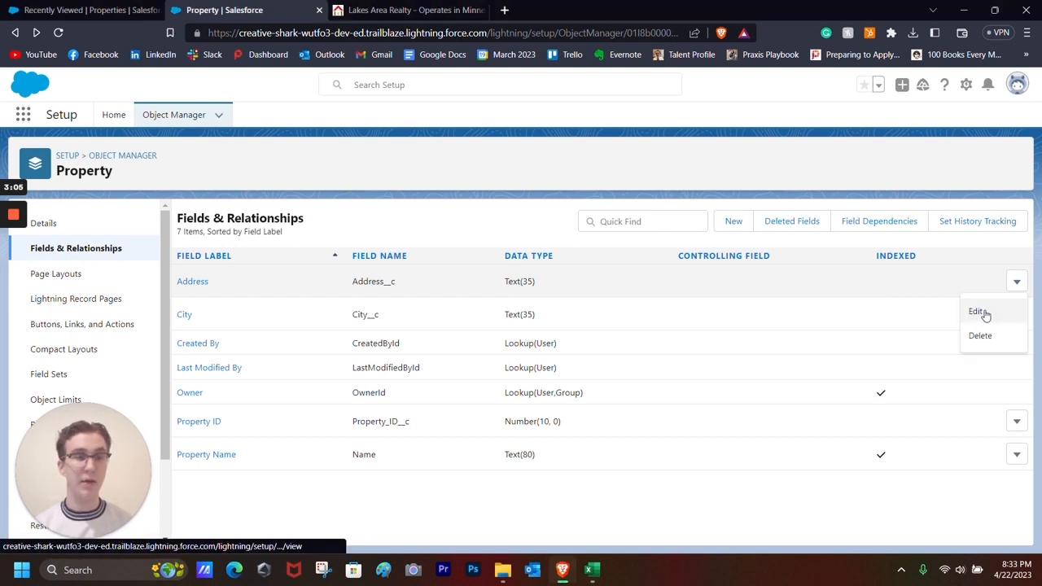
Step: Edit the Address field to tick Required and save the change
{"action": "left_click", "coordinate": [977, 311]}
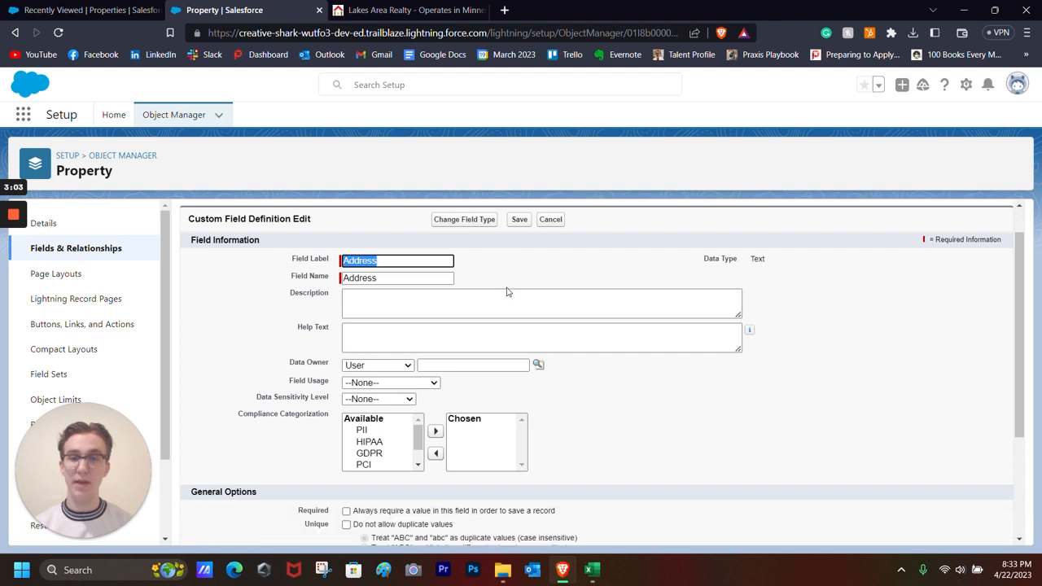
{"action": "scroll", "scroll_direction": "down", "scroll_amount": 3}
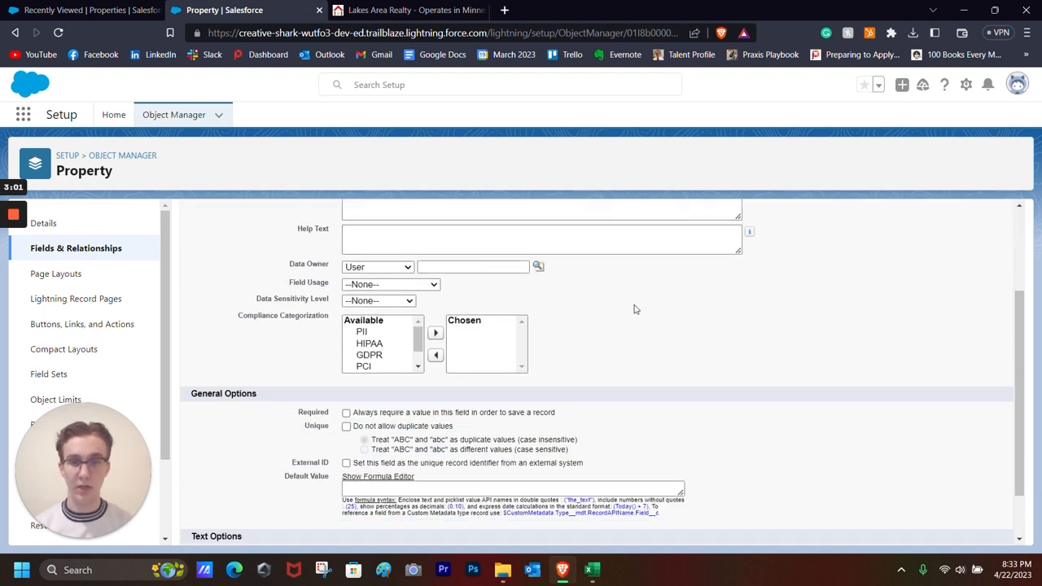
{"action": "scroll", "scroll_direction": "down", "scroll_amount": 3}
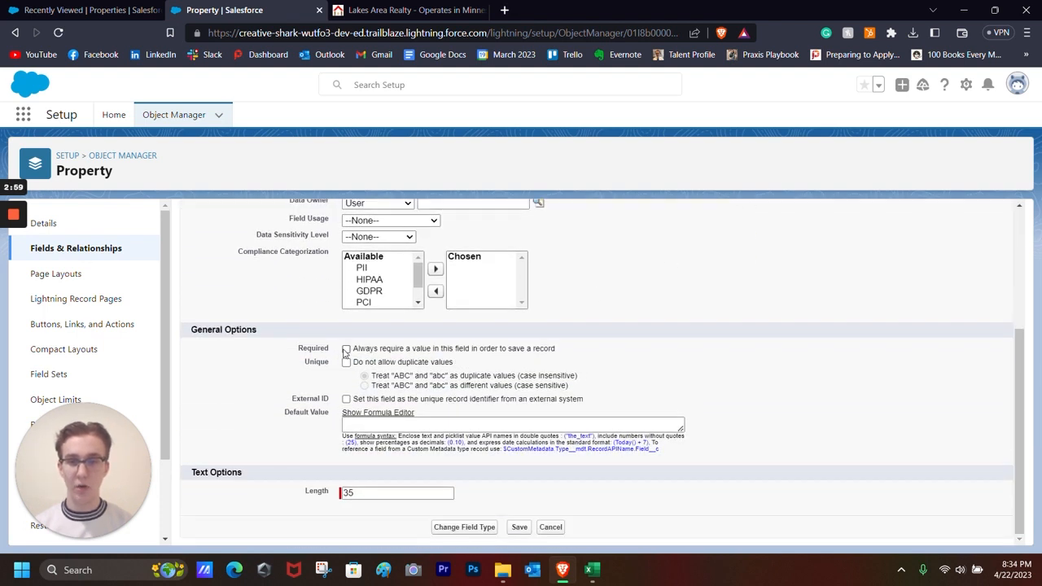
{"action": "left_click", "coordinate": [346, 349]}
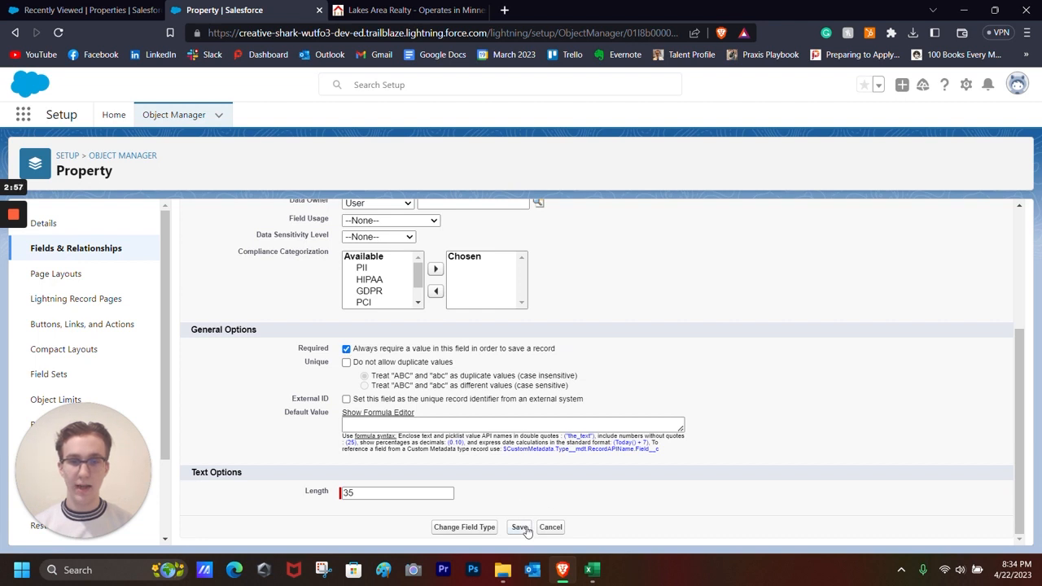
{"action": "left_click", "coordinate": [519, 527]}
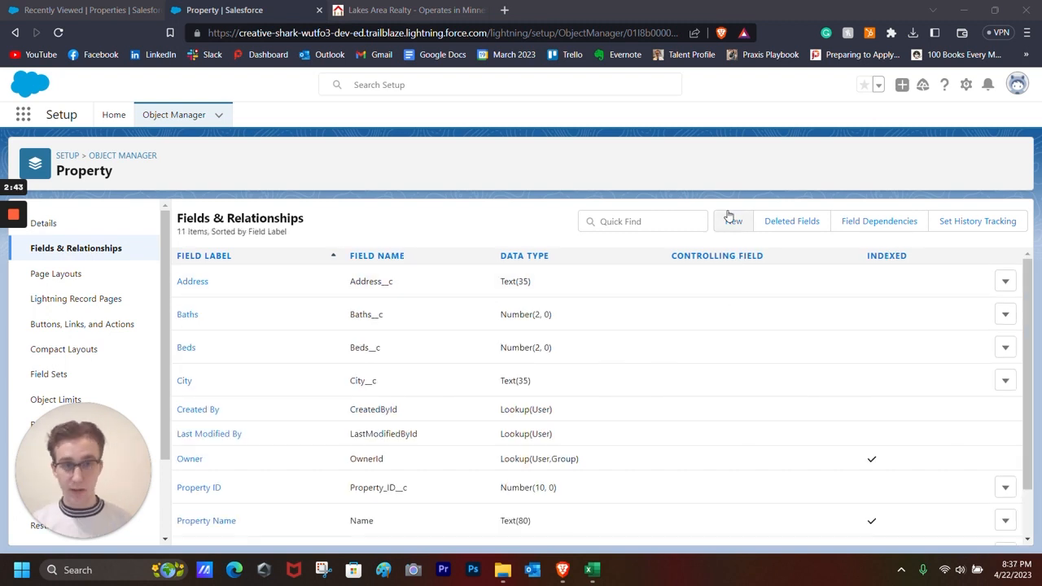
Step: Configure a Square Footage number field of length 5 through security and layout steps
{"action": "left_click", "coordinate": [732, 221]}
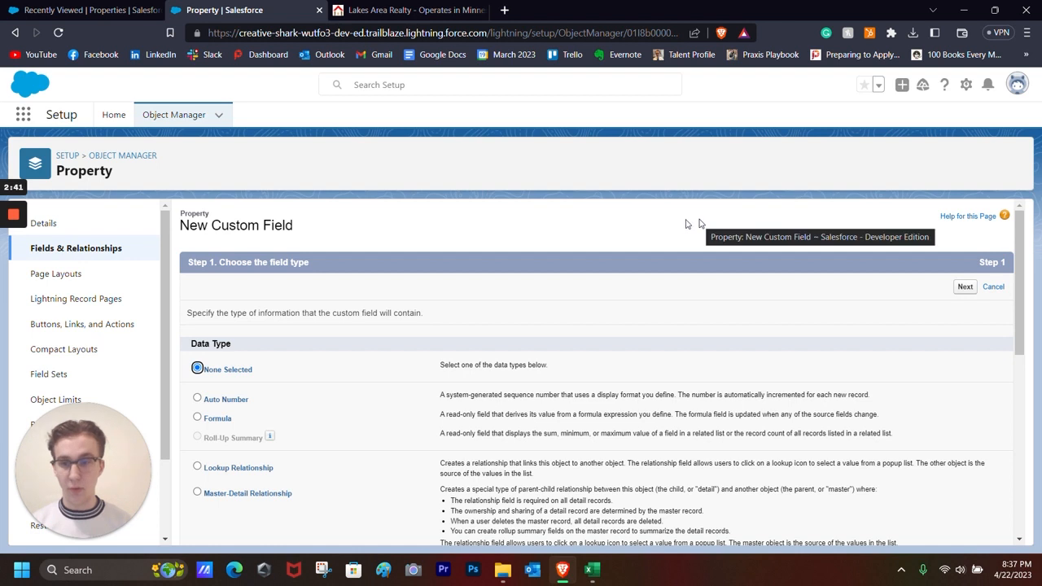
{"action": "scroll", "scroll_direction": "down", "scroll_amount": 3}
{"action": "type", "text": "S"}
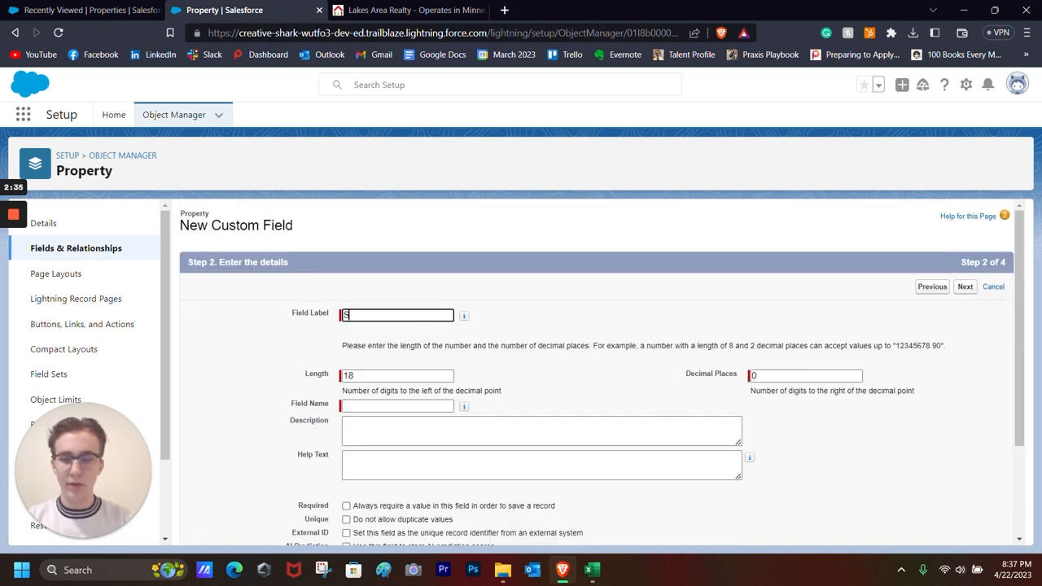
{"action": "type", "text": "quare S"}
{"action": "left_click", "coordinate": [397, 375]}
{"action": "type", "text": "5"}
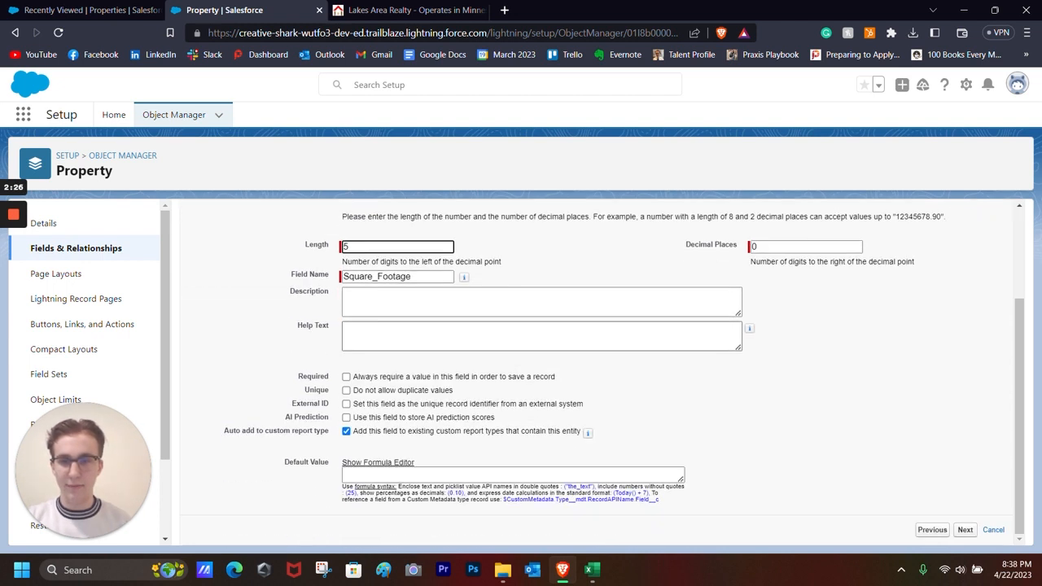
{"action": "left_click", "coordinate": [965, 530]}
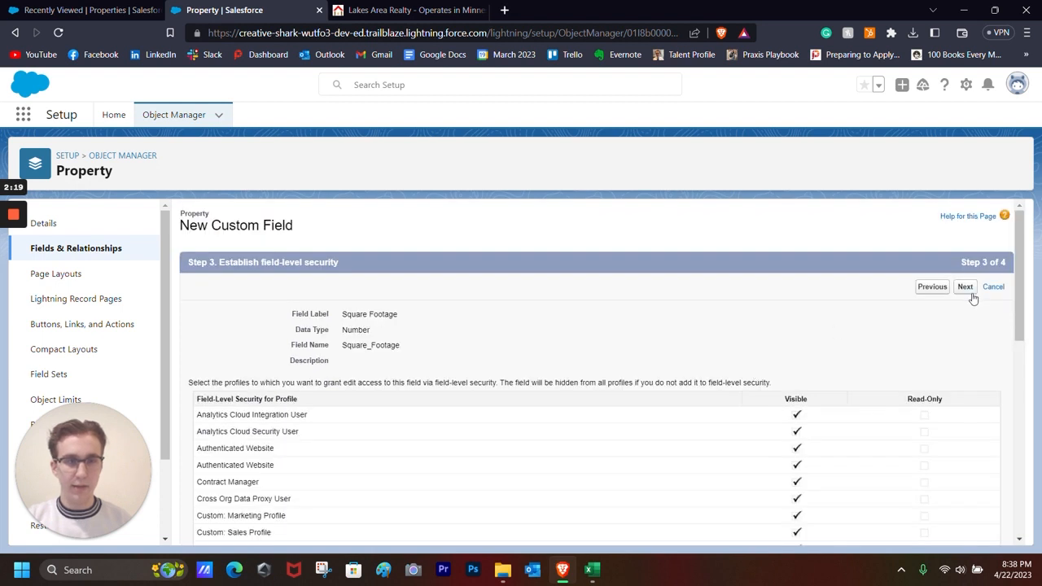
{"action": "left_click", "coordinate": [965, 286]}
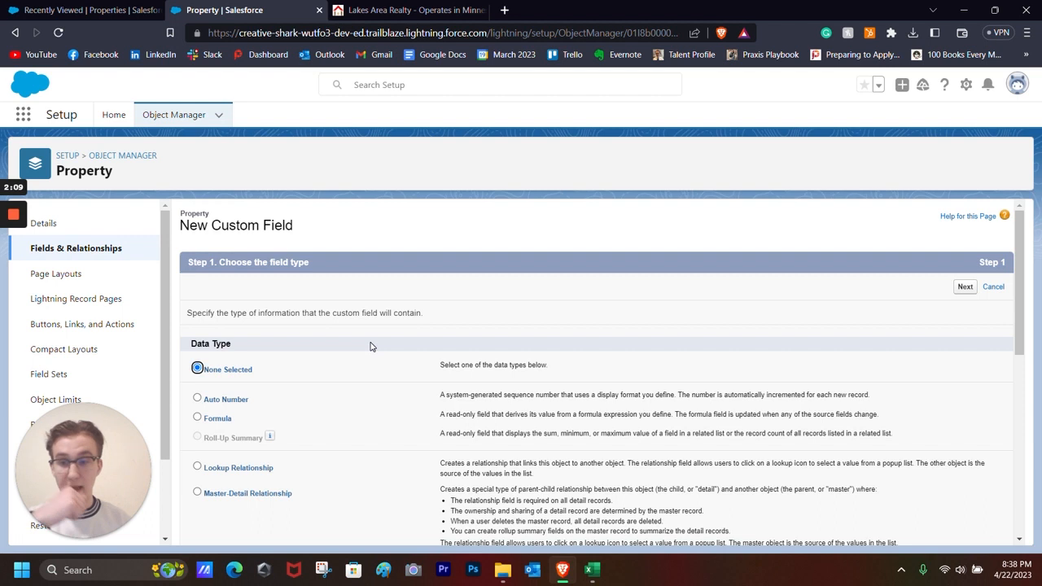
{"action": "mouse_move", "coordinate": [382, 371]}
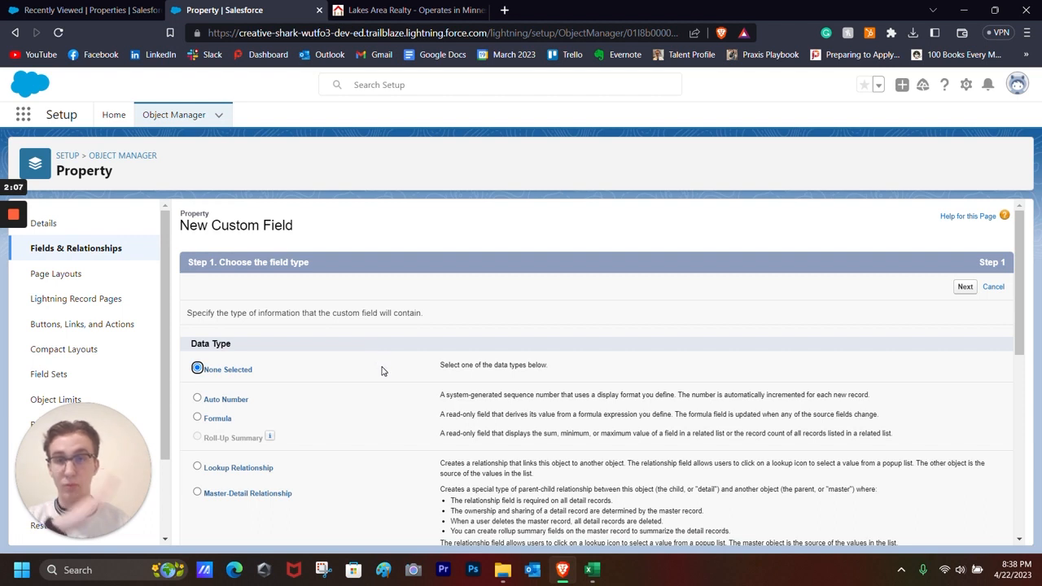
{"action": "mouse_move", "coordinate": [232, 332]}
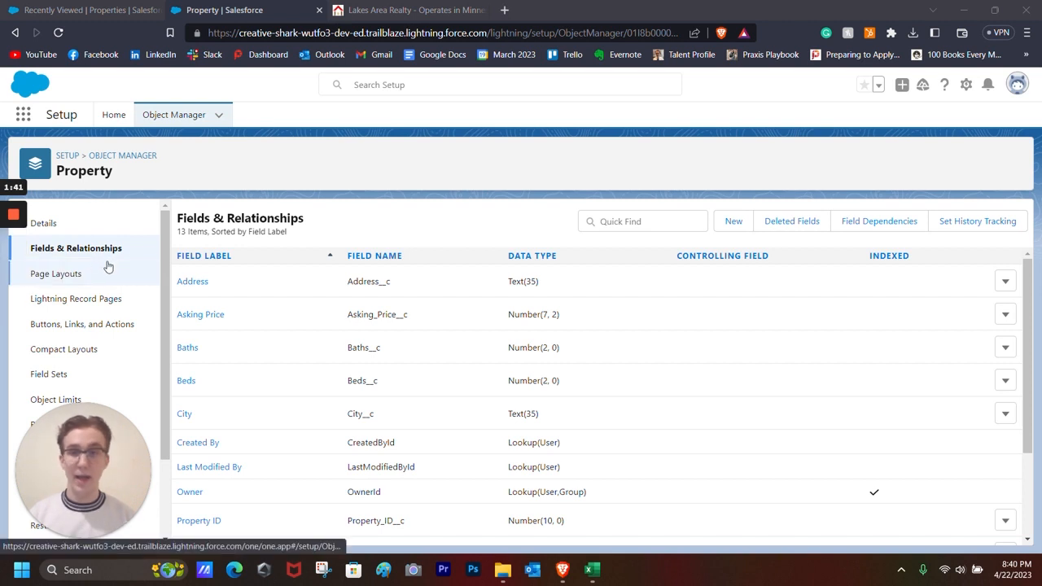
{"action": "mouse_move", "coordinate": [707, 238]}
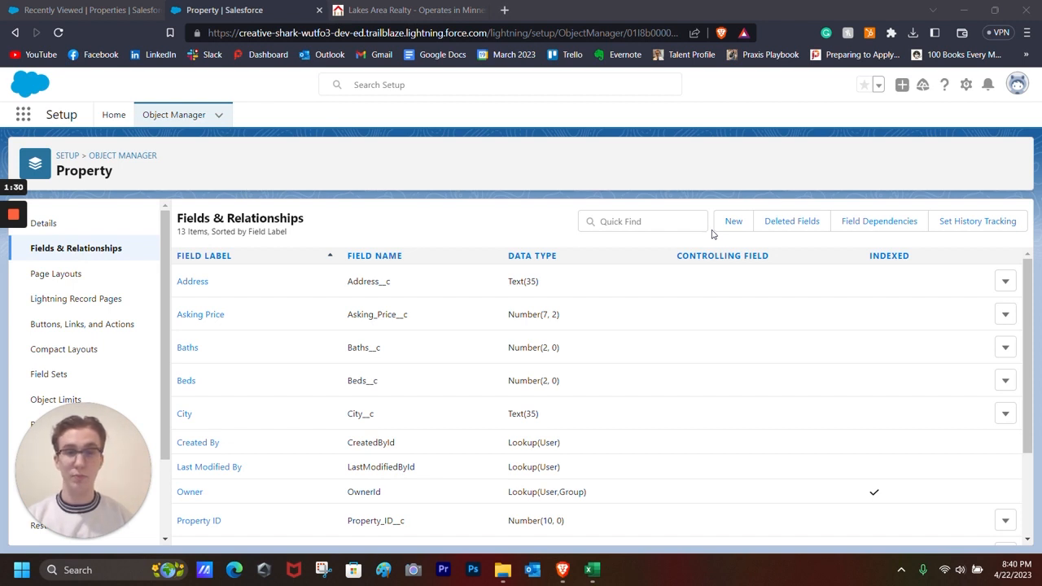
{"action": "mouse_move", "coordinate": [732, 221]}
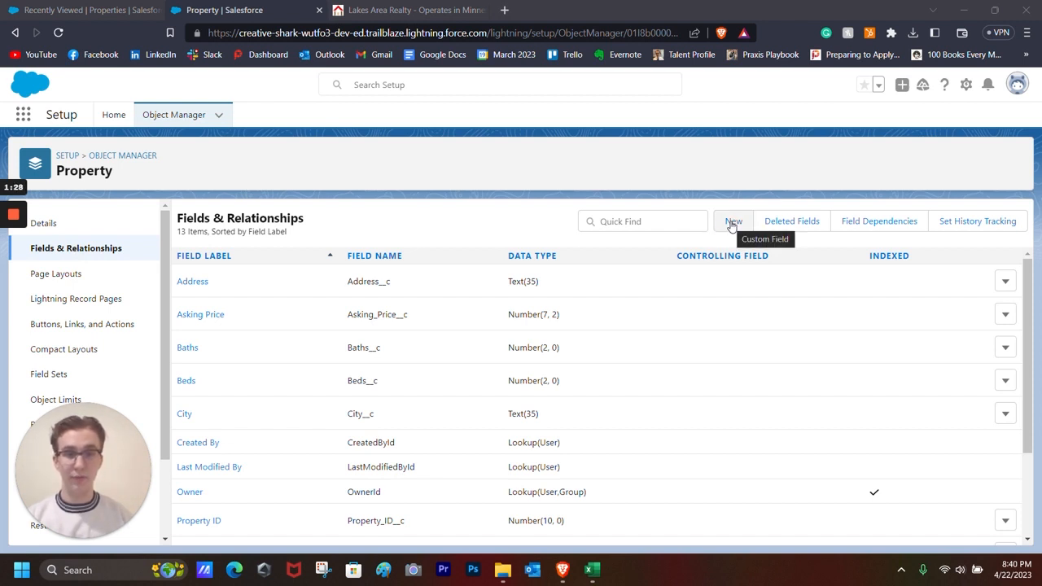
Step: Start a new formula custom field labelled Price Per Square Foot that returns a Number
{"action": "left_click", "coordinate": [733, 220]}
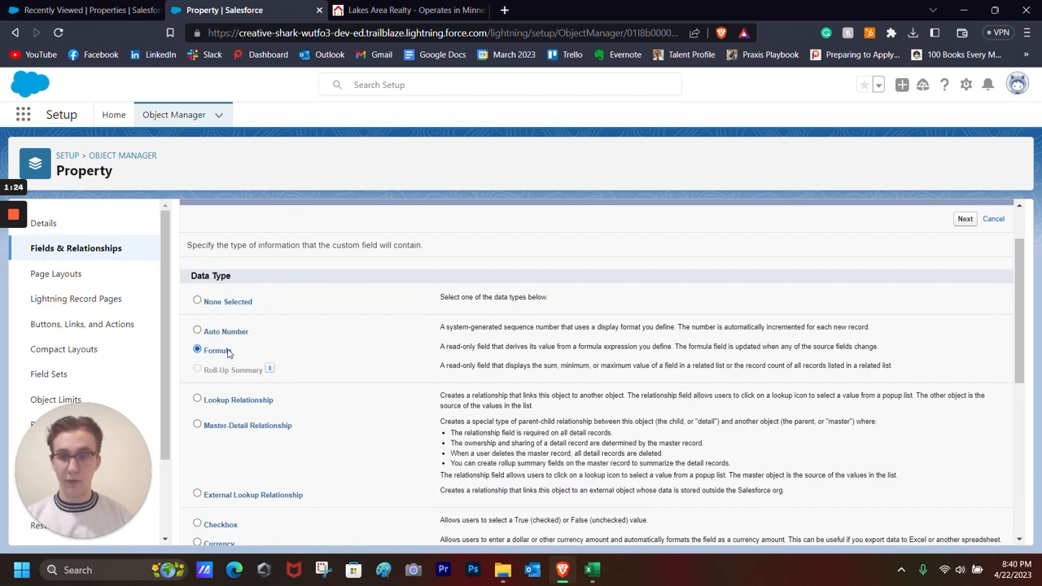
{"action": "left_click", "coordinate": [965, 218]}
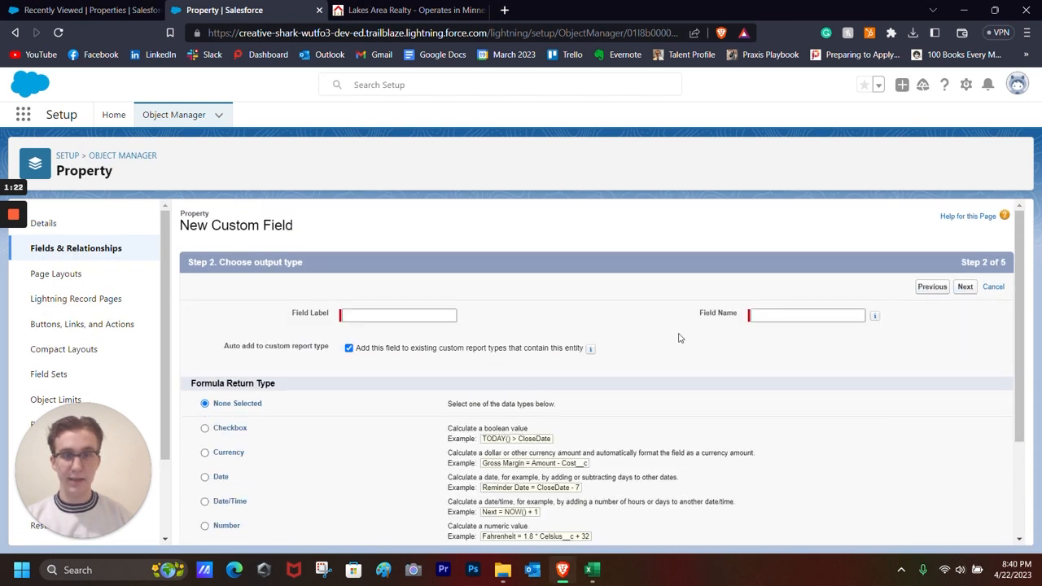
{"action": "left_click", "coordinate": [398, 315]}
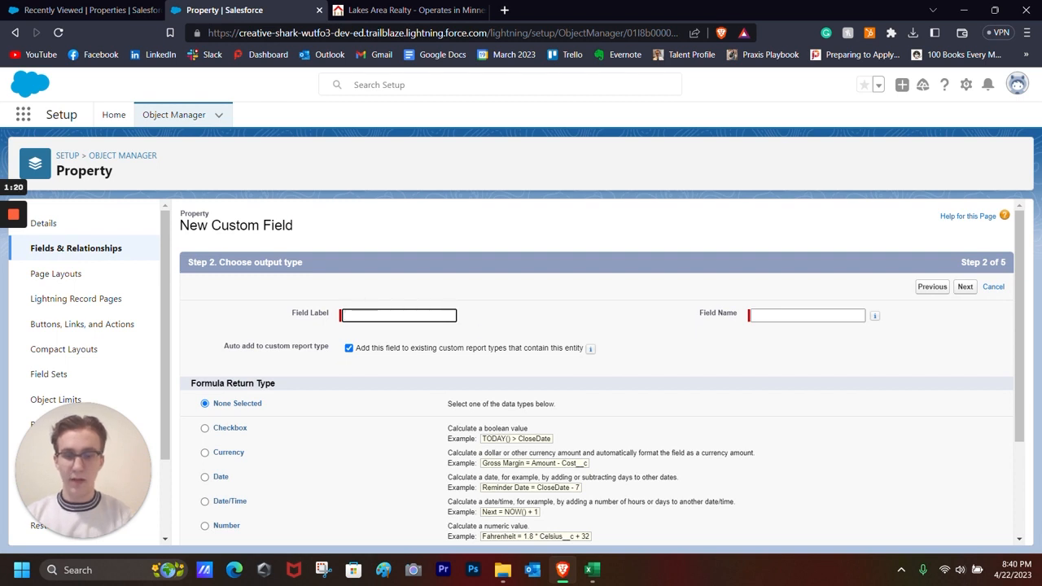
{"action": "type", "text": "Price Per Square Fot"}
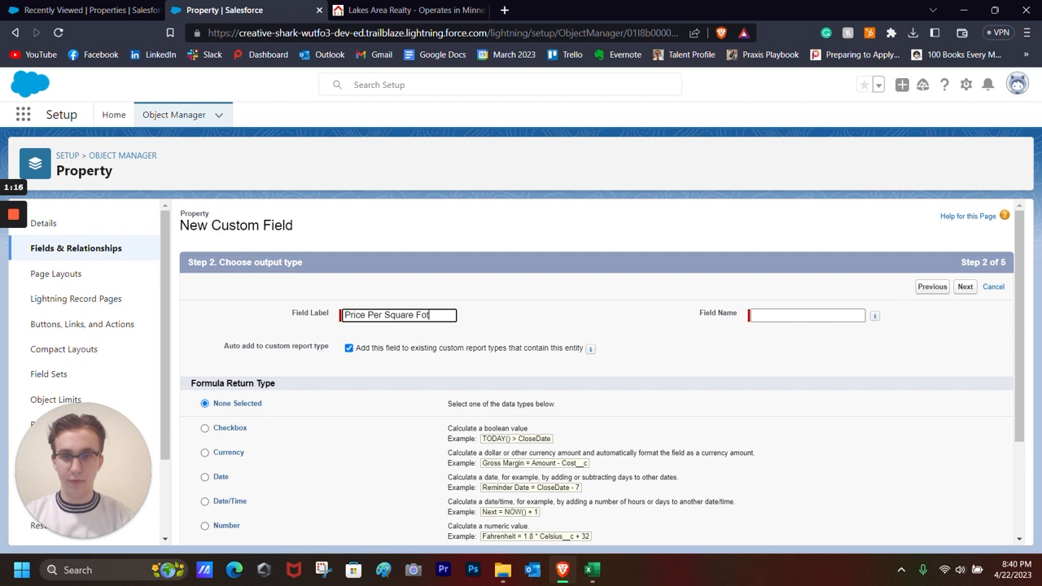
{"action": "scroll", "scroll_direction": "down", "scroll_amount": 3}
{"action": "type", "text": "o"}
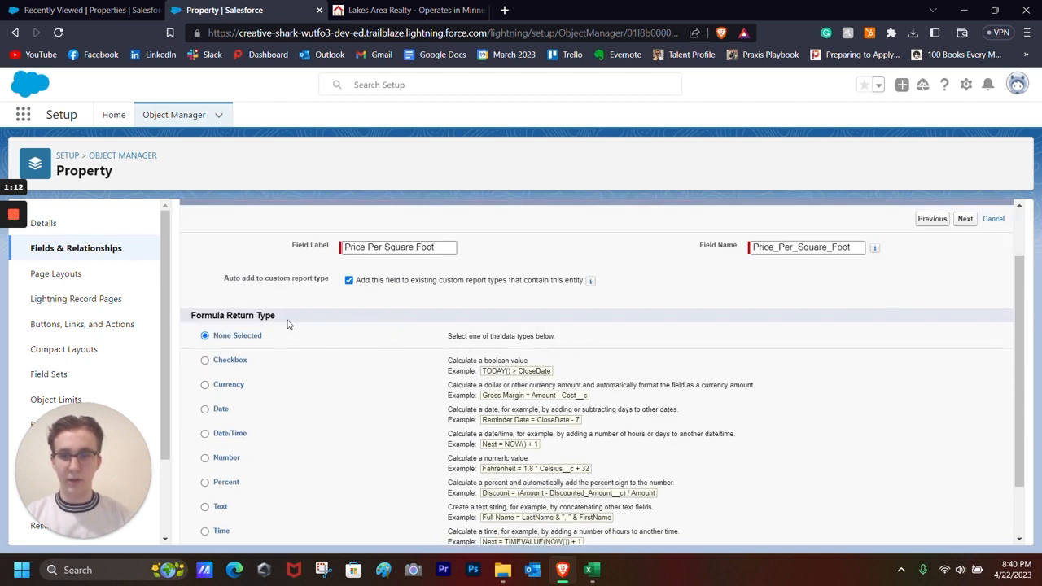
{"action": "scroll", "scroll_direction": "down", "scroll_amount": 3}
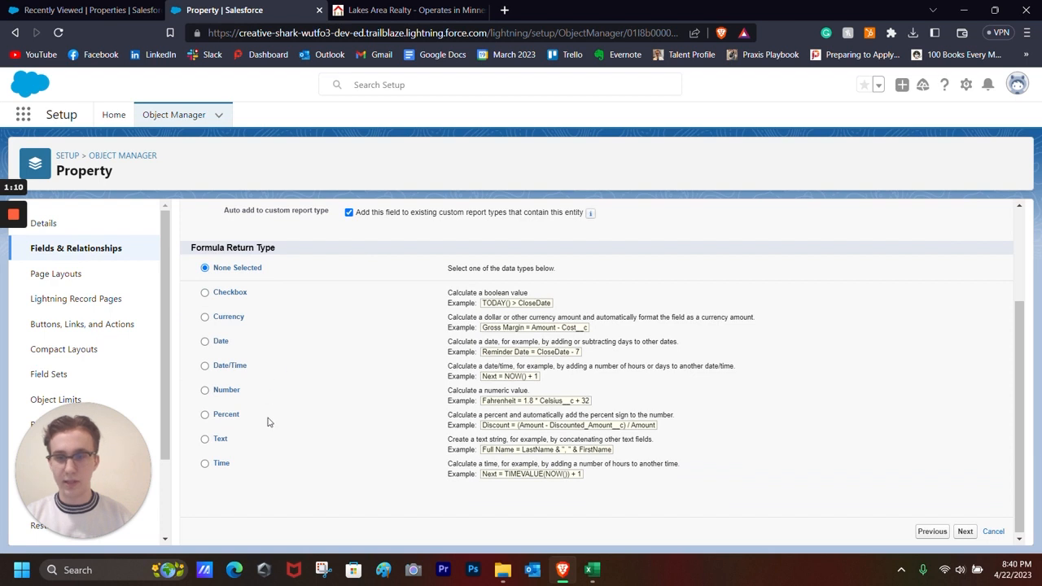
{"action": "left_click", "coordinate": [205, 390]}
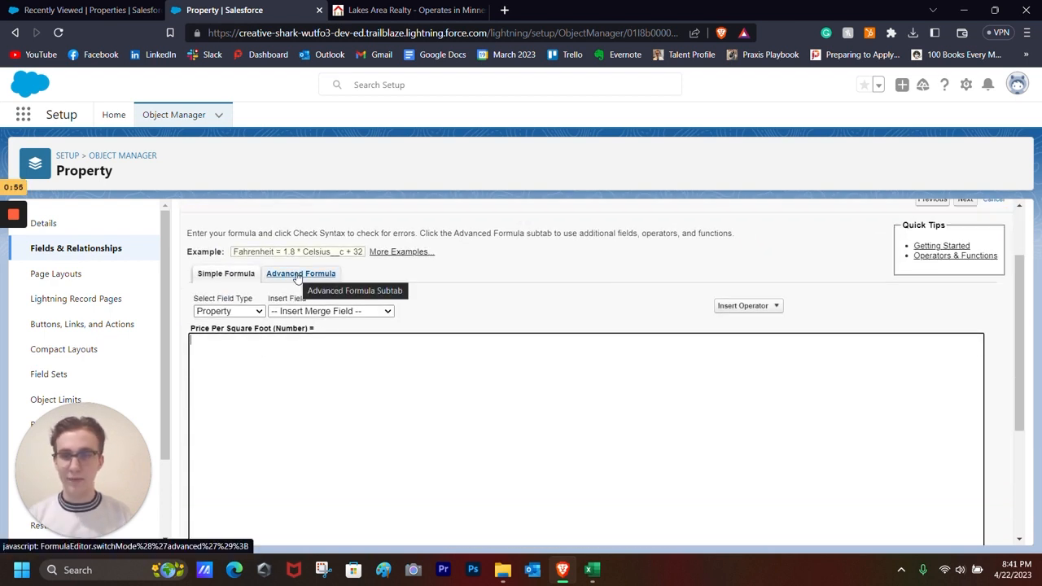
Step: Insert the Property Square Footage field into the advanced formula and continue to field-level security
{"action": "left_click", "coordinate": [300, 272]}
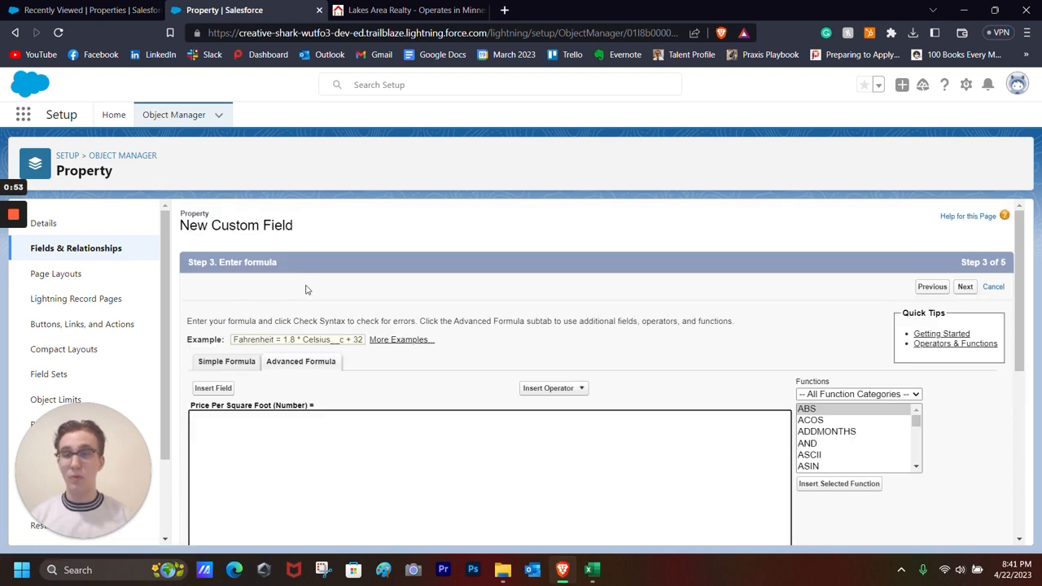
{"action": "scroll", "scroll_direction": "down", "scroll_amount": 3}
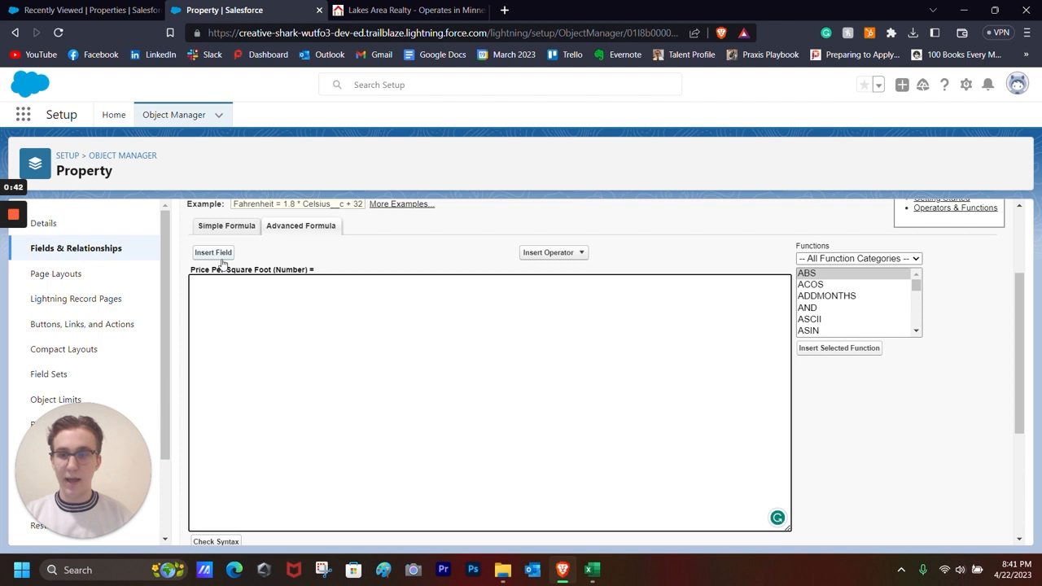
{"action": "mouse_move", "coordinate": [213, 253]}
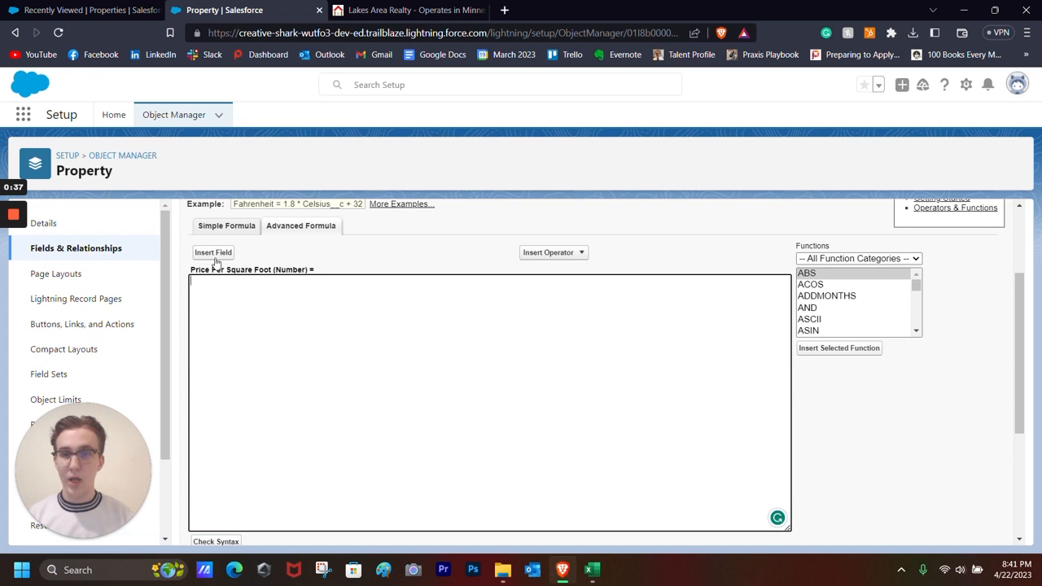
{"action": "left_click", "coordinate": [213, 253]}
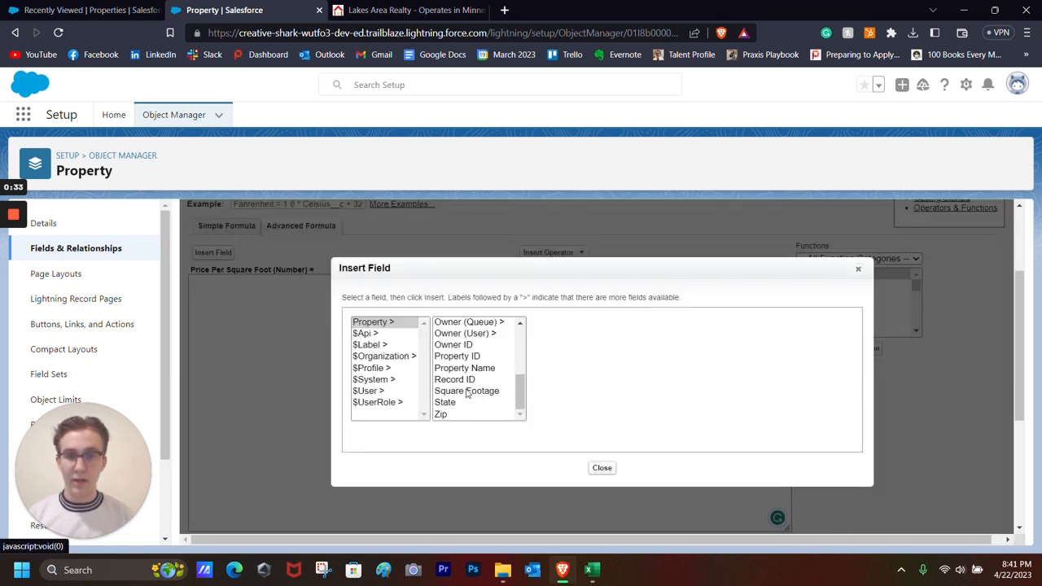
{"action": "left_click", "coordinate": [466, 391]}
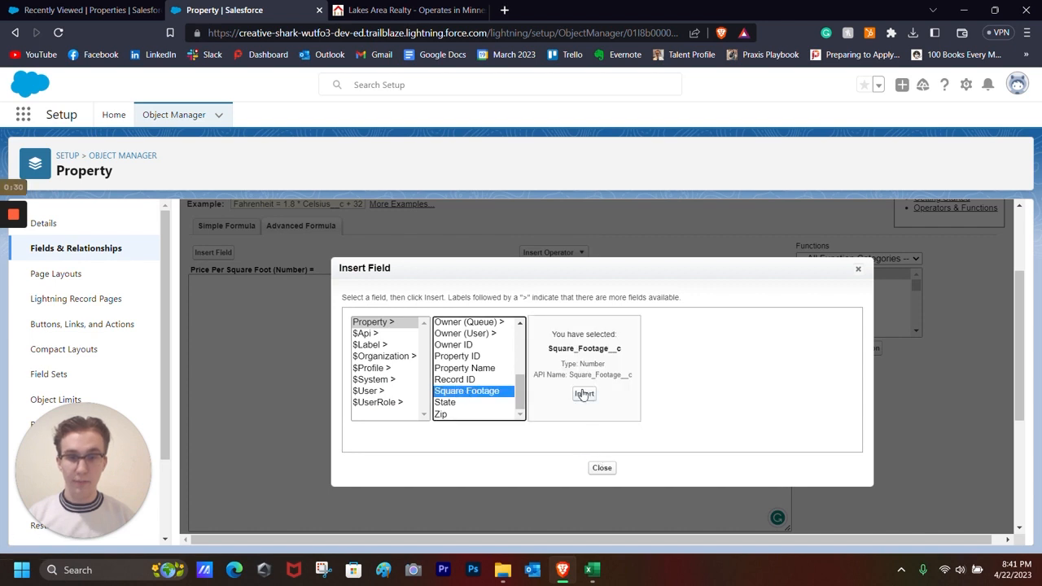
{"action": "left_click", "coordinate": [584, 394]}
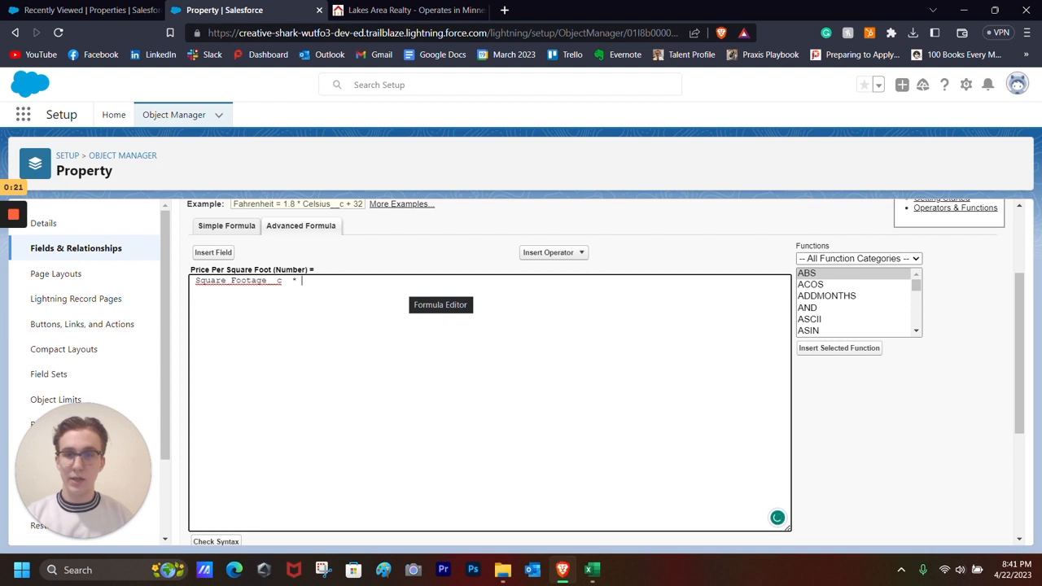
{"action": "scroll", "scroll_direction": "down", "scroll_amount": 3}
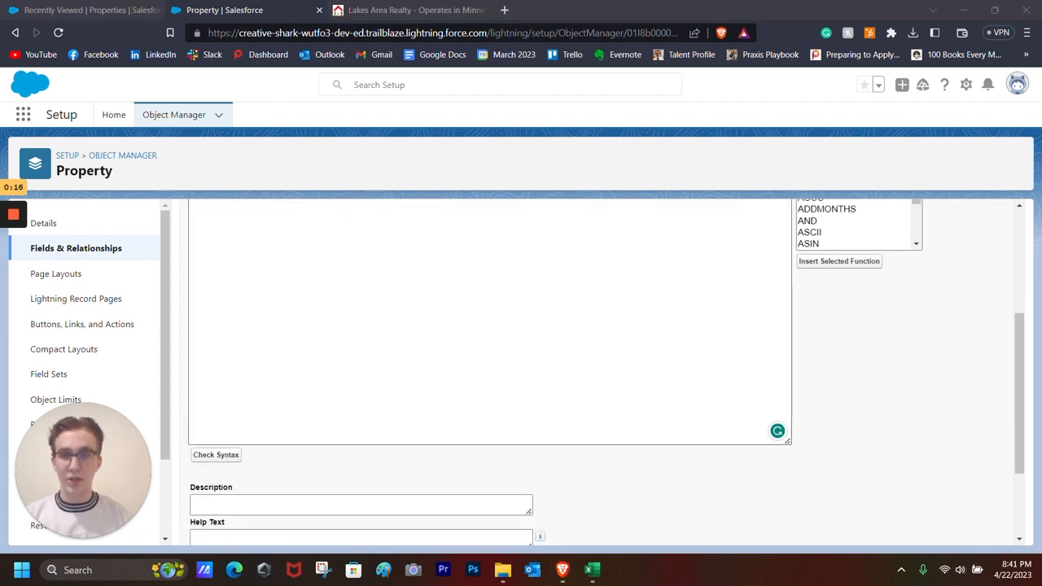
{"action": "scroll", "scroll_direction": "down", "scroll_amount": 3}
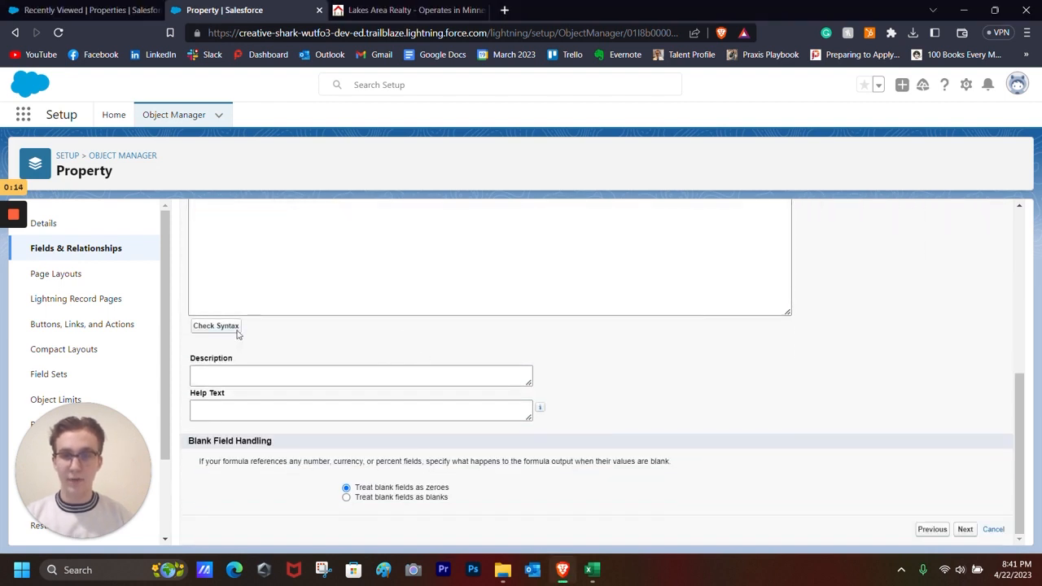
{"action": "left_click", "coordinate": [216, 326]}
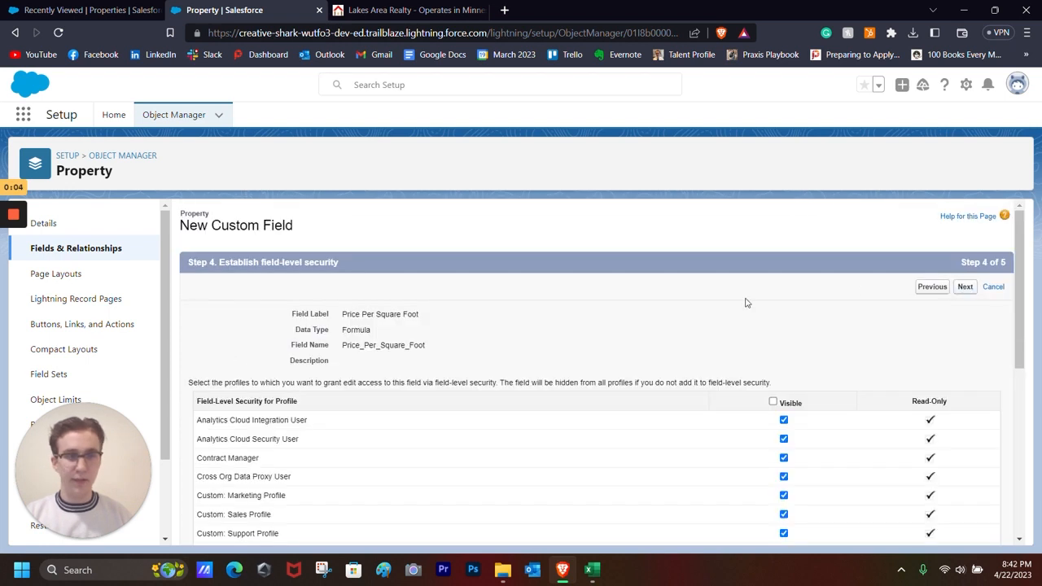
Step: Complete the Price Per Square Foot field wizard and open a New Property form
{"action": "left_click", "coordinate": [965, 285]}
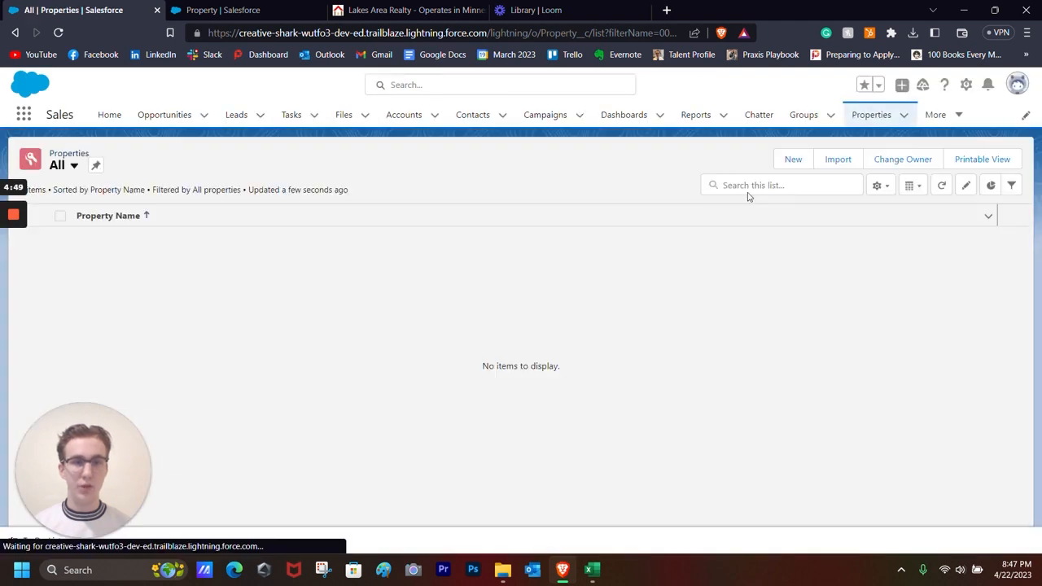
{"action": "left_click", "coordinate": [793, 159]}
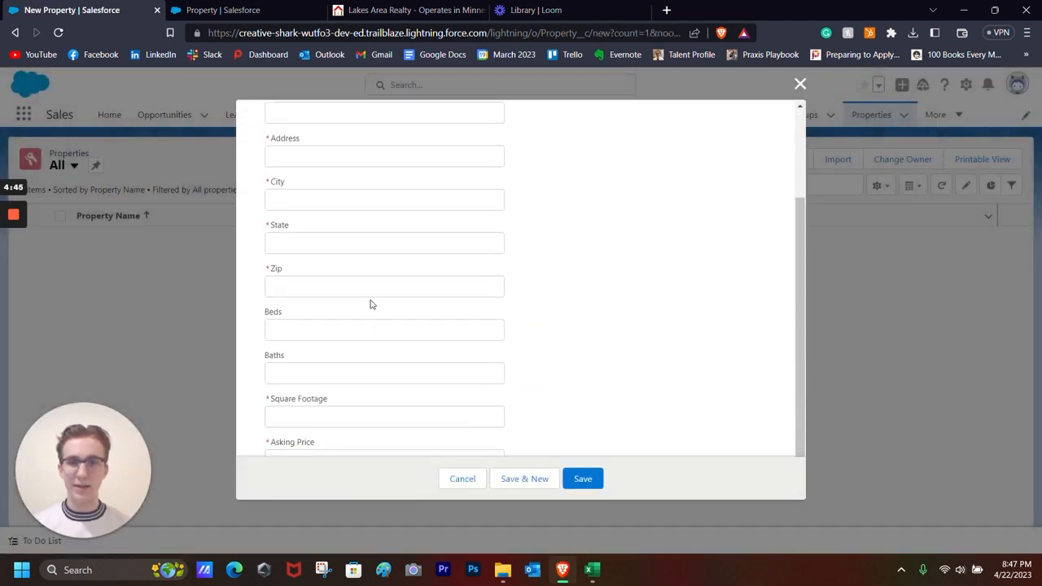
Step: Review the New Property form fields twice, closing it without saving each time
{"action": "scroll", "scroll_direction": "down", "scroll_amount": 3}
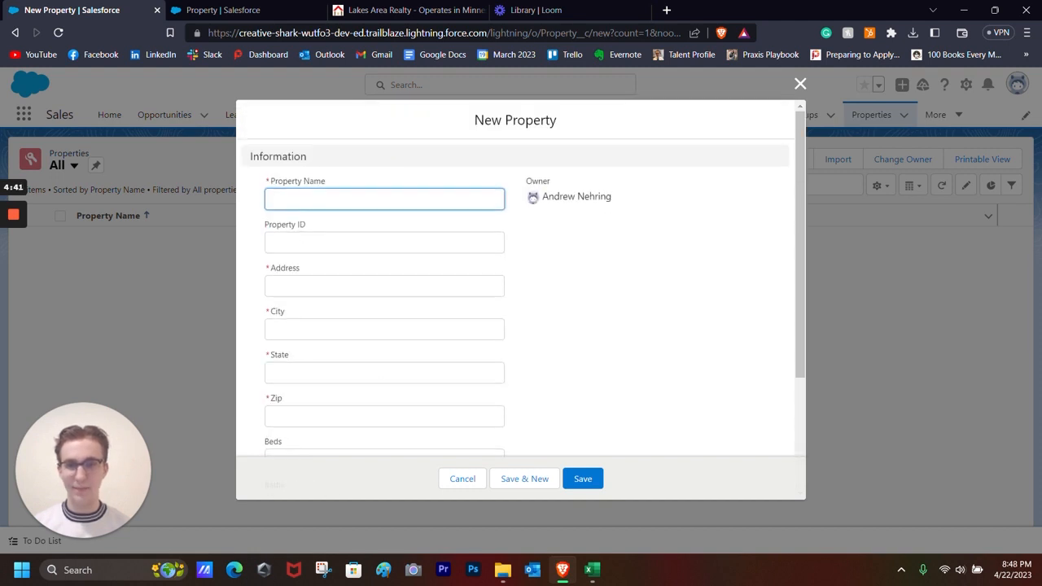
{"action": "mouse_move", "coordinate": [741, 108]}
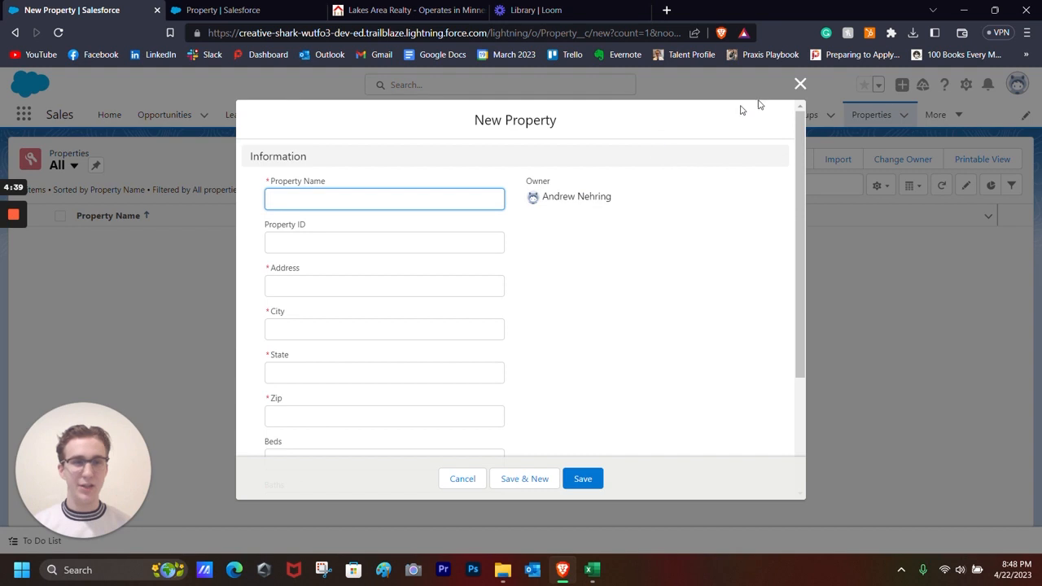
{"action": "left_click", "coordinate": [462, 478]}
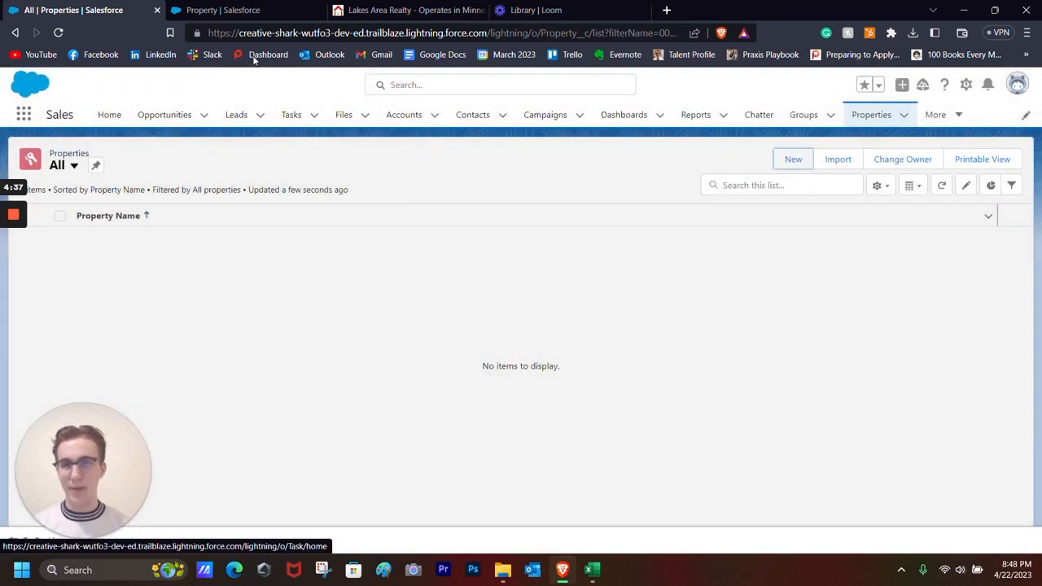
{"action": "left_click", "coordinate": [792, 159]}
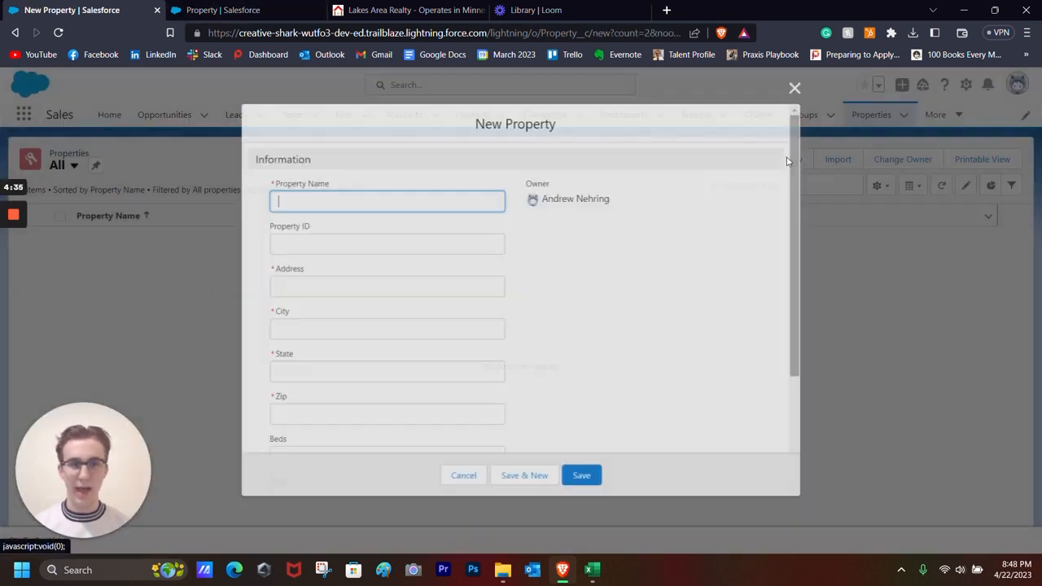
{"action": "scroll", "scroll_direction": "down", "scroll_amount": 3}
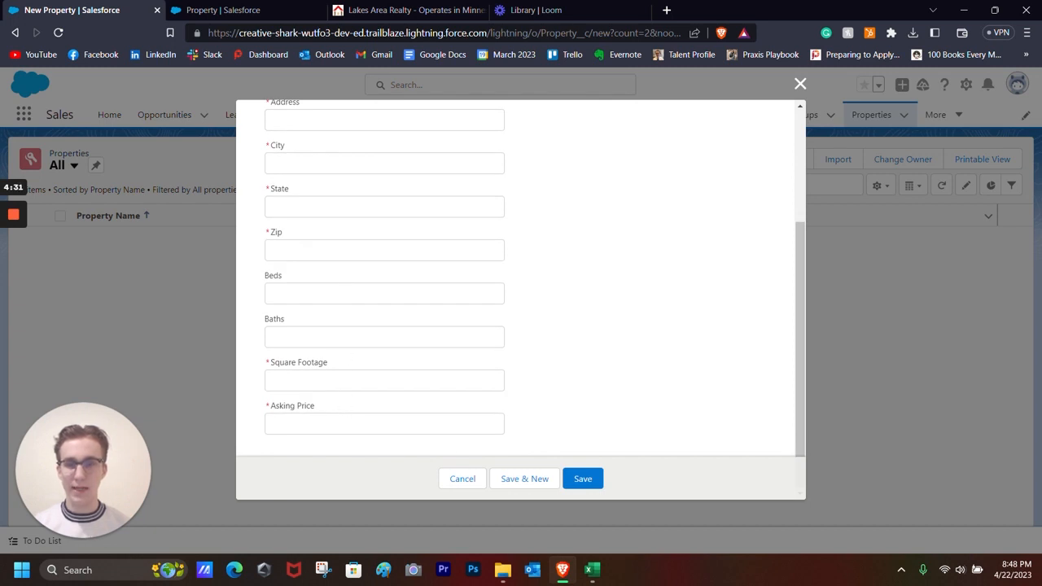
{"action": "left_click", "coordinate": [462, 479]}
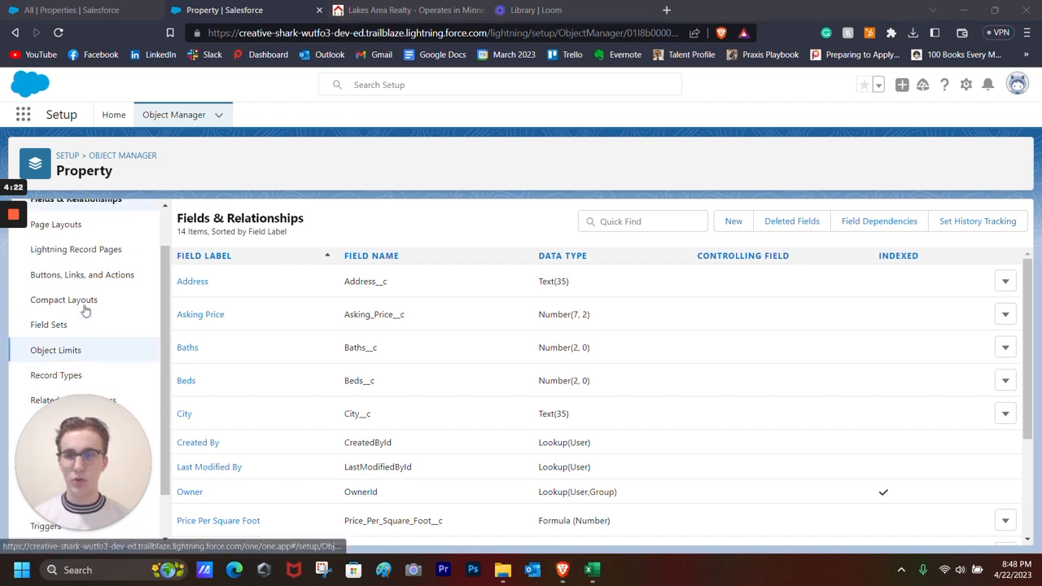
Step: Start a Property page layout named New Page Layout cloned from Property Layout
{"action": "left_click", "coordinate": [57, 274]}
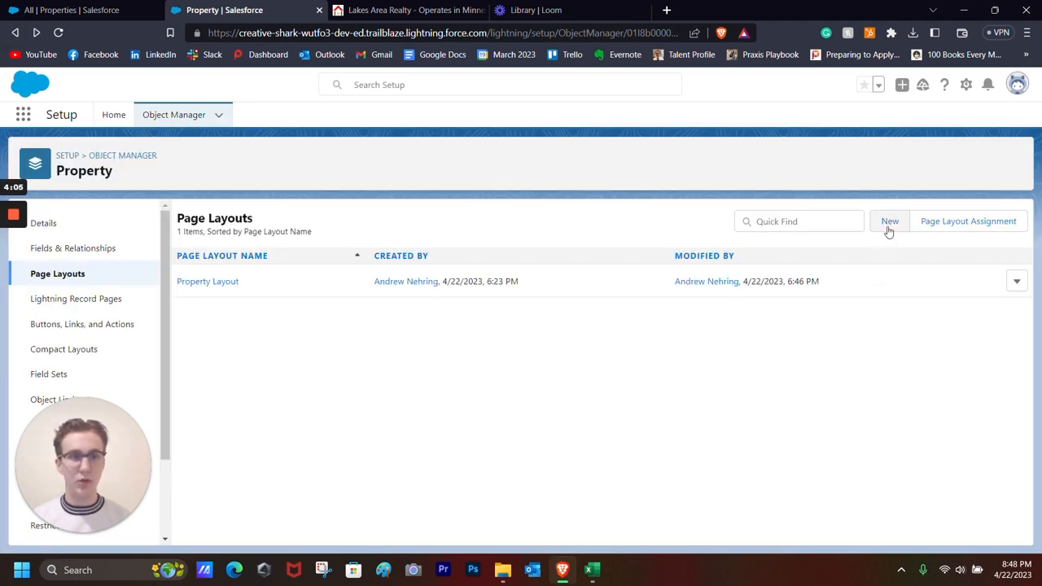
{"action": "left_click", "coordinate": [890, 221]}
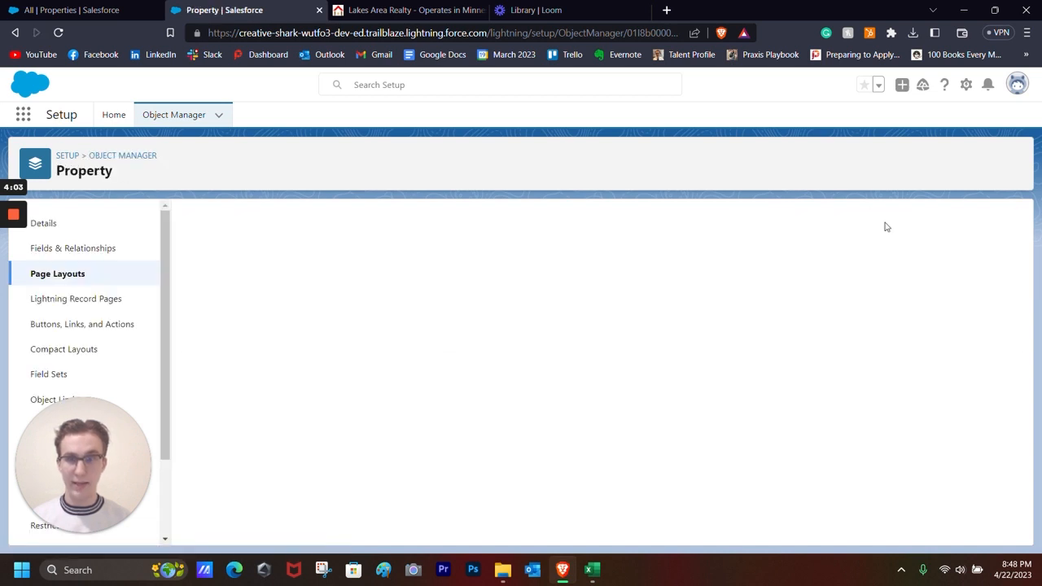
{"action": "left_click", "coordinate": [383, 288]}
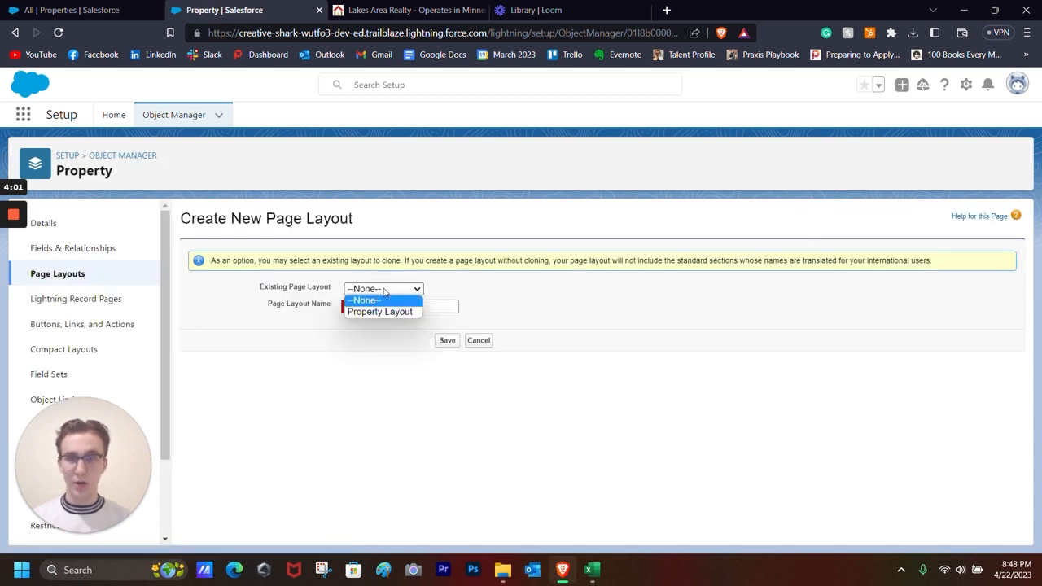
{"action": "left_click", "coordinate": [380, 312]}
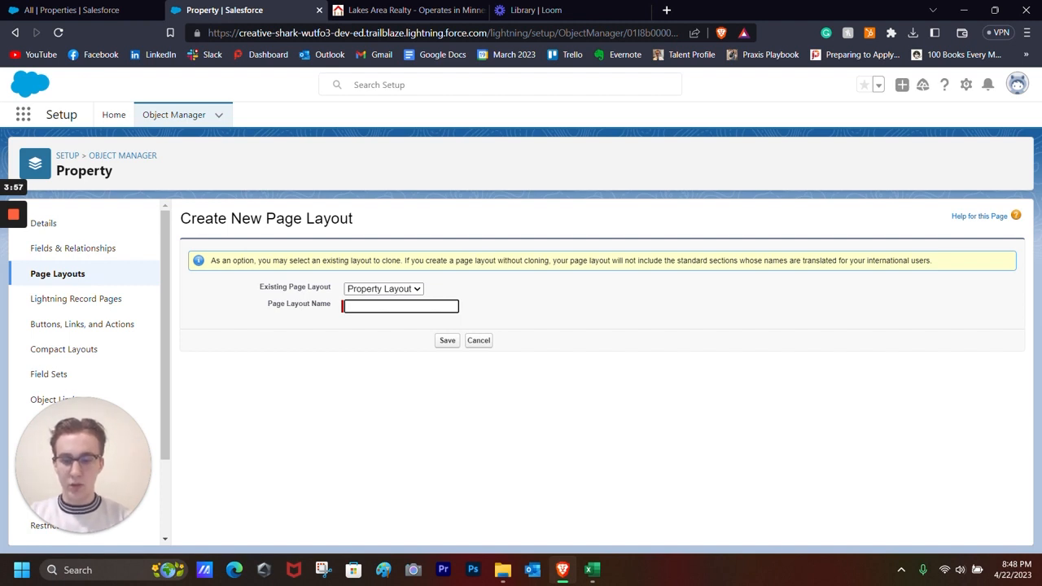
{"action": "type", "text": "New Page Layout"}
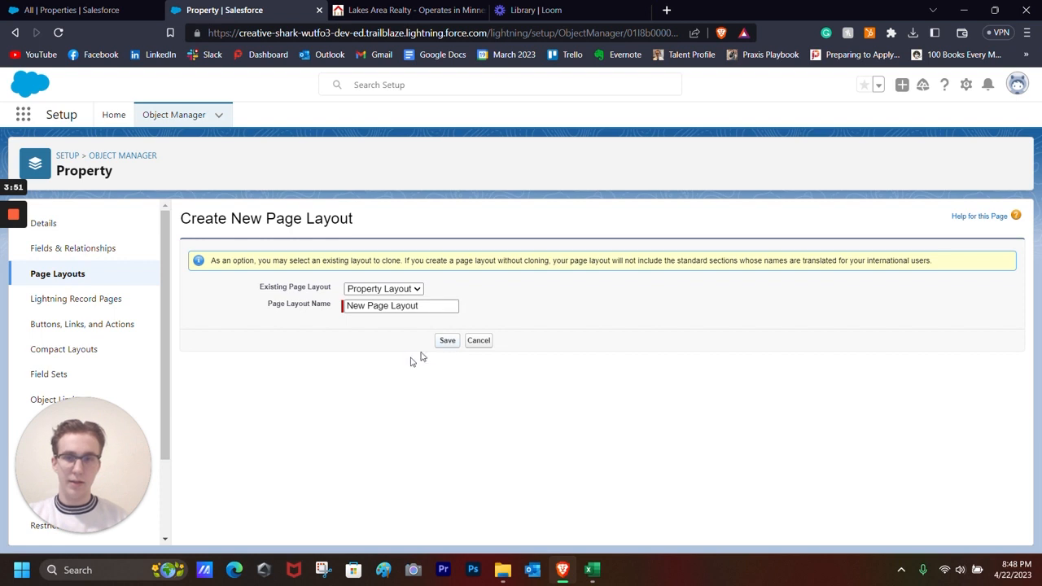
Step: Save New Page Layout, then preview and close a blank New Property form
{"action": "left_click", "coordinate": [448, 341]}
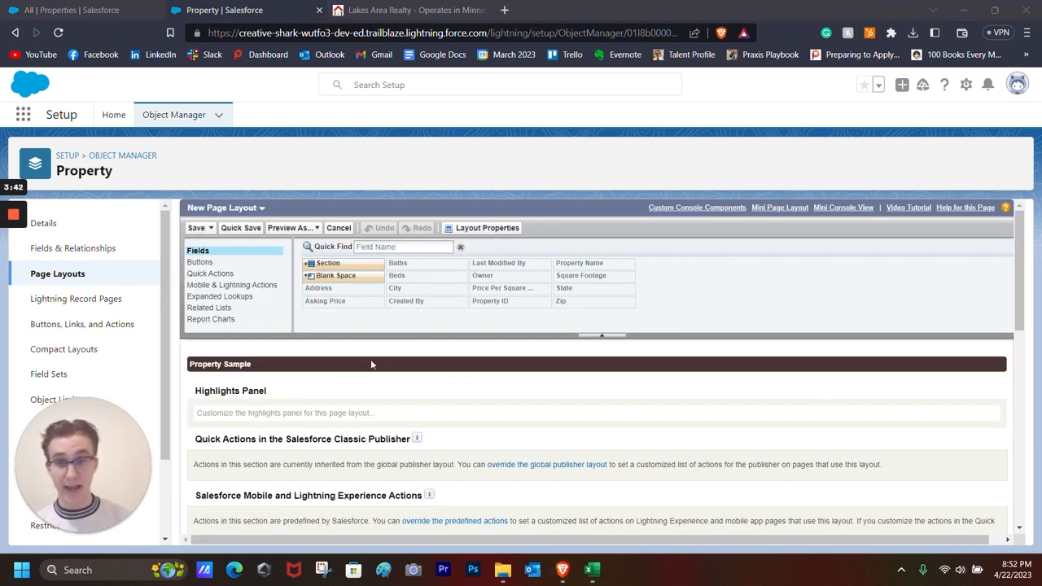
{"action": "scroll", "scroll_direction": "down", "scroll_amount": 3}
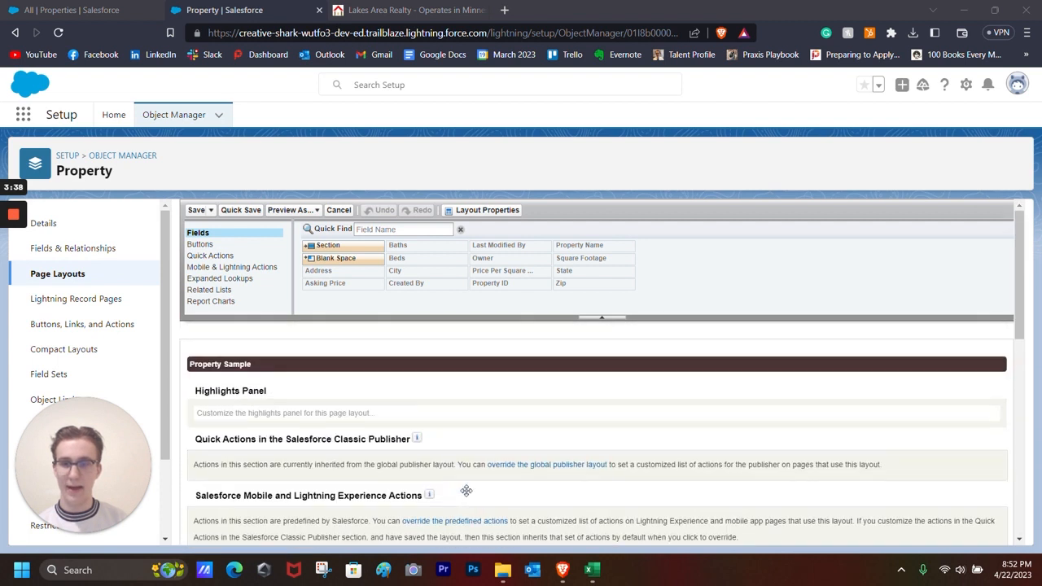
{"action": "scroll", "scroll_direction": "down", "scroll_amount": 3}
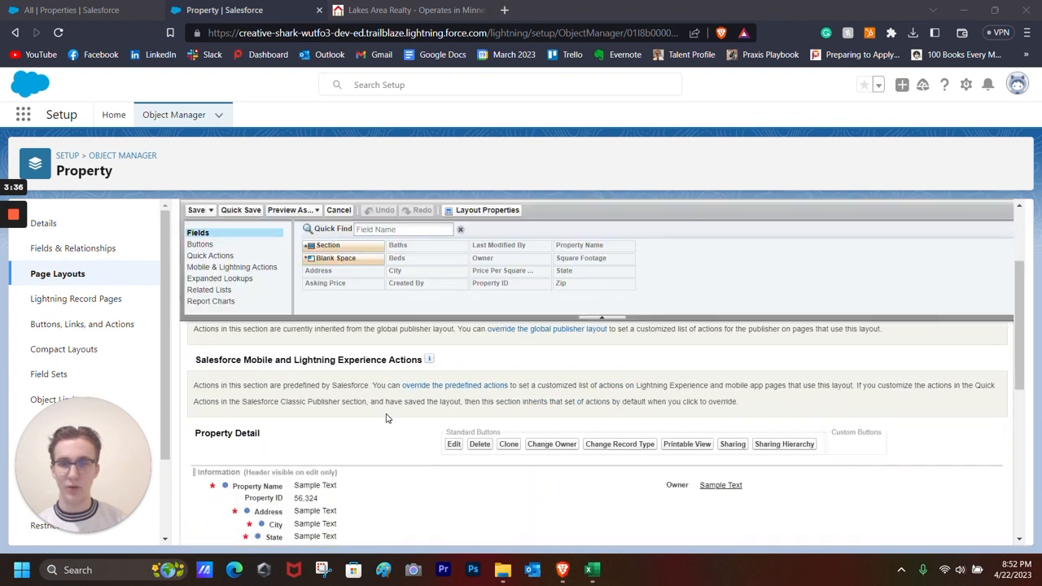
{"action": "scroll", "scroll_direction": "down", "scroll_amount": 3}
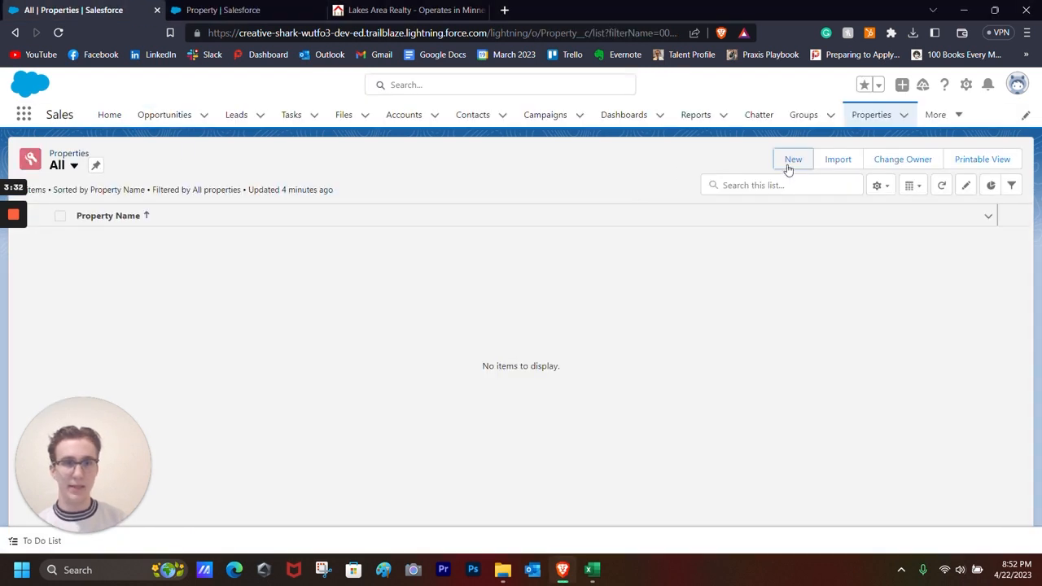
{"action": "left_click", "coordinate": [792, 159]}
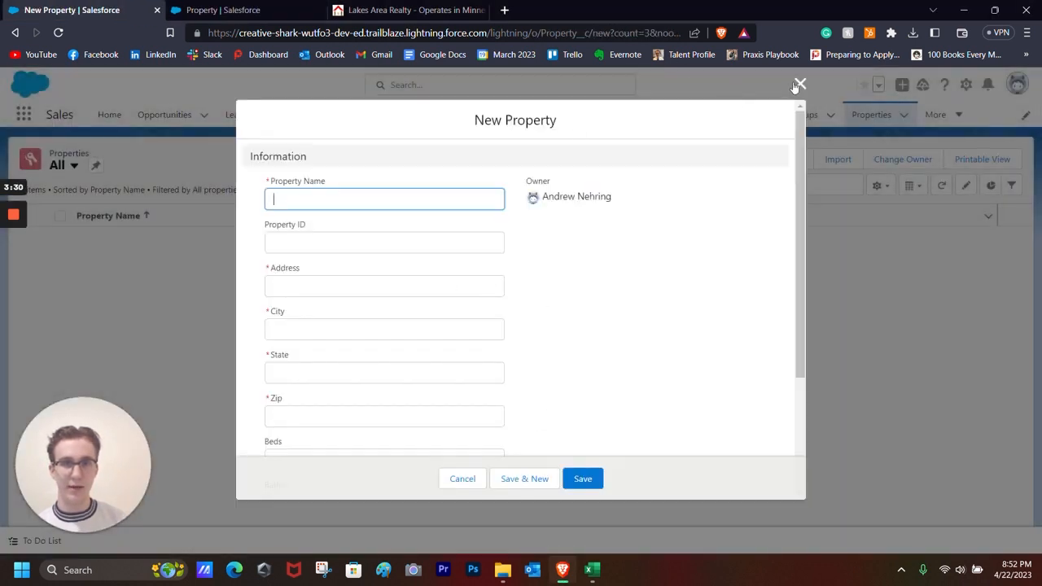
{"action": "left_click", "coordinate": [799, 84]}
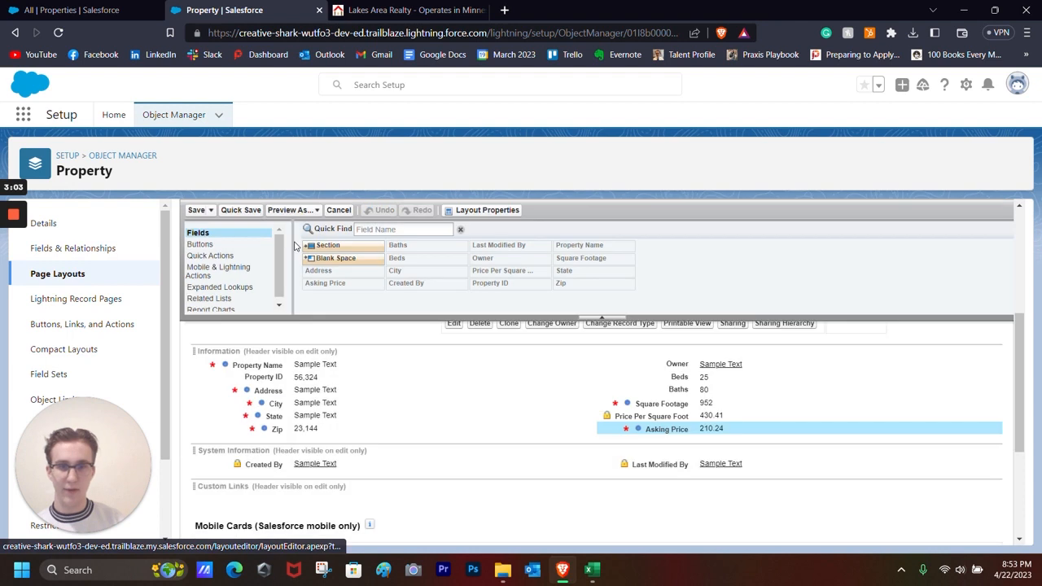
Step: Save the layout, then edit and save its profile page layout assignments
{"action": "left_click", "coordinate": [196, 210]}
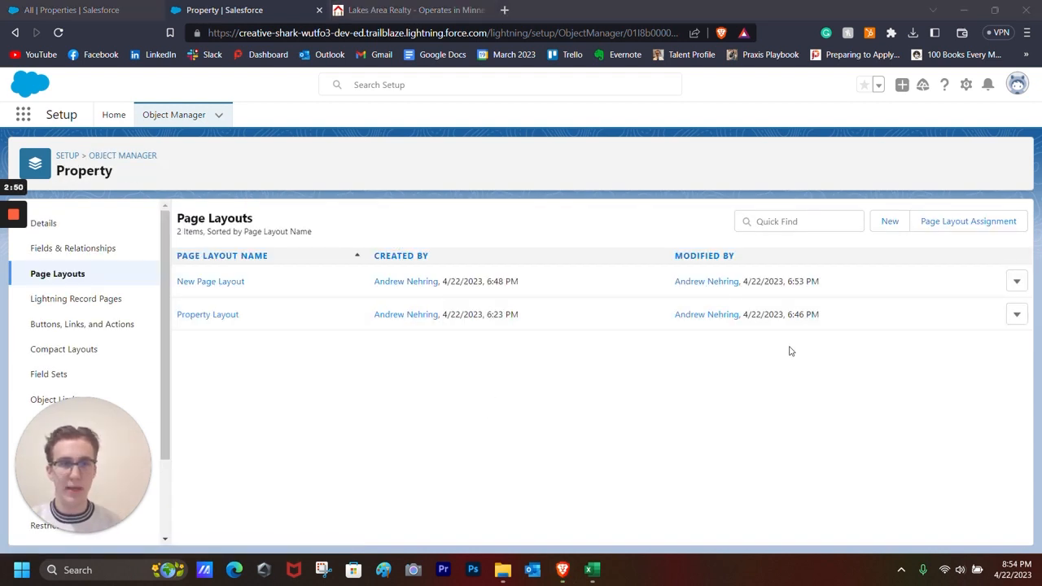
{"action": "mouse_move", "coordinate": [968, 221]}
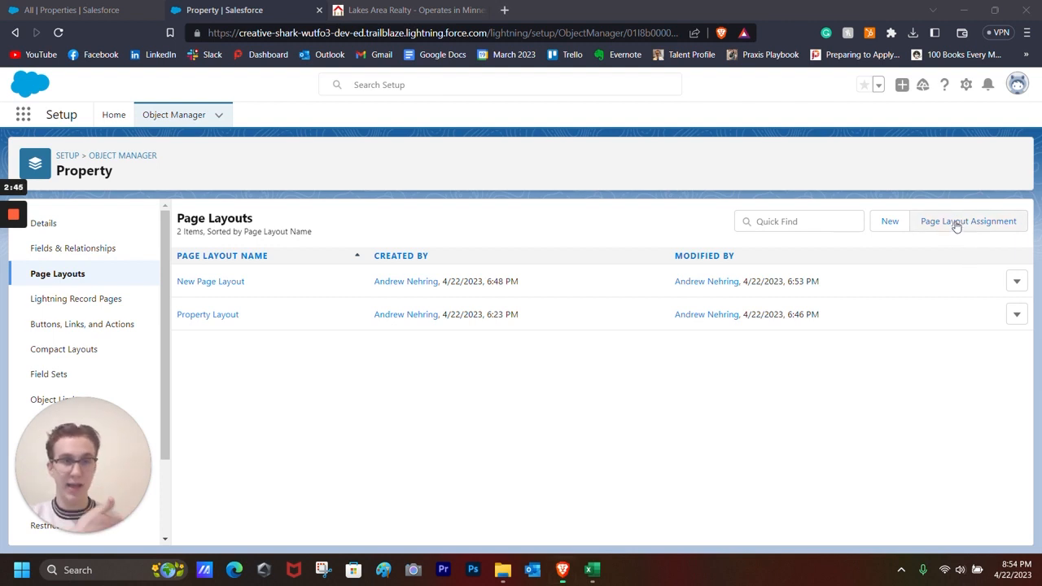
{"action": "left_click", "coordinate": [968, 220]}
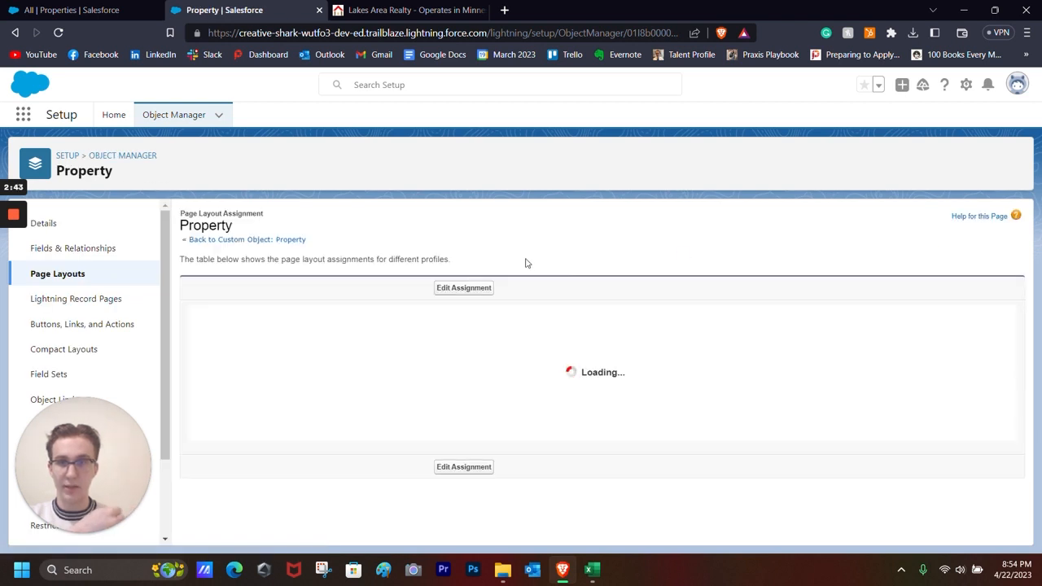
{"action": "left_click", "coordinate": [464, 287]}
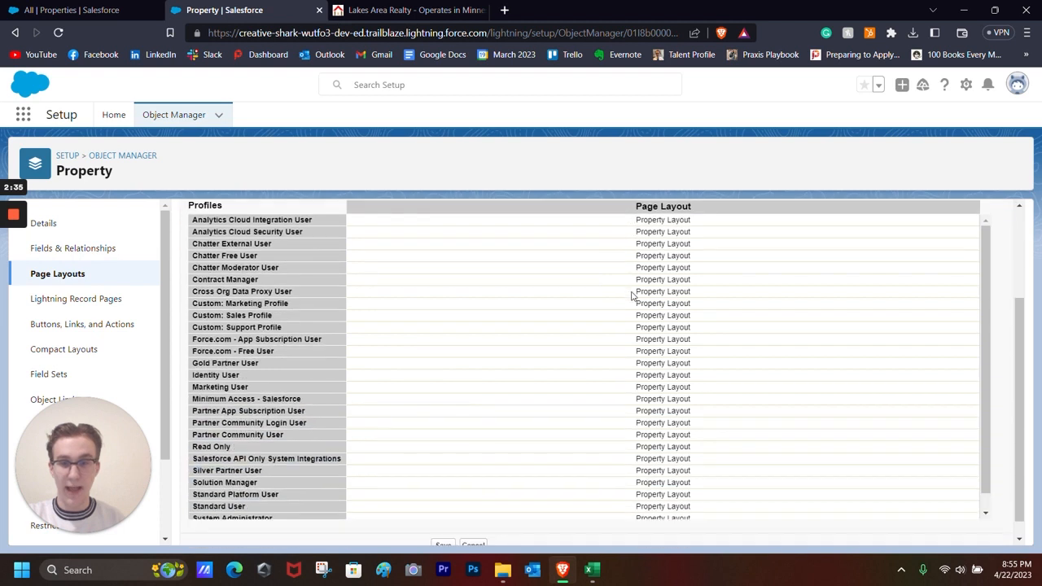
{"action": "scroll", "scroll_direction": "down", "scroll_amount": 3}
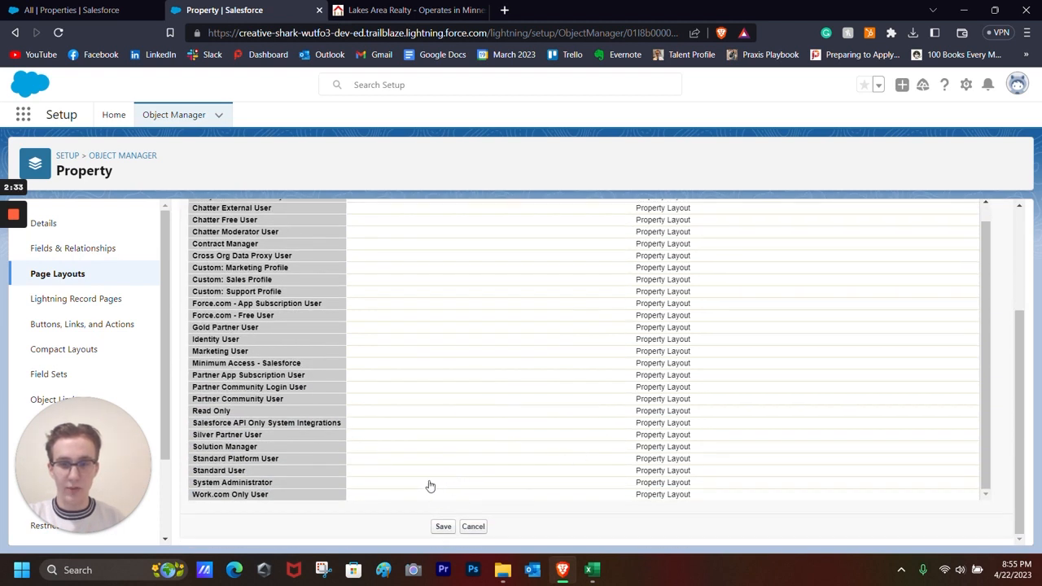
{"action": "left_click", "coordinate": [232, 485]}
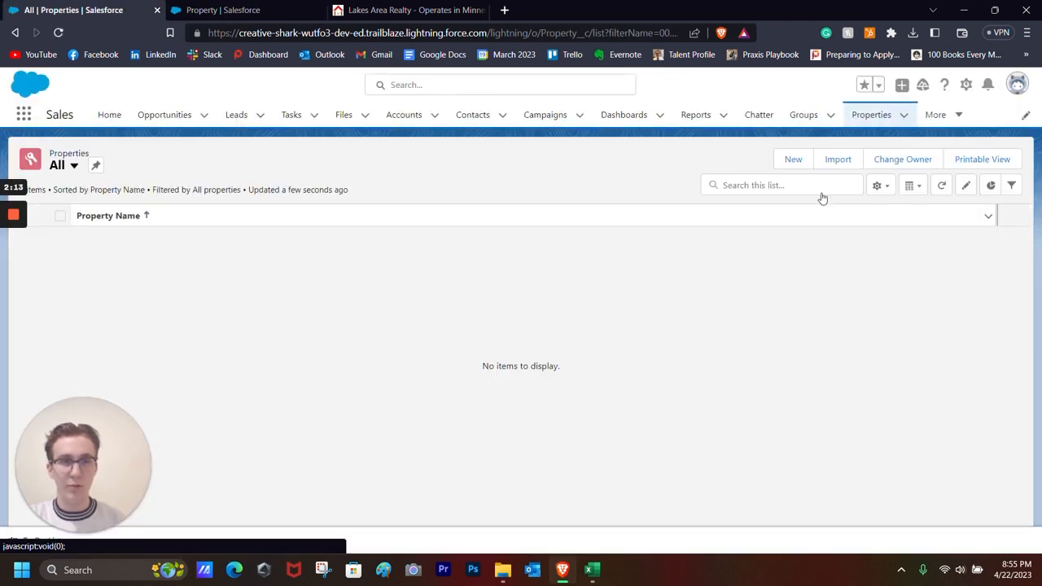
{"action": "left_click", "coordinate": [793, 159]}
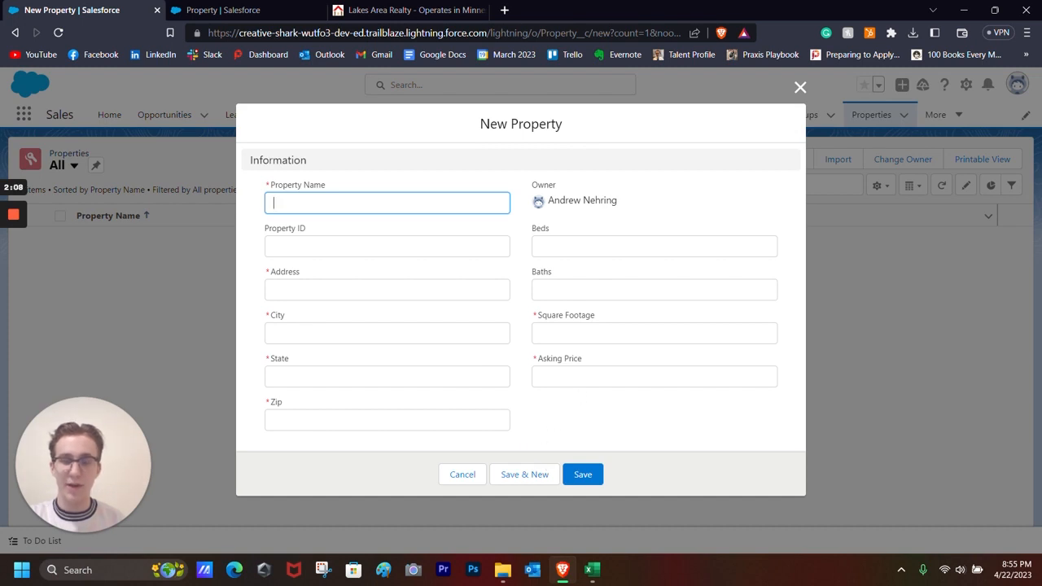
{"action": "left_click", "coordinate": [461, 474]}
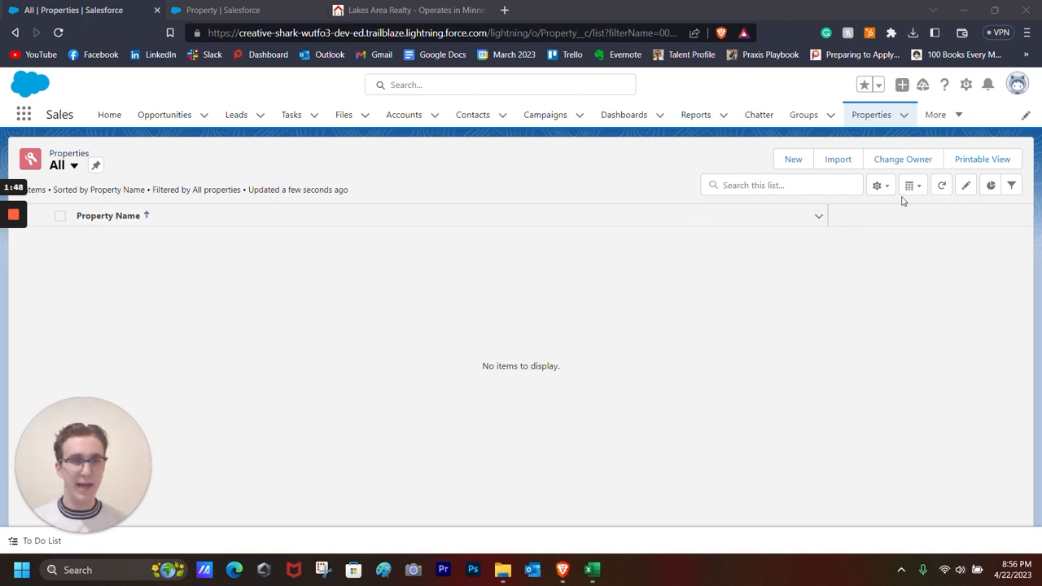
Step: Add Property ID, Address and Asking Price as visible columns in All Properties
{"action": "left_click", "coordinate": [876, 185]}
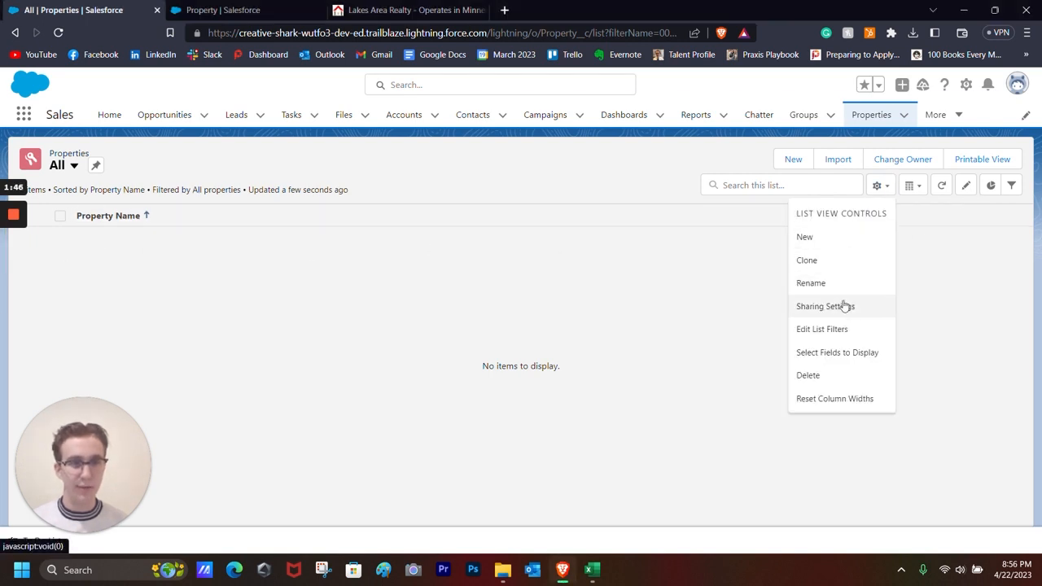
{"action": "left_click", "coordinate": [837, 352]}
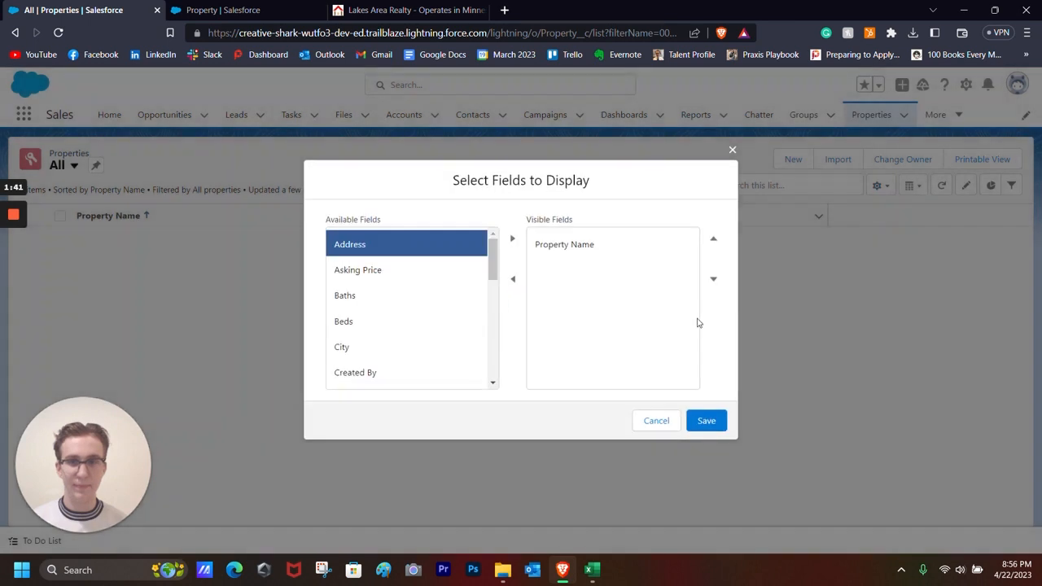
{"action": "mouse_move", "coordinate": [411, 279]}
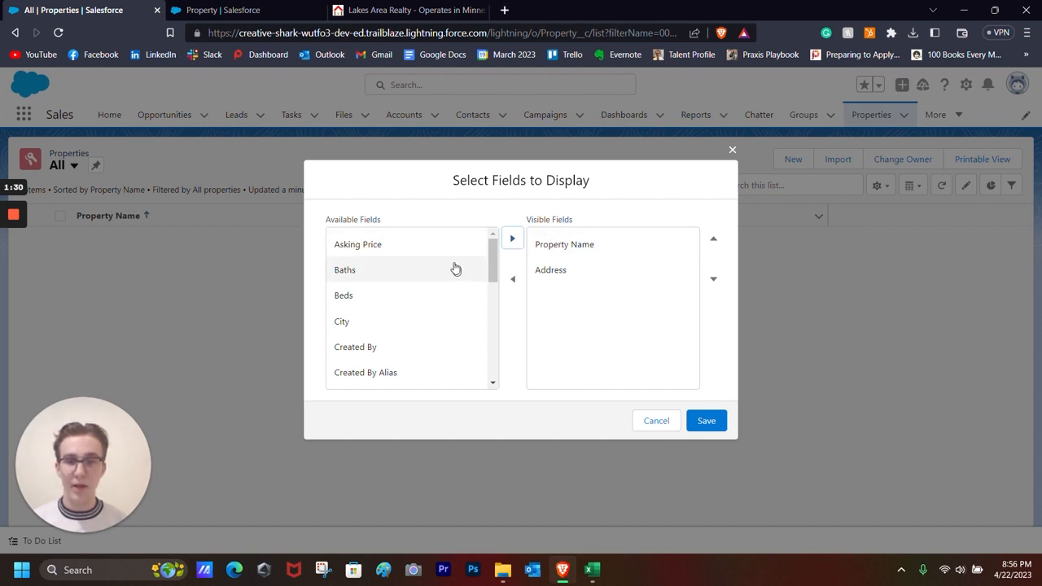
{"action": "scroll", "scroll_direction": "down", "scroll_amount": 3}
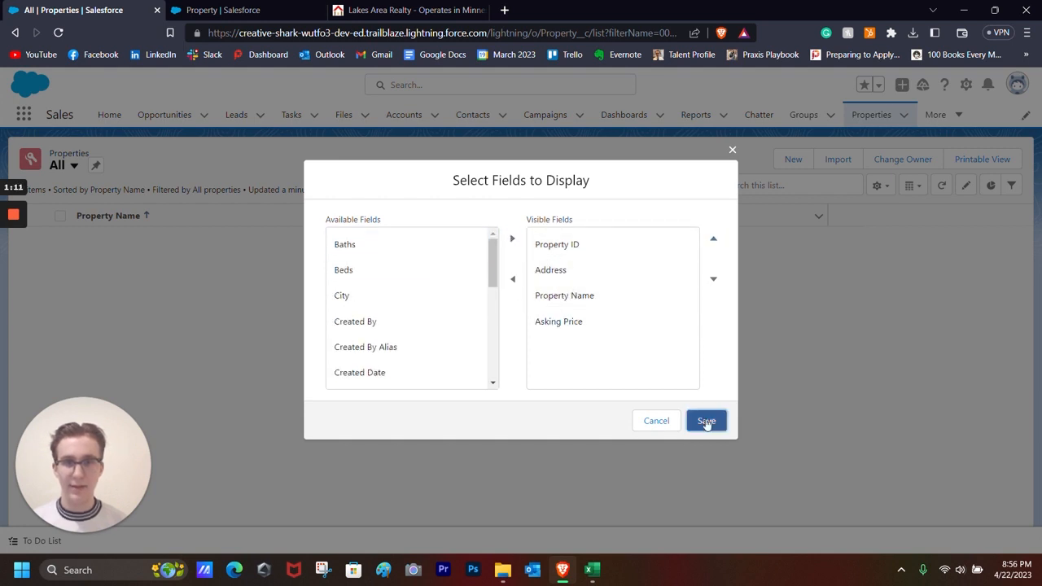
{"action": "left_click", "coordinate": [706, 421]}
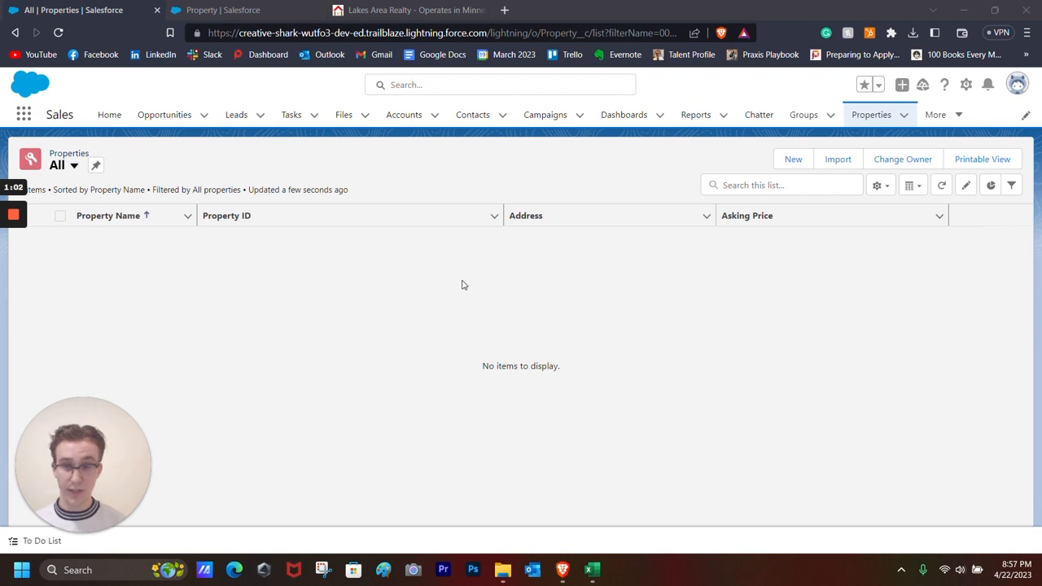
{"action": "mouse_move", "coordinate": [766, 203]}
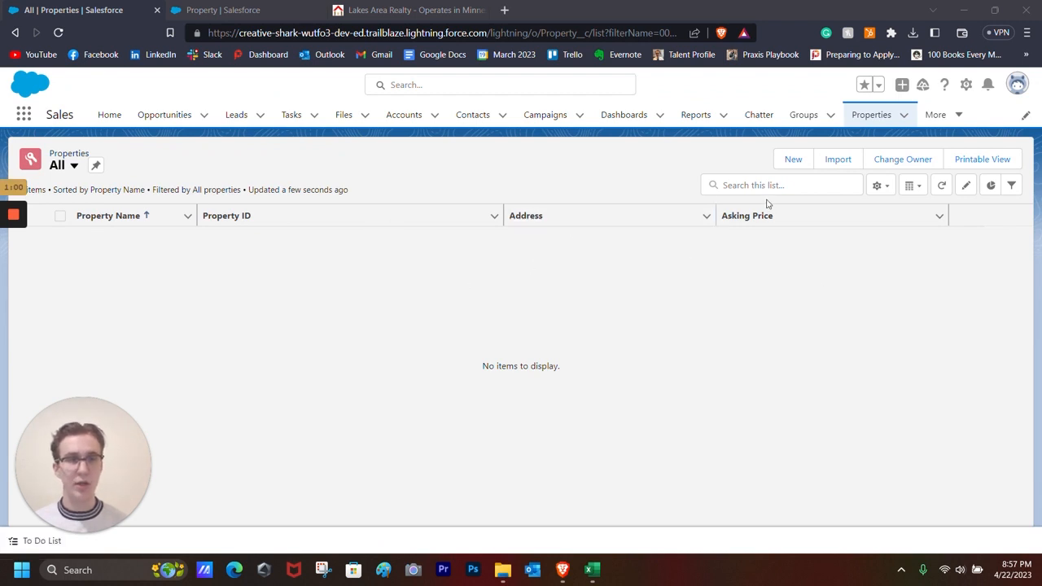
{"action": "left_click", "coordinate": [793, 159]}
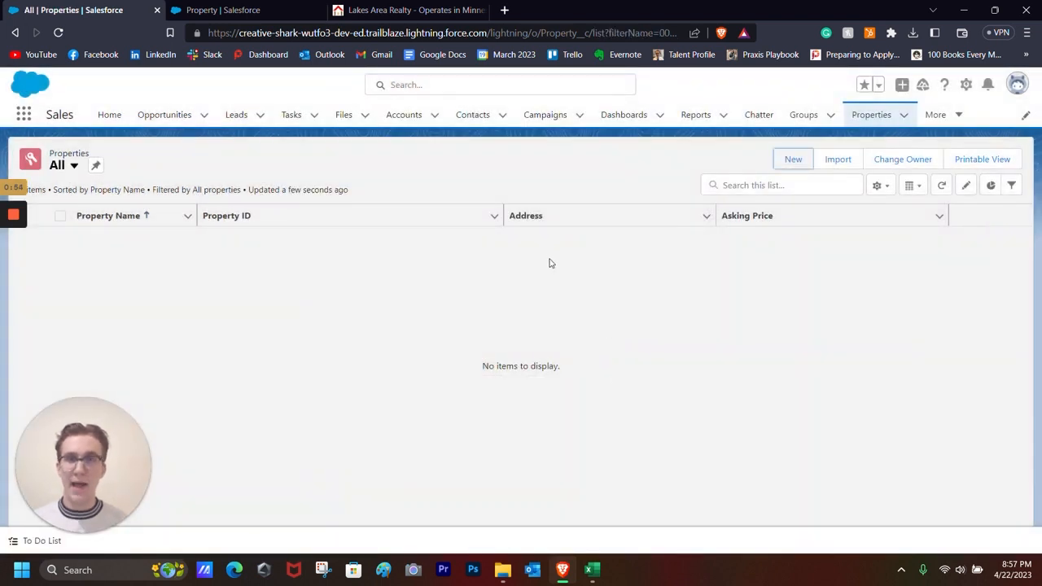
{"action": "mouse_move", "coordinate": [614, 436]}
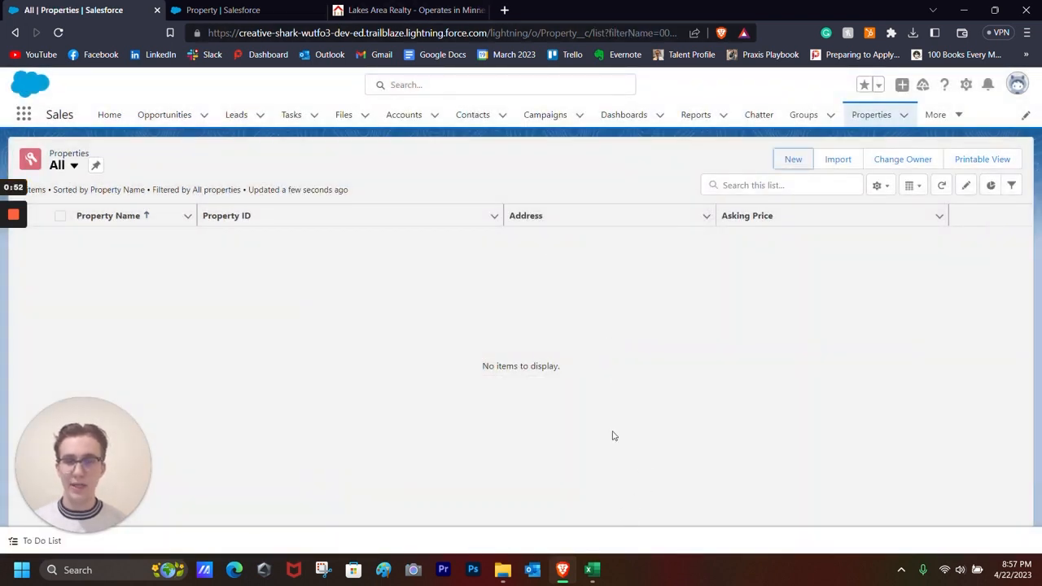
{"action": "left_click", "coordinate": [593, 570]}
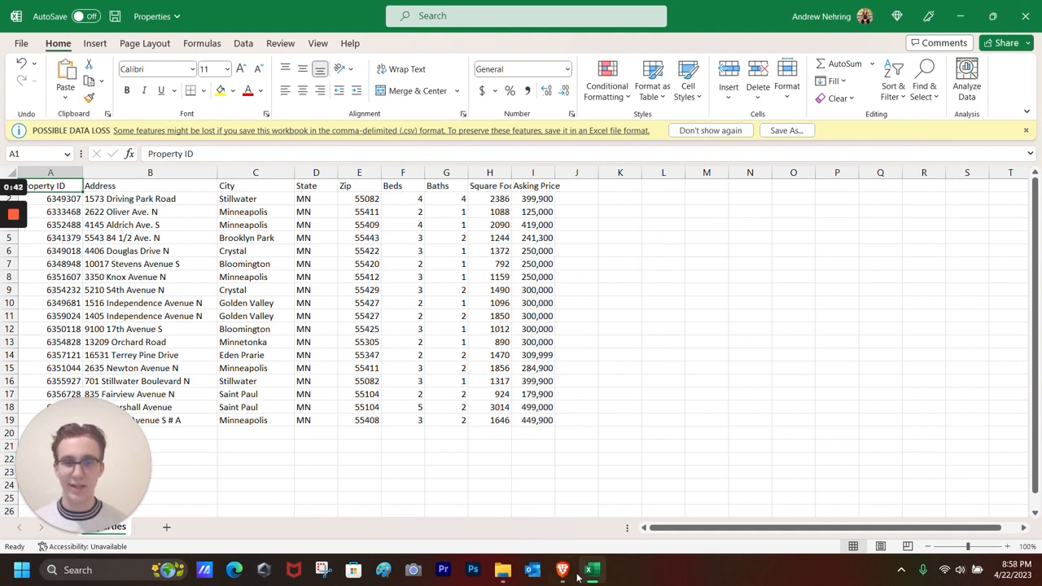
{"action": "left_click", "coordinate": [563, 569]}
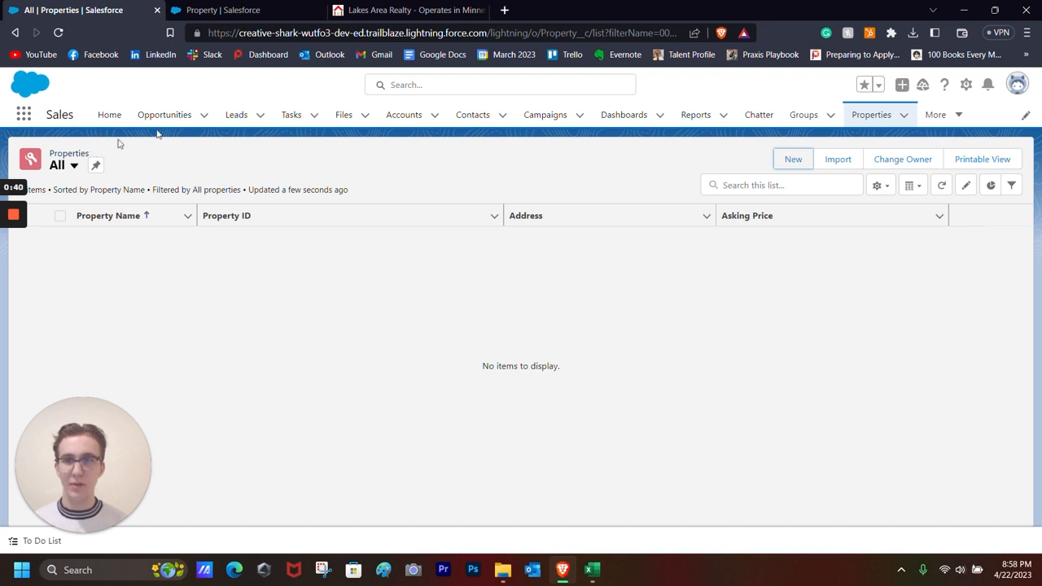
{"action": "mouse_move", "coordinate": [602, 277]}
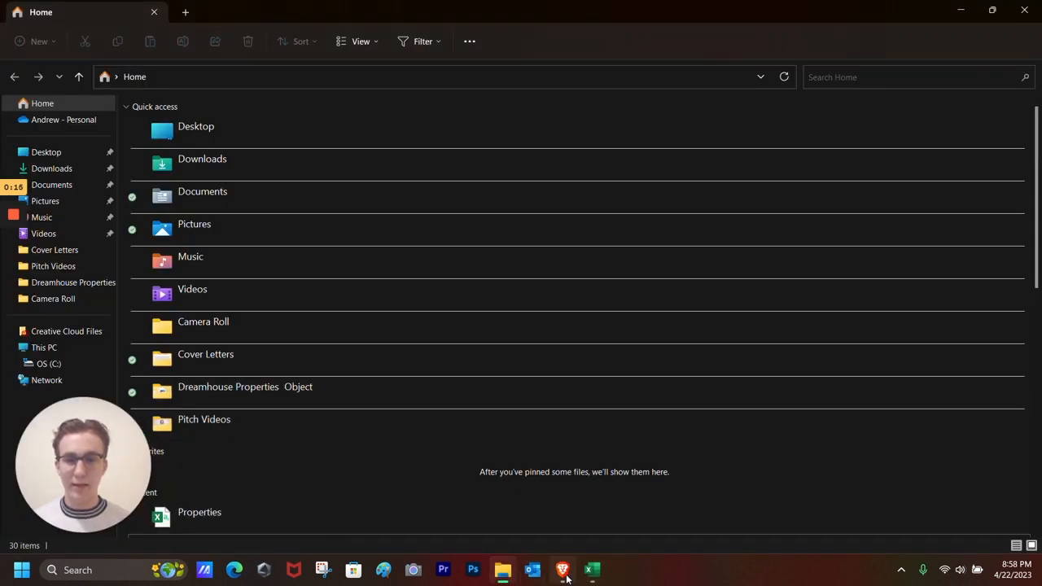
{"action": "left_click", "coordinate": [563, 569]}
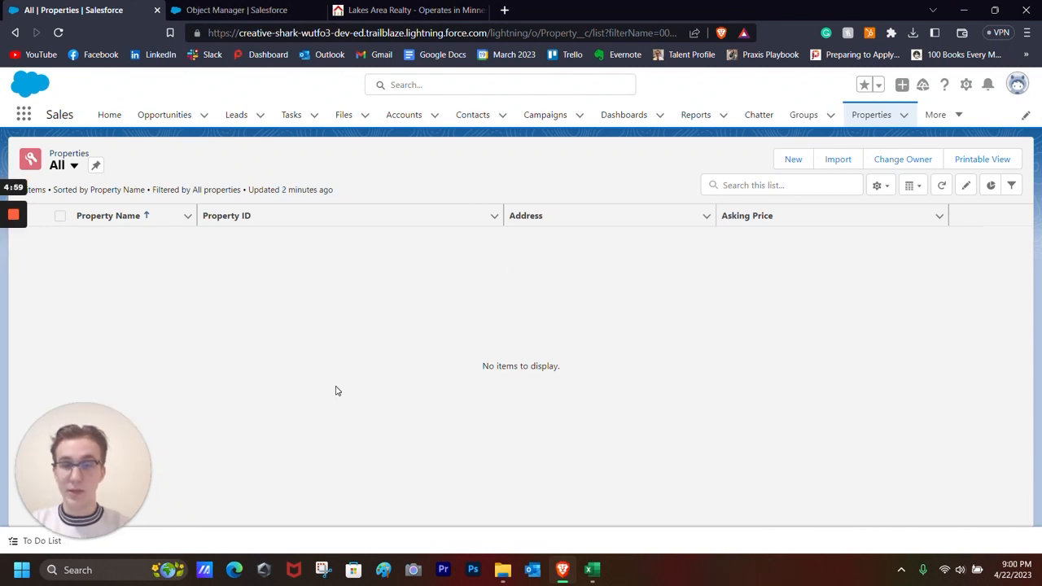
{"action": "mouse_move", "coordinate": [319, 390]}
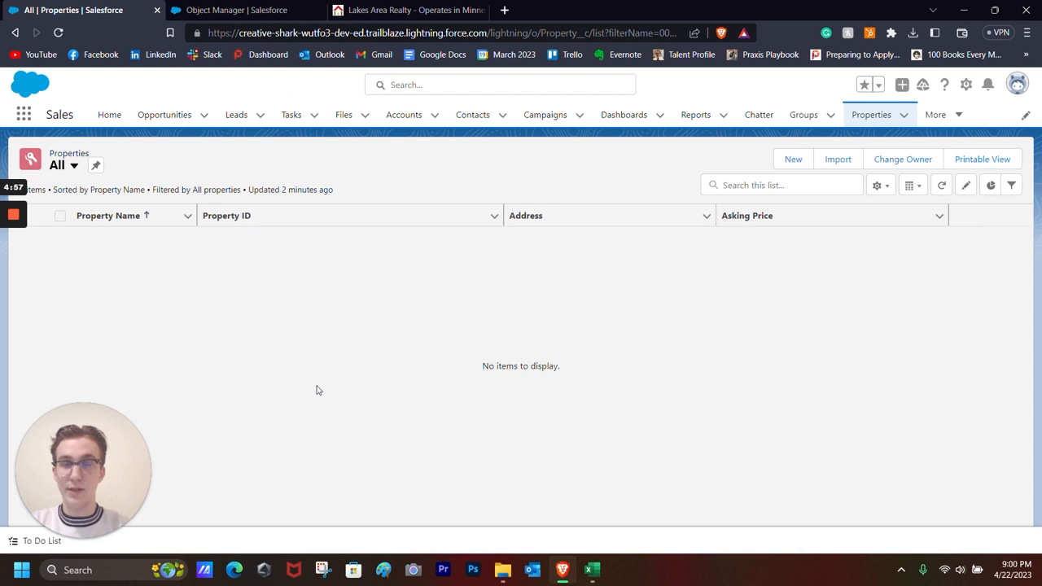
Step: Go to Setup Home and search Quick Find for the Data Import Wizard
{"action": "left_click", "coordinate": [236, 10]}
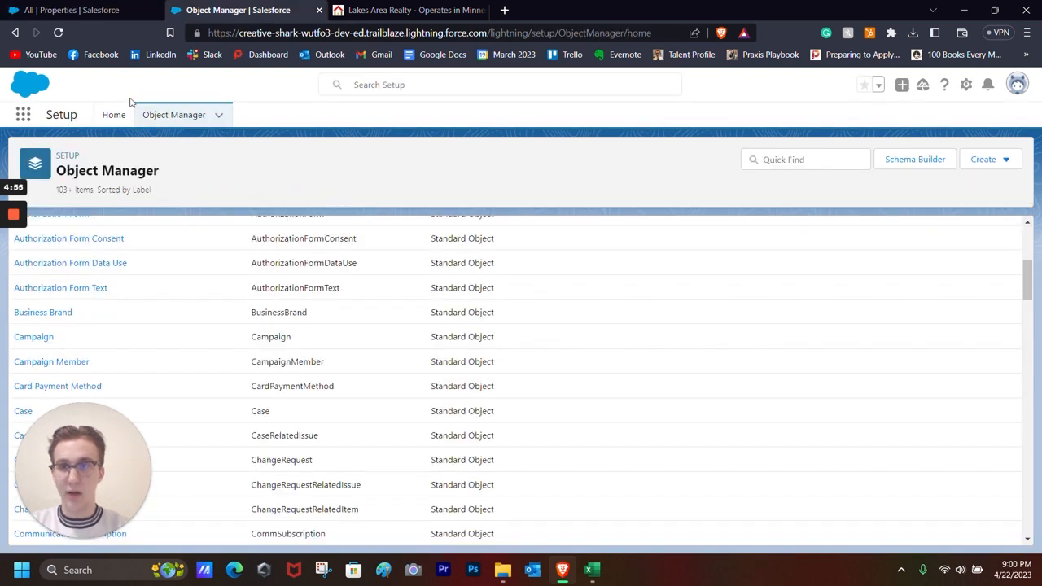
{"action": "mouse_move", "coordinate": [114, 114]}
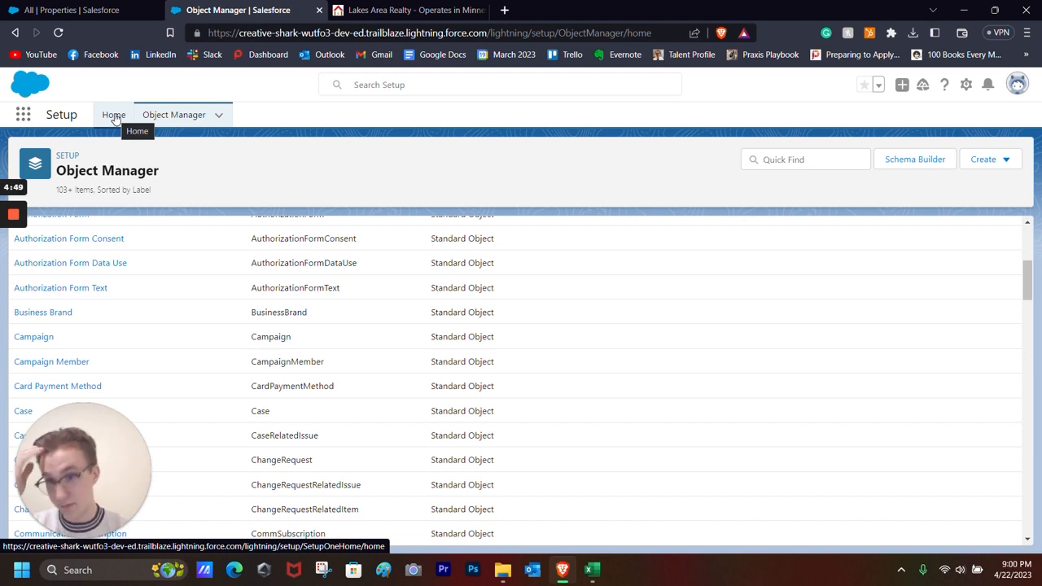
{"action": "left_click", "coordinate": [114, 115]}
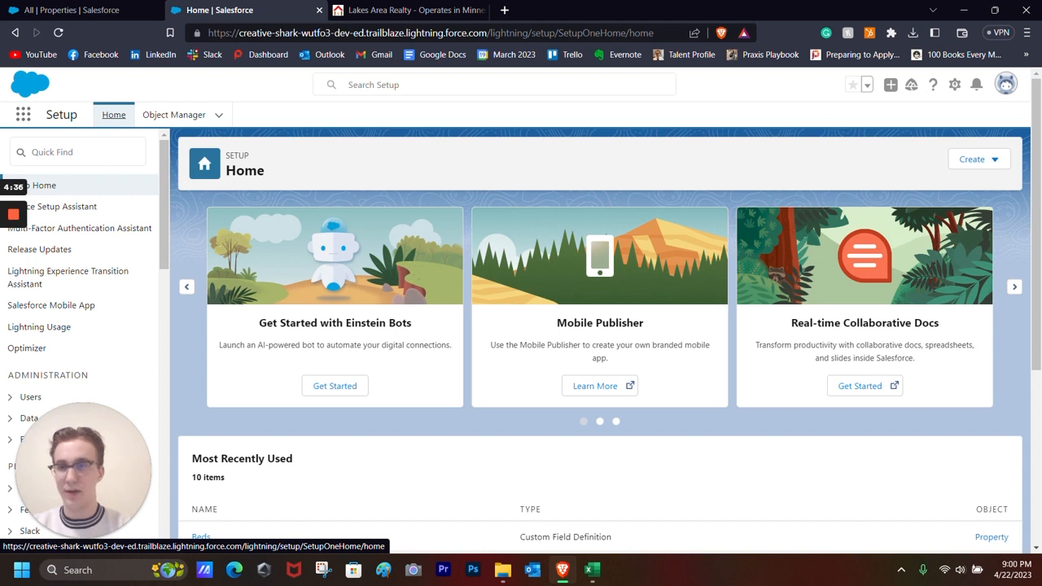
{"action": "left_click", "coordinate": [77, 151]}
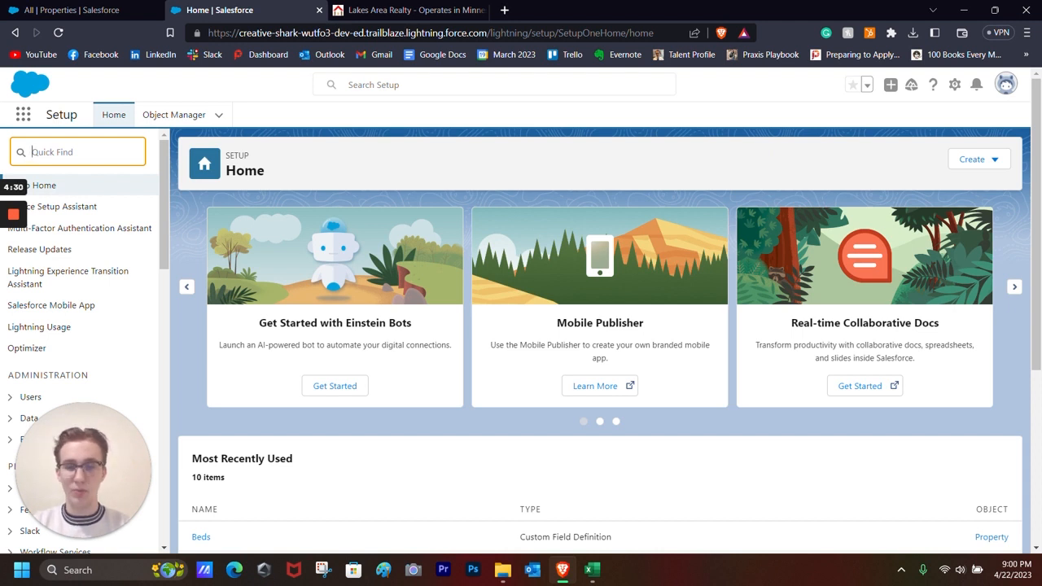
{"action": "left_click", "coordinate": [591, 569]}
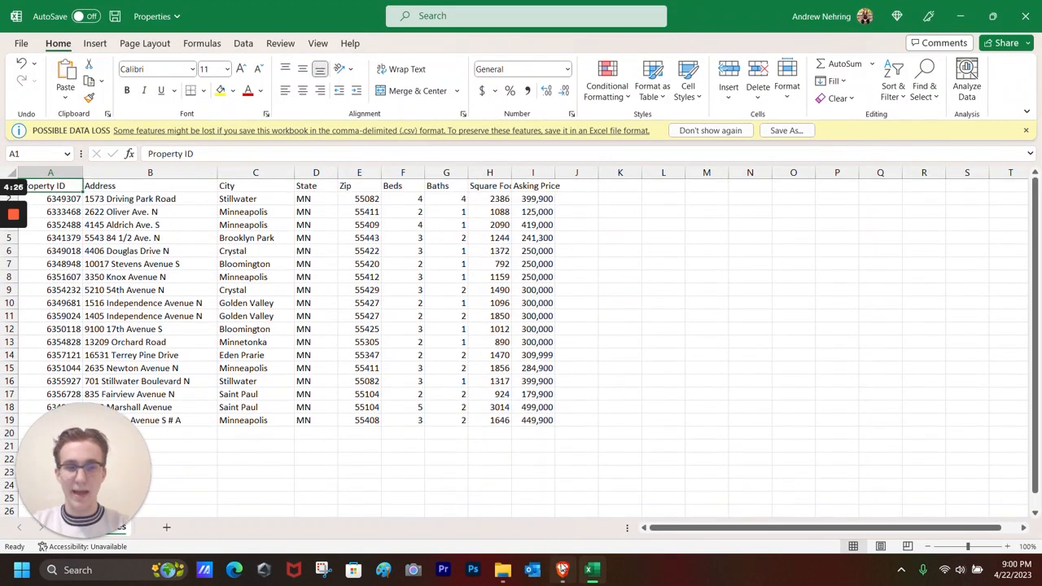
{"action": "left_click", "coordinate": [562, 569]}
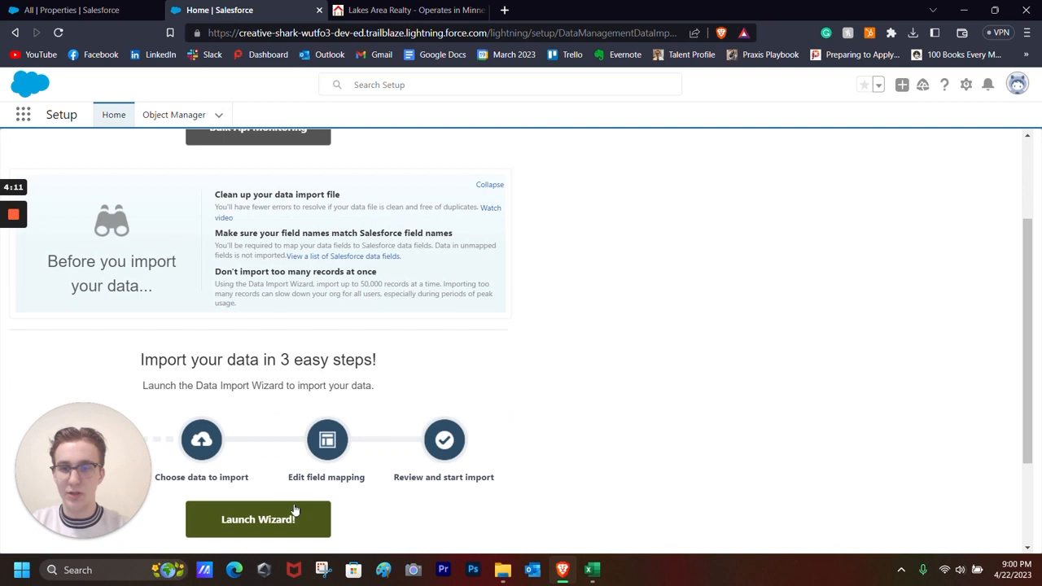
Step: Choose Properties, add new records from Properties.csv, then open a New Property form
{"action": "left_click", "coordinate": [258, 519]}
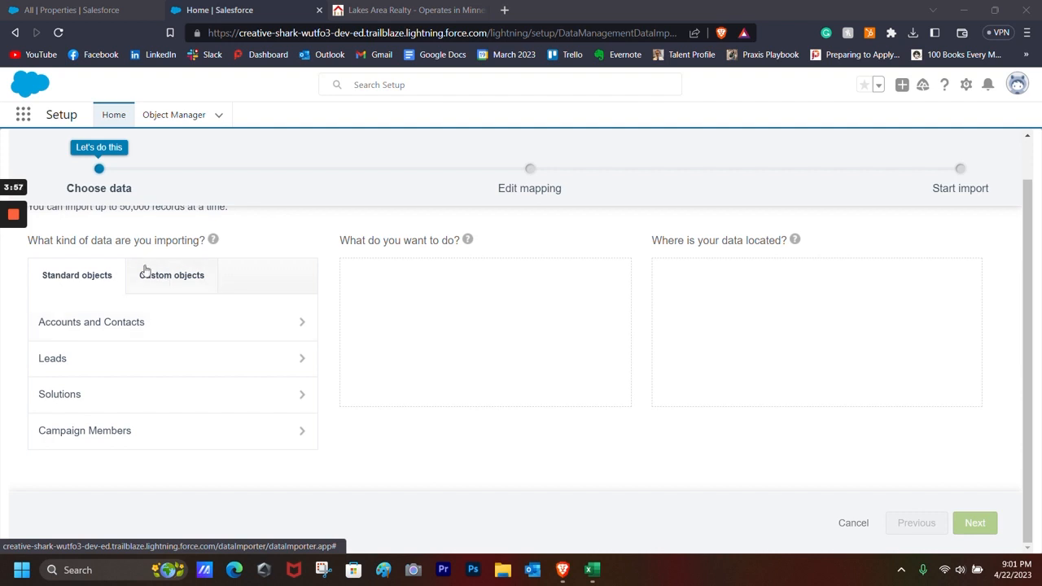
{"action": "left_click", "coordinate": [172, 275]}
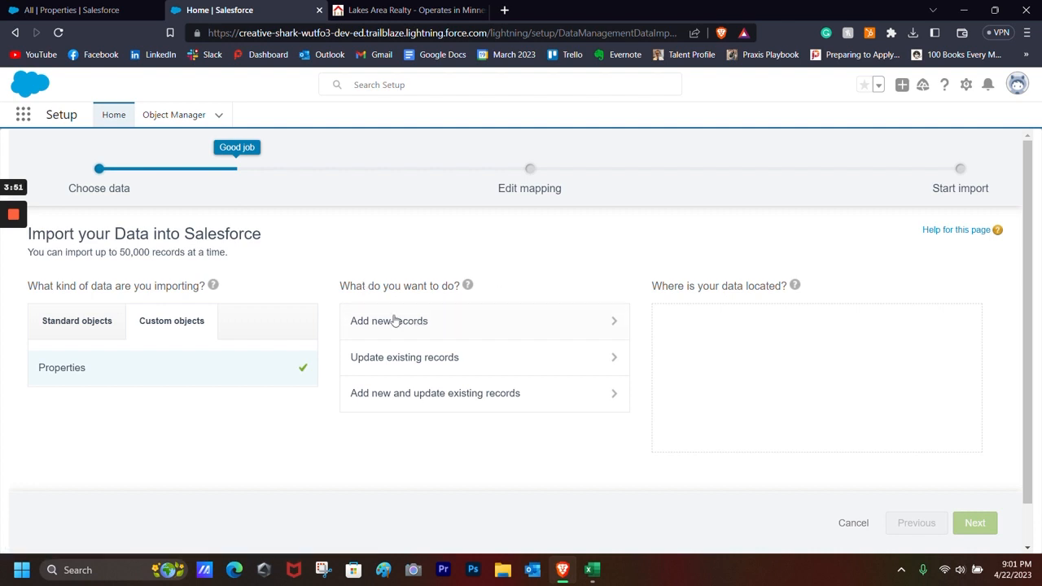
{"action": "left_click", "coordinate": [388, 320]}
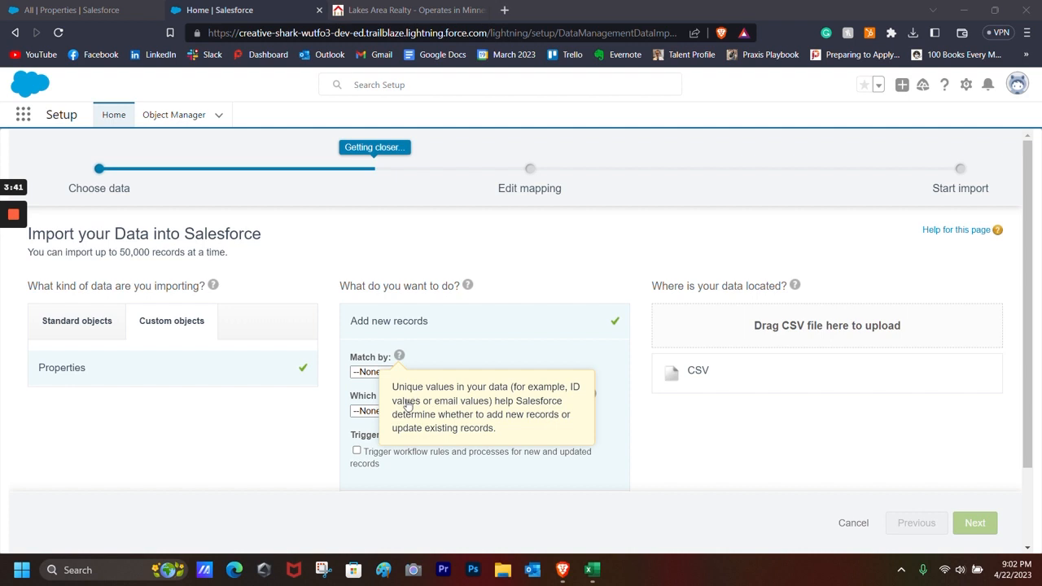
{"action": "mouse_move", "coordinate": [464, 405]}
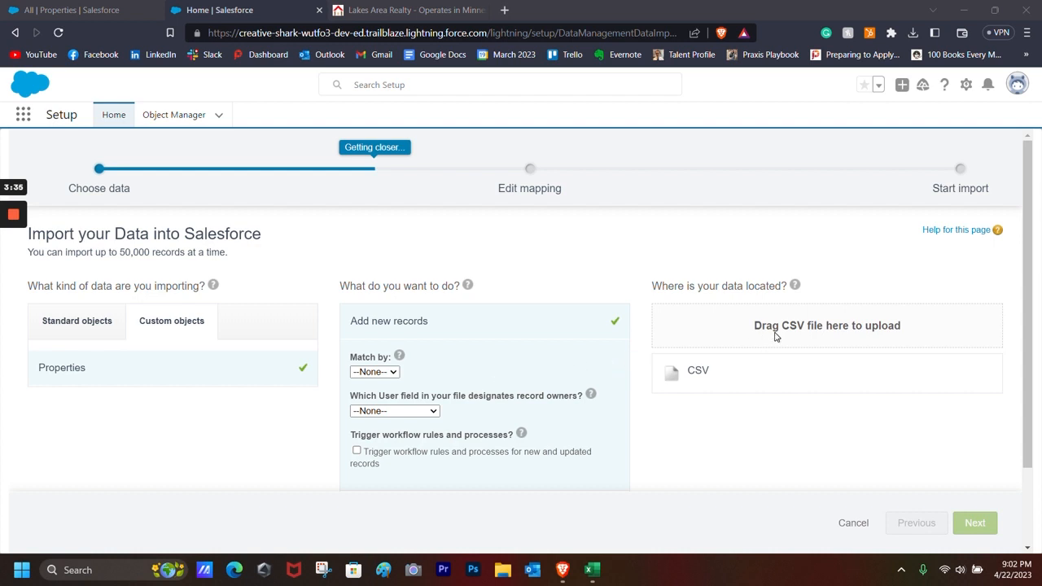
{"action": "mouse_move", "coordinate": [788, 340]}
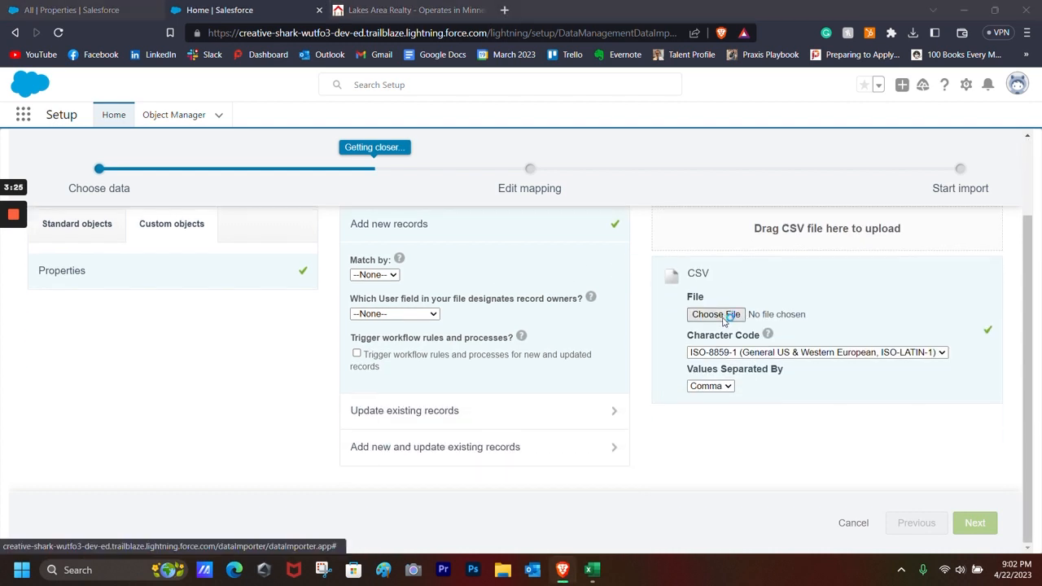
{"action": "left_click", "coordinate": [715, 314]}
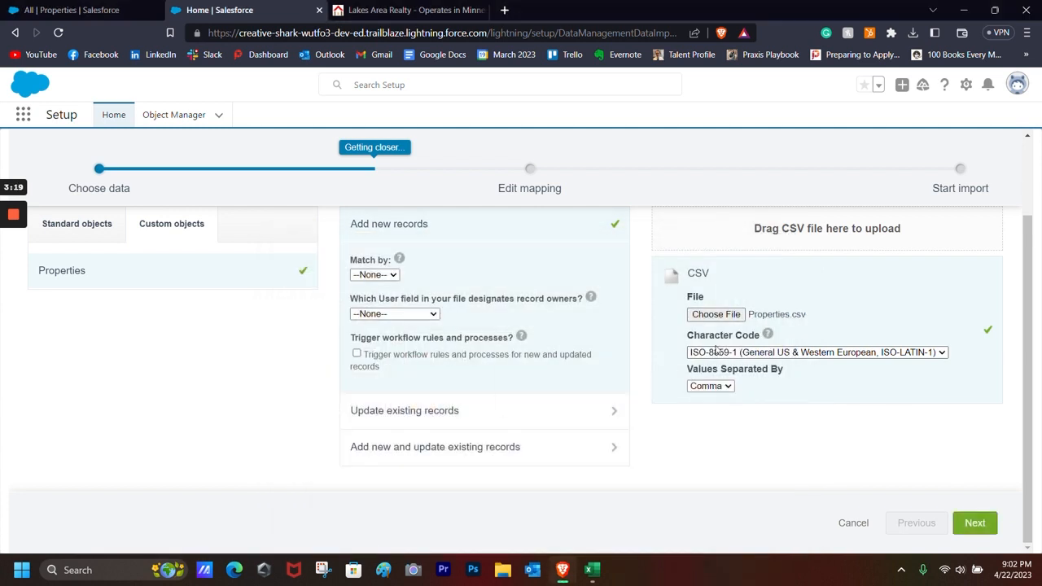
{"action": "left_click", "coordinate": [975, 523]}
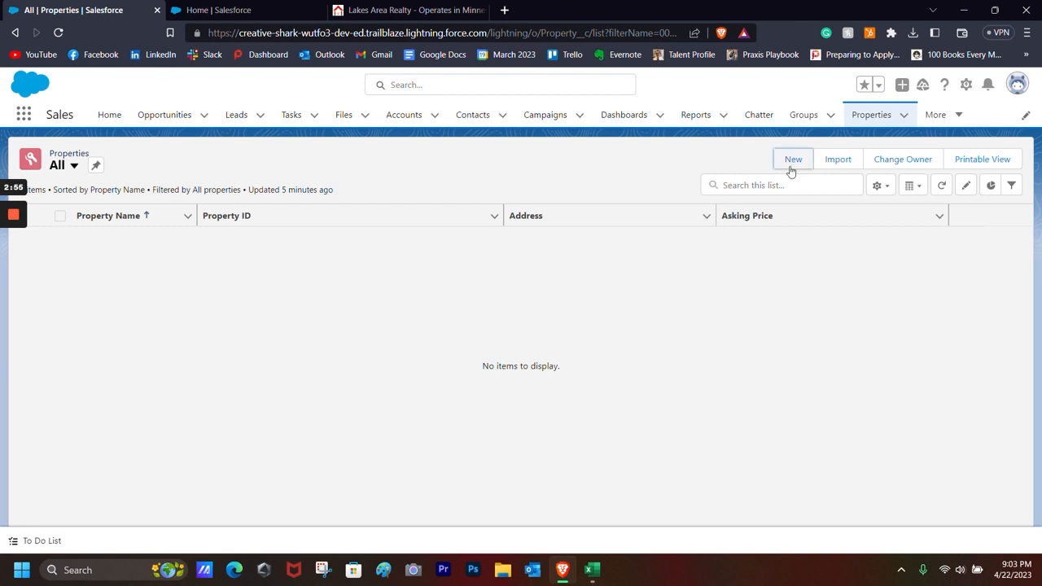
{"action": "left_click", "coordinate": [793, 158]}
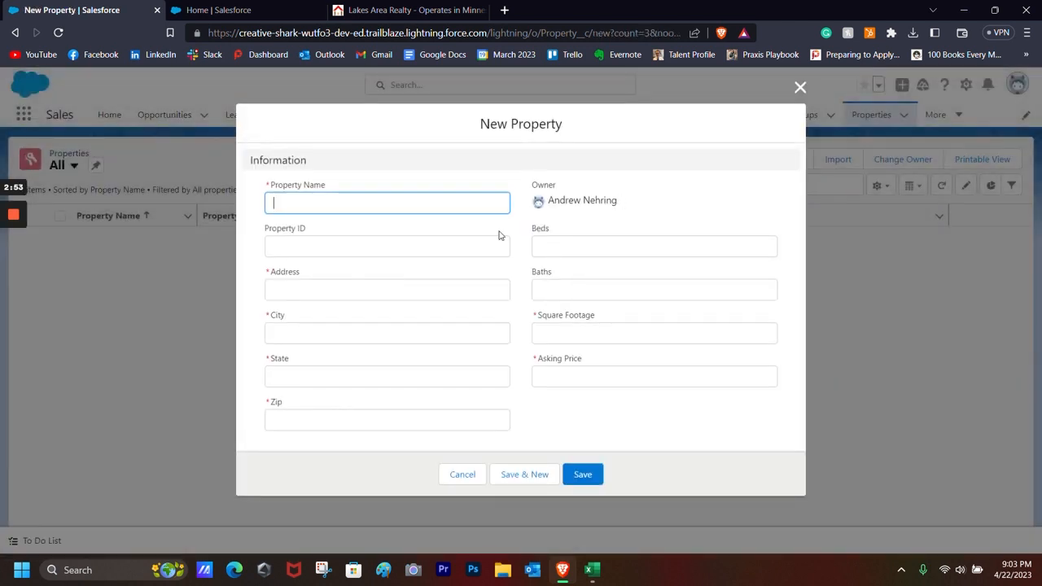
Step: Verify the nine Properties.csv column mappings, keeping Property ID mapped to Property ID
{"action": "left_click", "coordinate": [582, 474]}
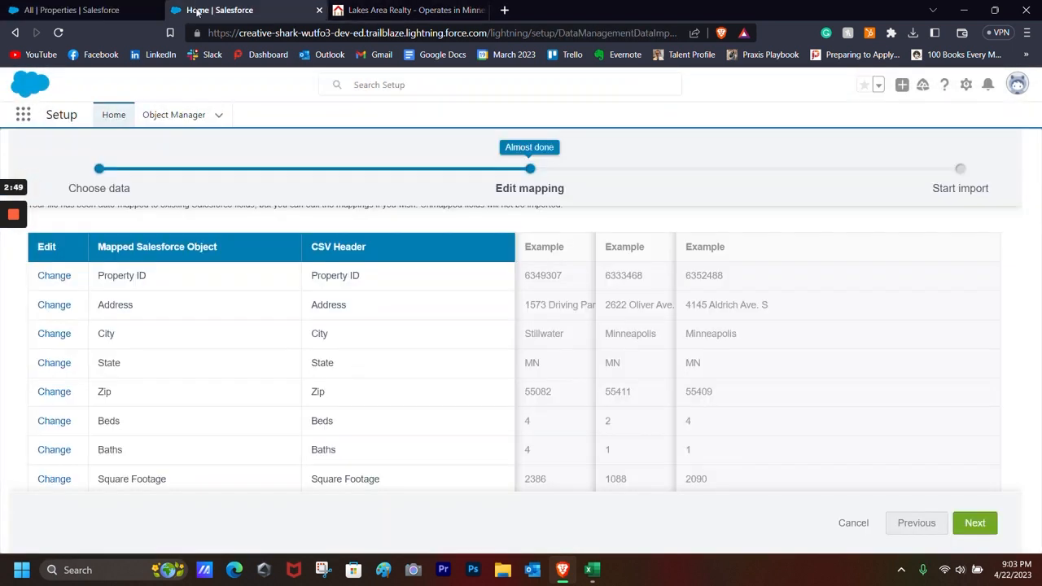
{"action": "scroll", "scroll_direction": "down", "scroll_amount": 3}
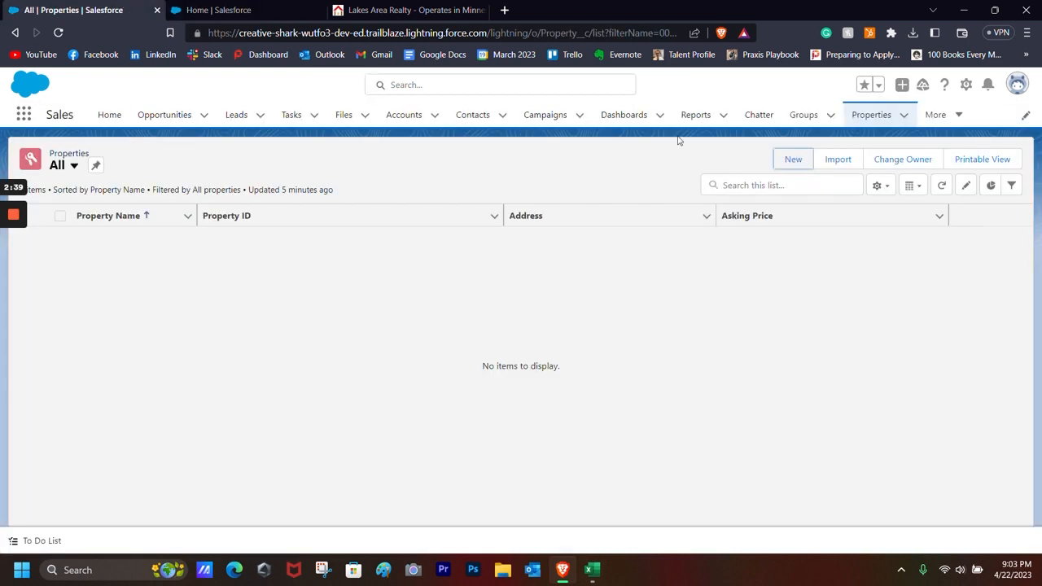
{"action": "left_click", "coordinate": [792, 159]}
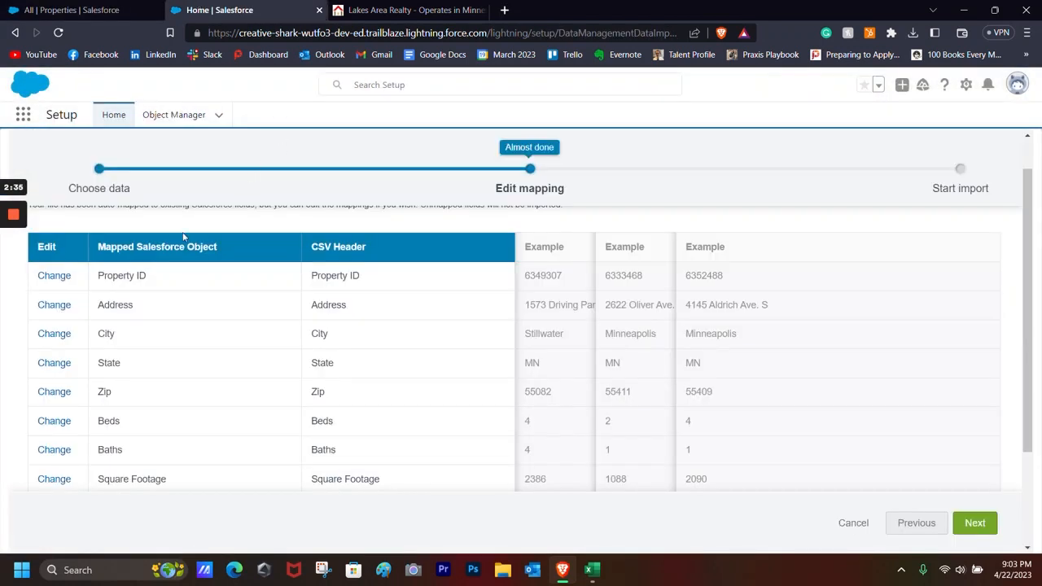
{"action": "left_click", "coordinate": [54, 276]}
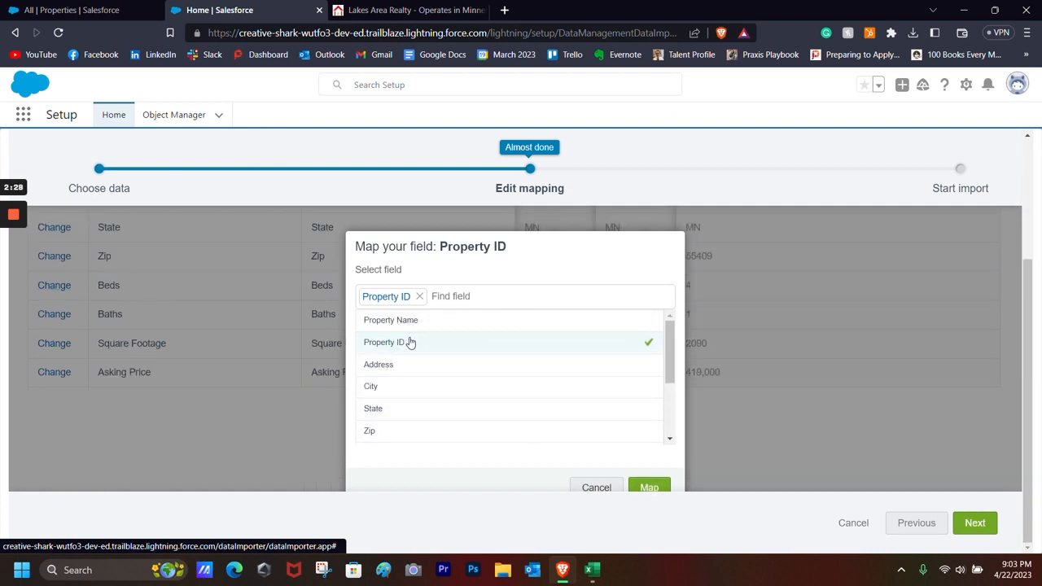
{"action": "left_click", "coordinate": [649, 487]}
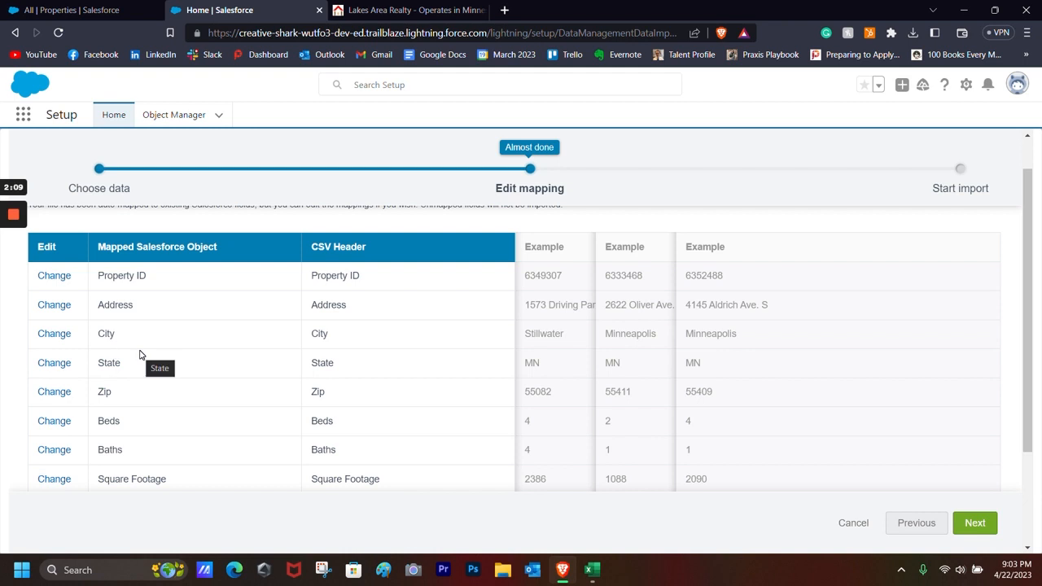
{"action": "scroll", "scroll_direction": "down", "scroll_amount": 3}
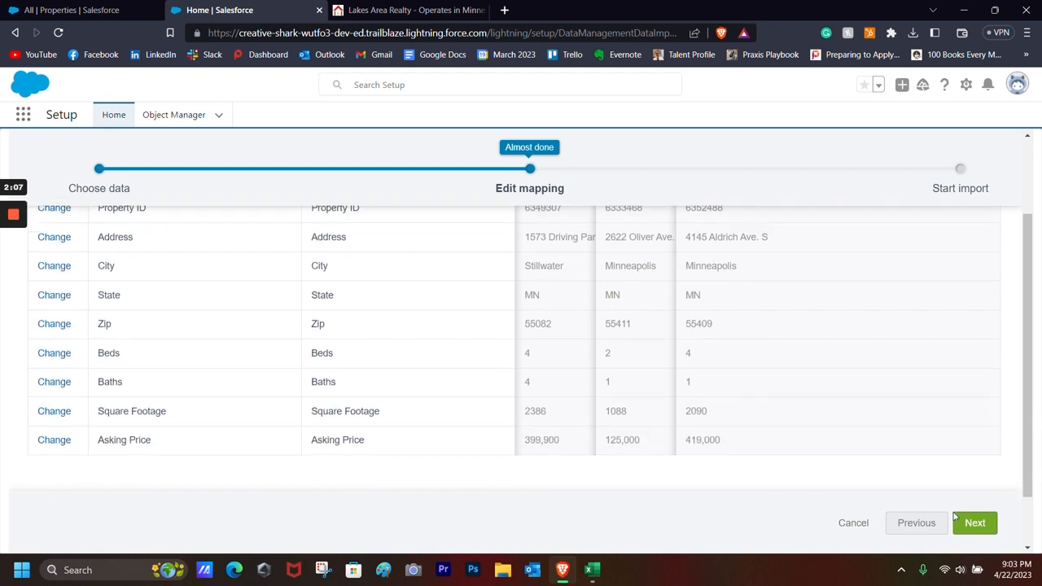
{"action": "left_click", "coordinate": [975, 522]}
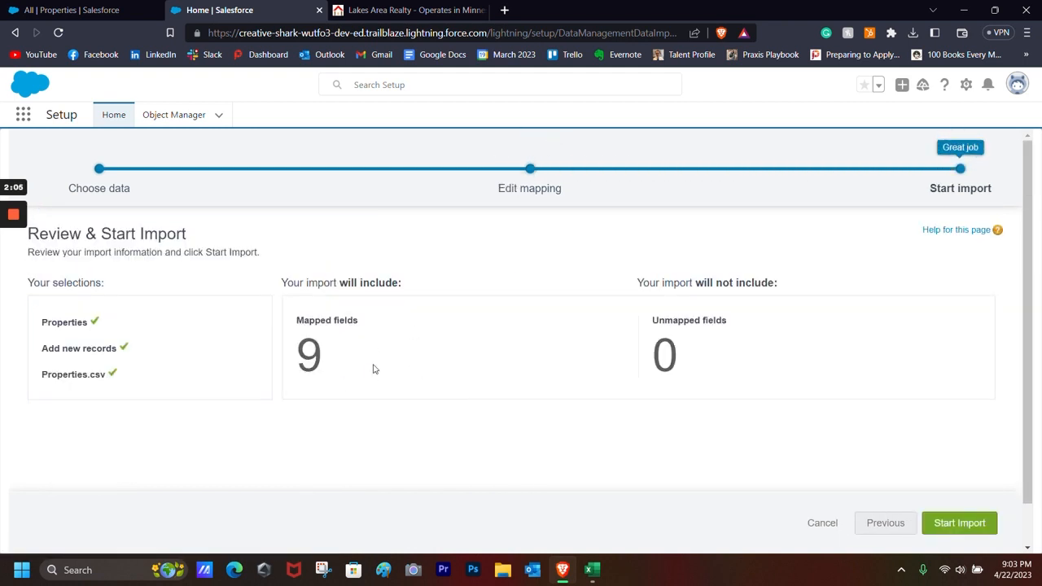
{"action": "mouse_move", "coordinate": [720, 422]}
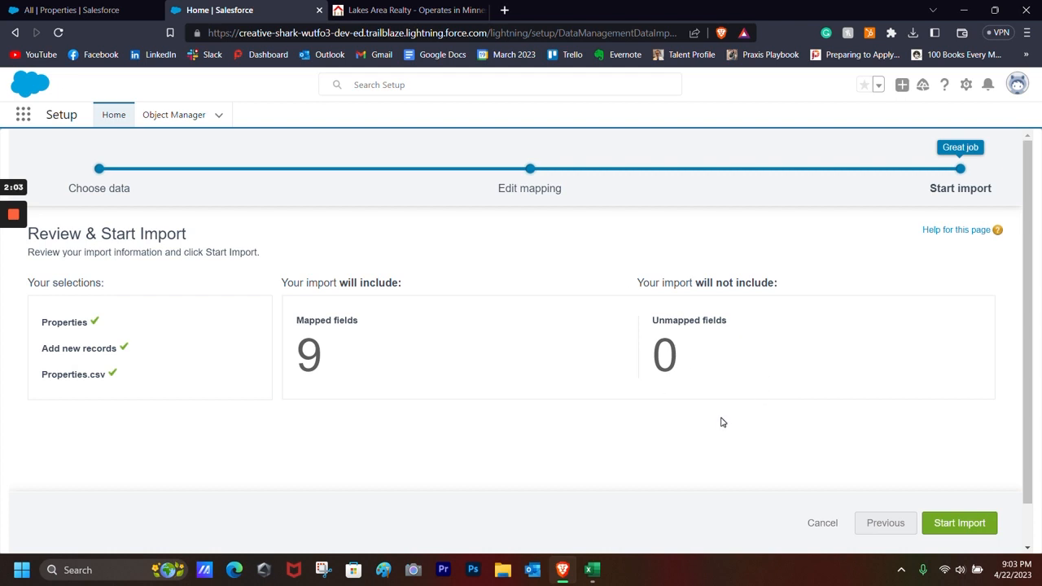
Step: Start the Properties.csv import and confirm to view the Bulk Data Load job status
{"action": "left_click", "coordinate": [960, 523]}
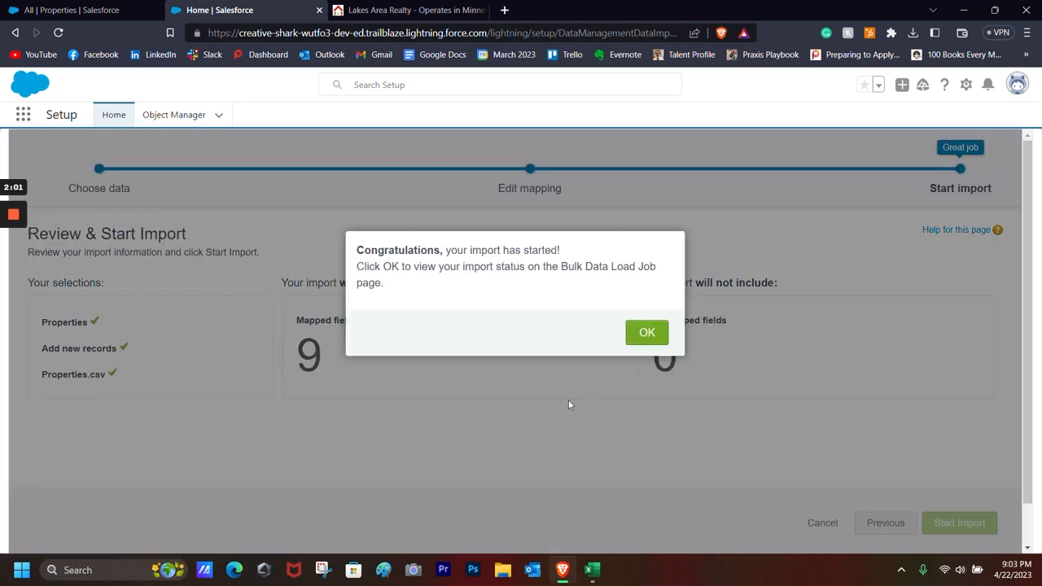
{"action": "left_click_drag", "start_coordinate": [364, 266], "coordinate": [384, 283]}
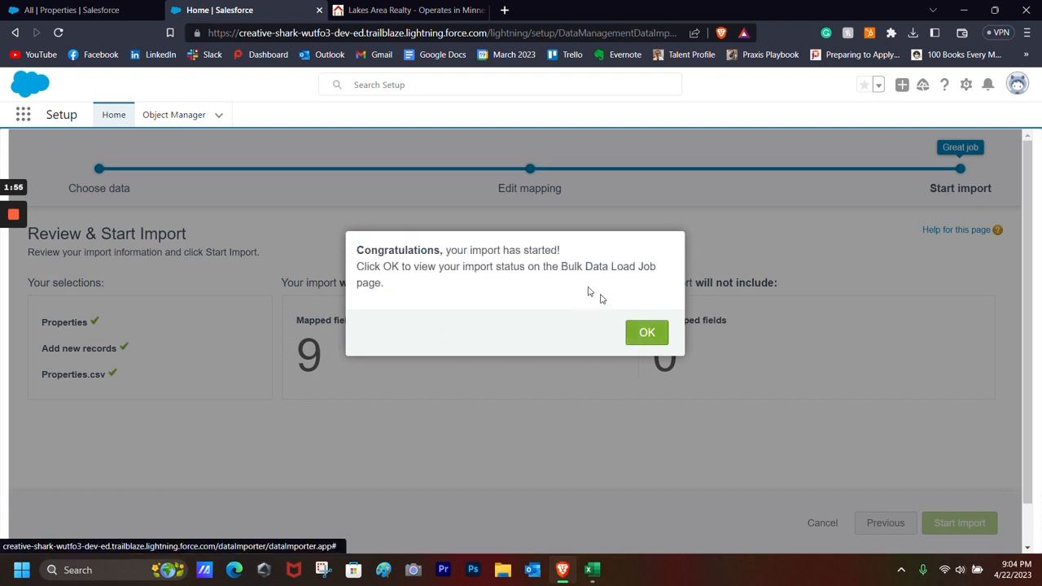
{"action": "left_click", "coordinate": [646, 333]}
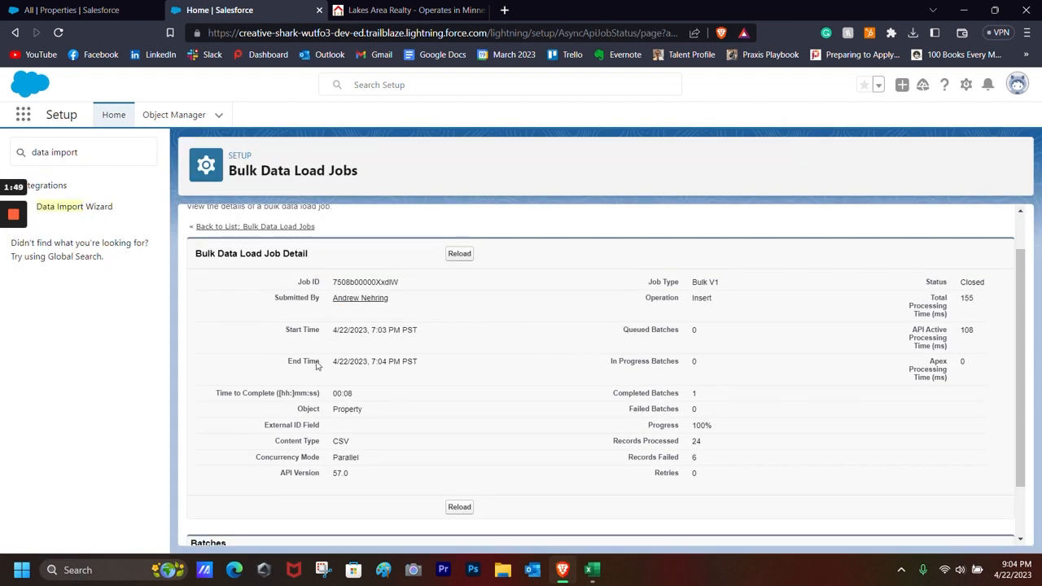
{"action": "mouse_move", "coordinate": [509, 376]}
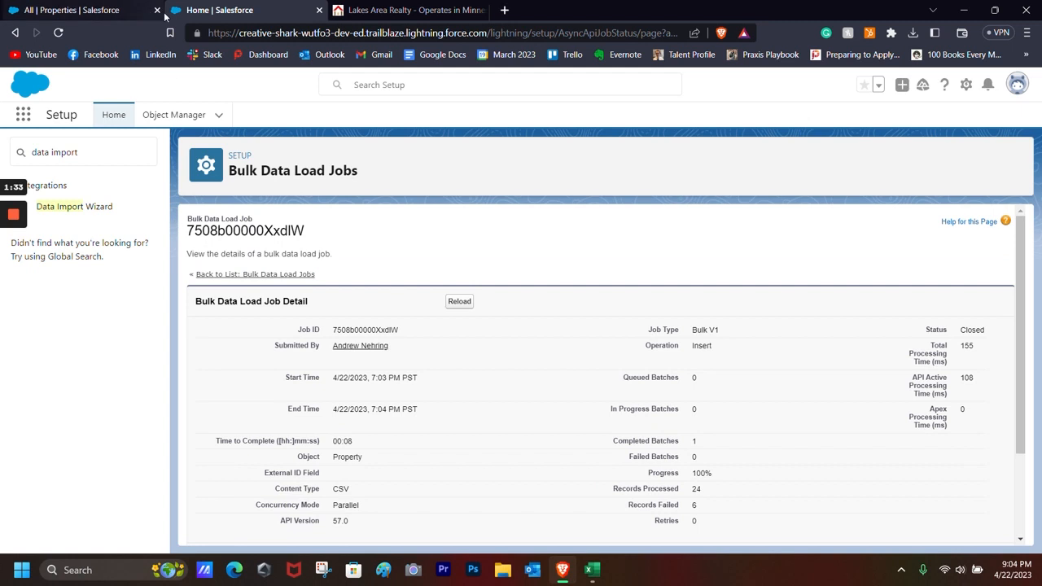
Step: Review the job's 24 processed and 6 failed records, then switch to Properties
{"action": "left_click", "coordinate": [82, 10]}
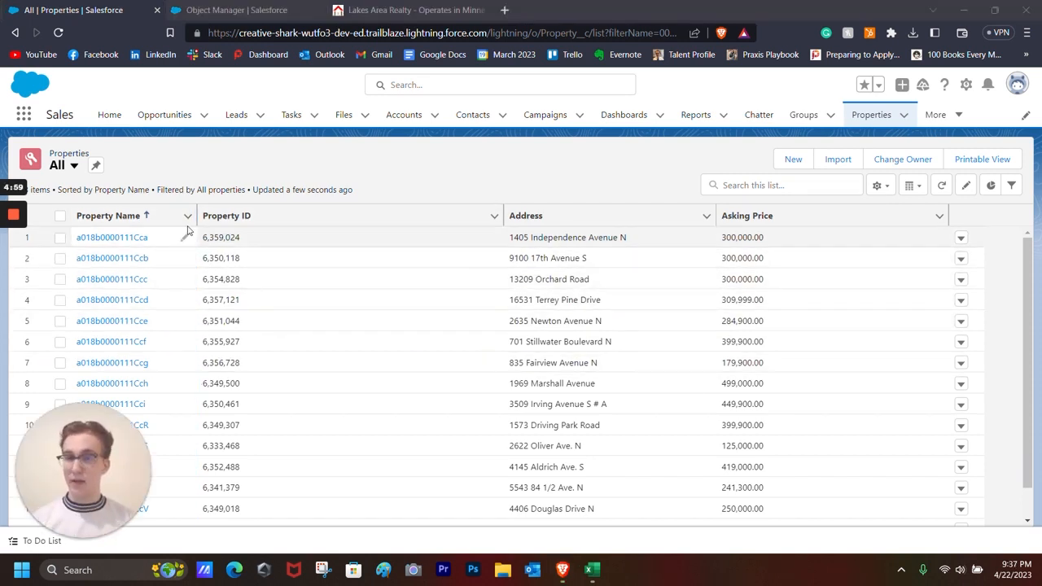
Step: Inspect imported property record a018b0000111Cca, then begin a new report
{"action": "left_click", "coordinate": [112, 237]}
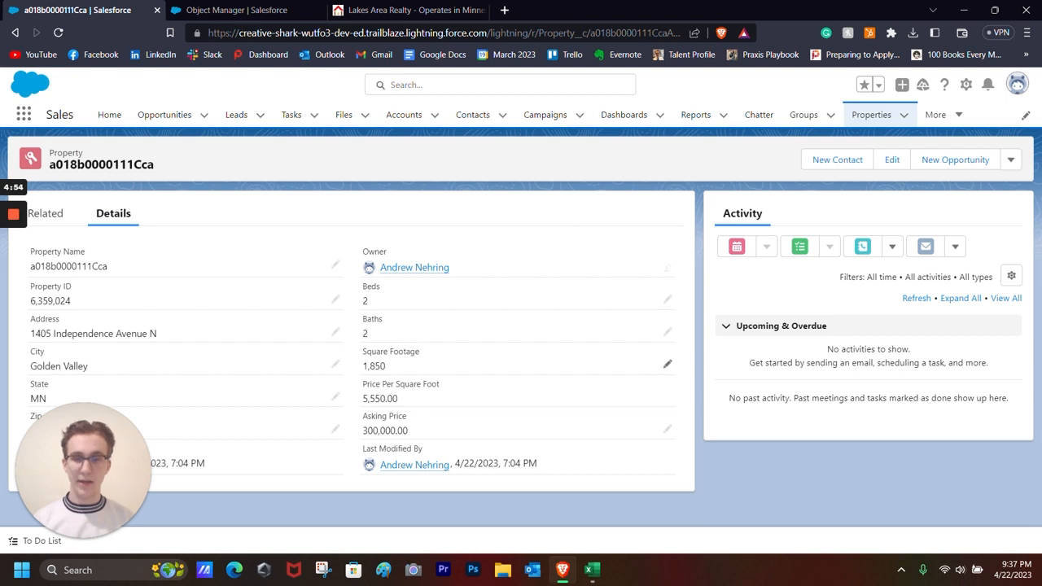
{"action": "mouse_move", "coordinate": [438, 431]}
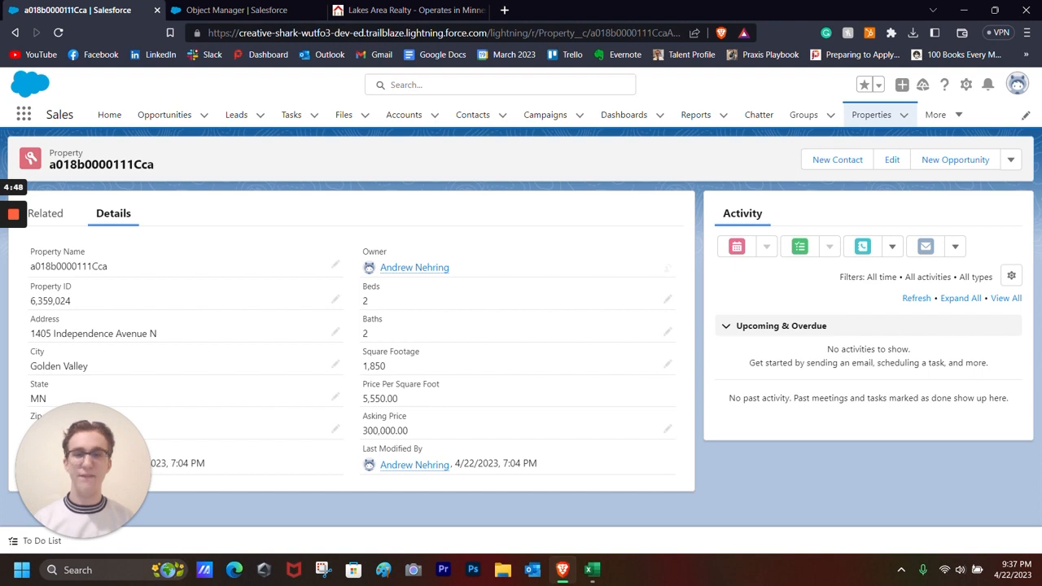
{"action": "mouse_move", "coordinate": [329, 145]}
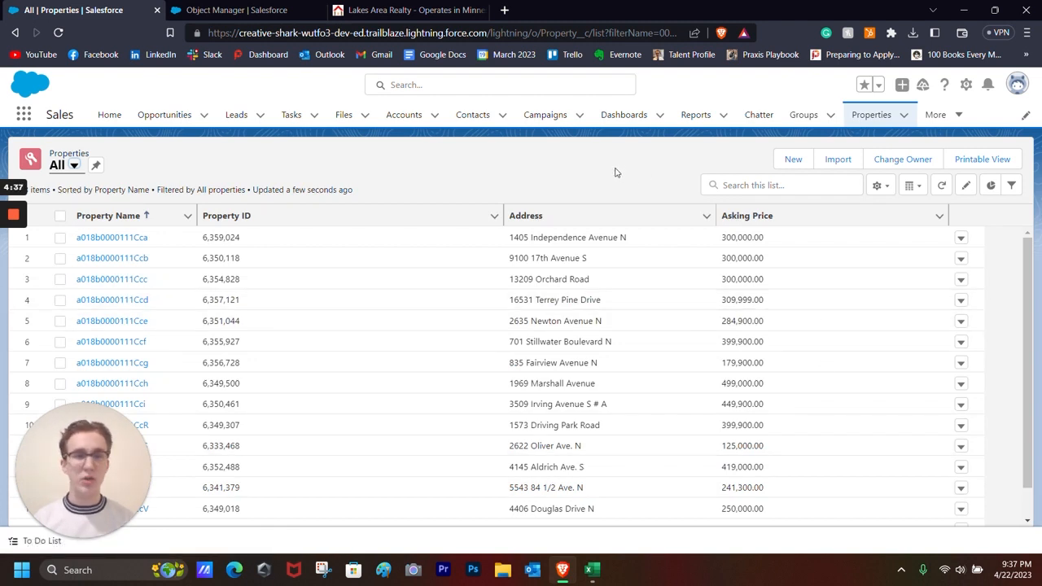
{"action": "mouse_move", "coordinate": [621, 171]}
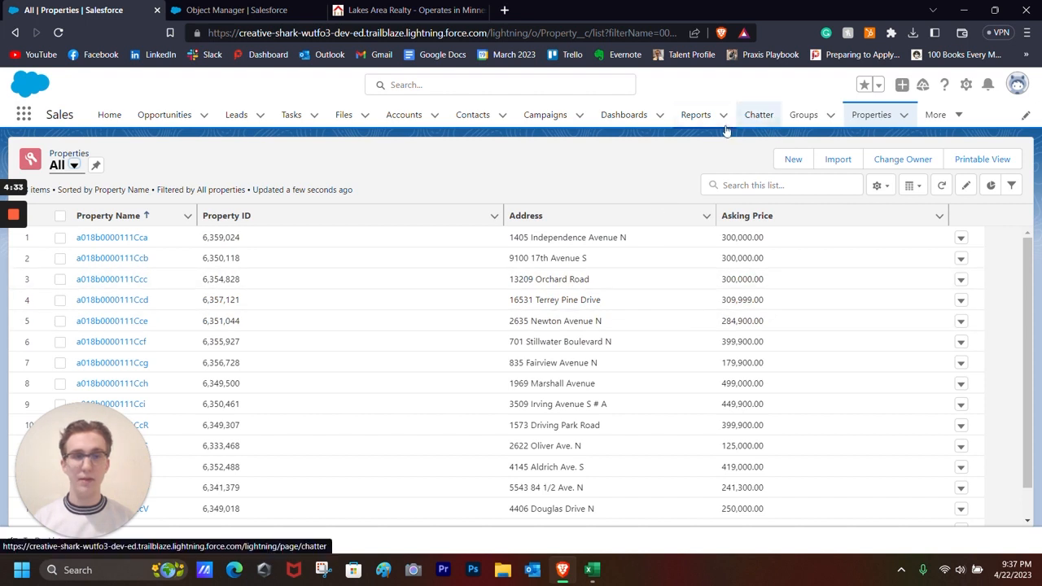
{"action": "mouse_move", "coordinate": [696, 114]}
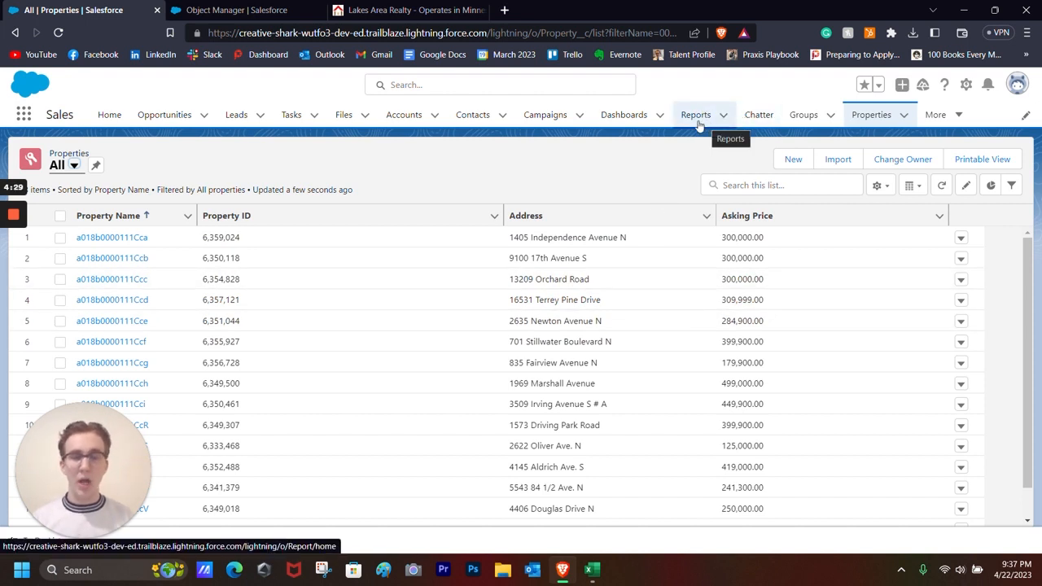
{"action": "mouse_move", "coordinate": [659, 153]}
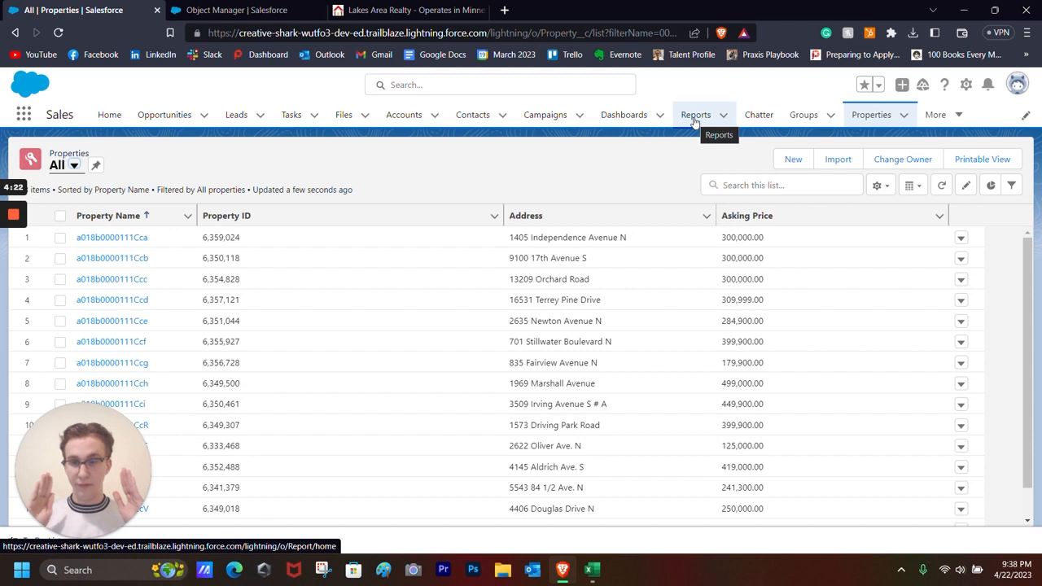
{"action": "left_click", "coordinate": [695, 114]}
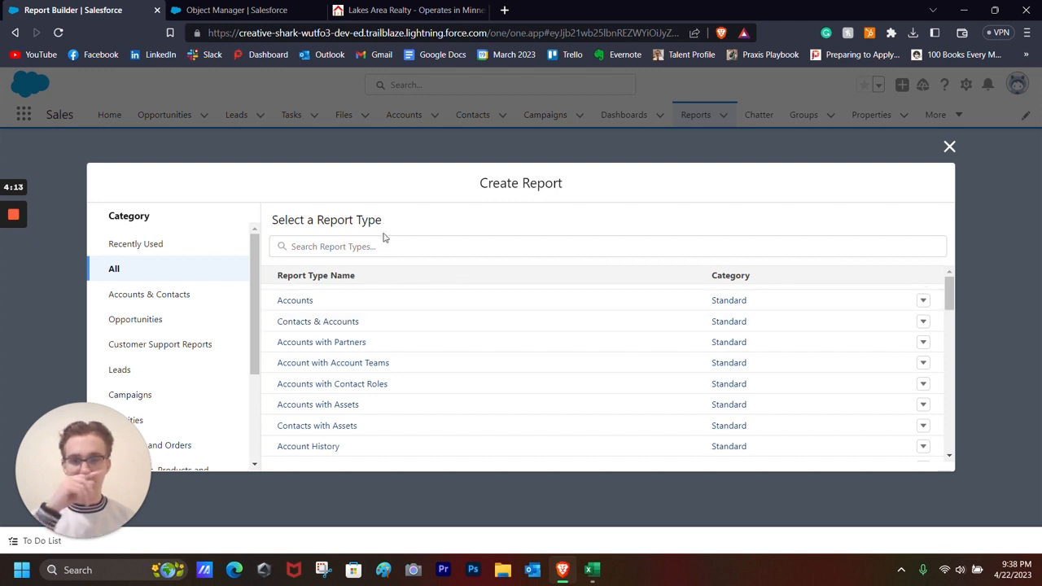
Step: Create a Properties report with Address, City, State and Zip columns beside Property ID
{"action": "left_click", "coordinate": [608, 246]}
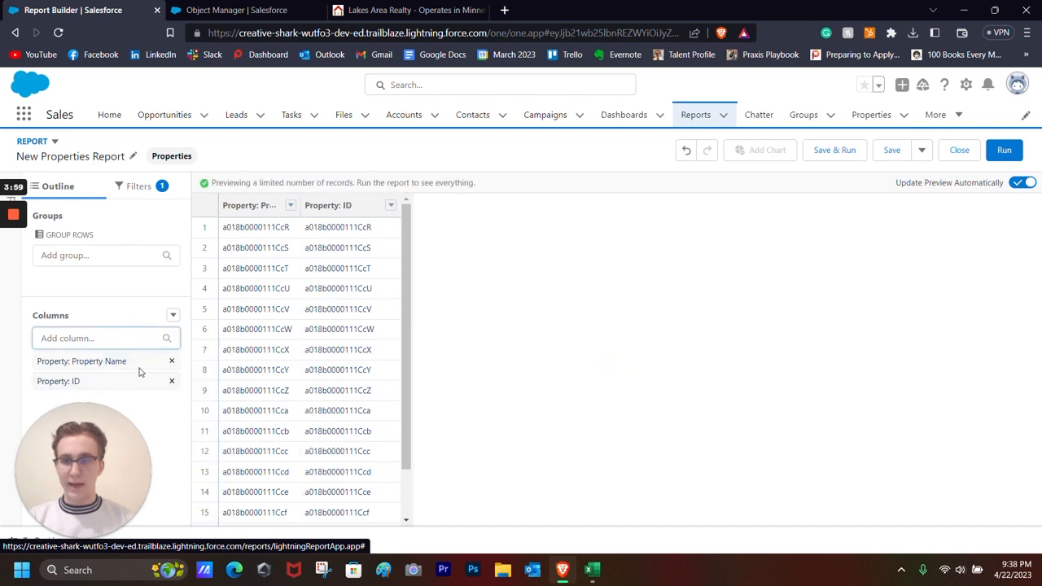
{"action": "left_click", "coordinate": [98, 338]}
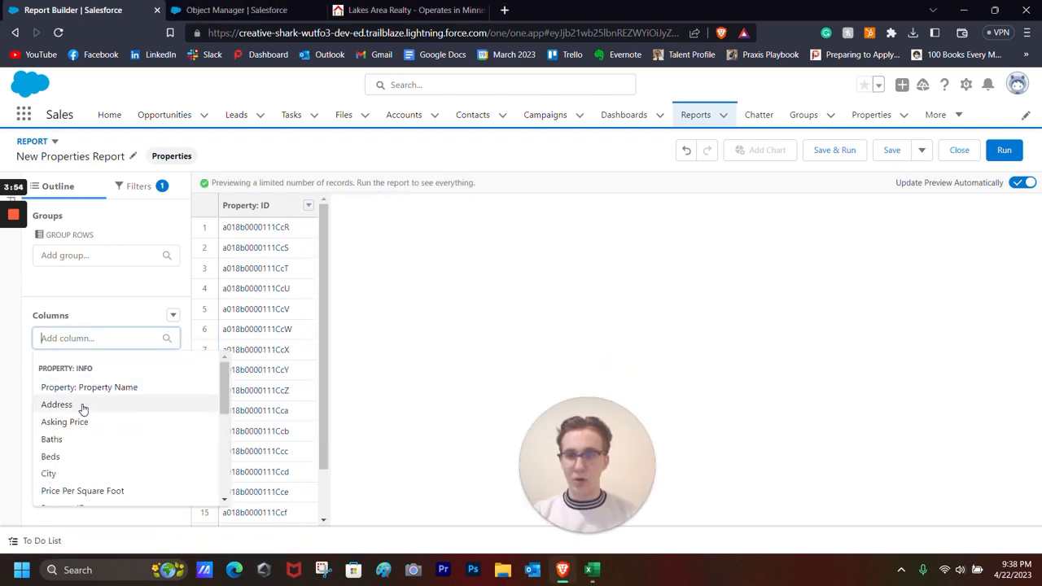
{"action": "left_click", "coordinate": [56, 405]}
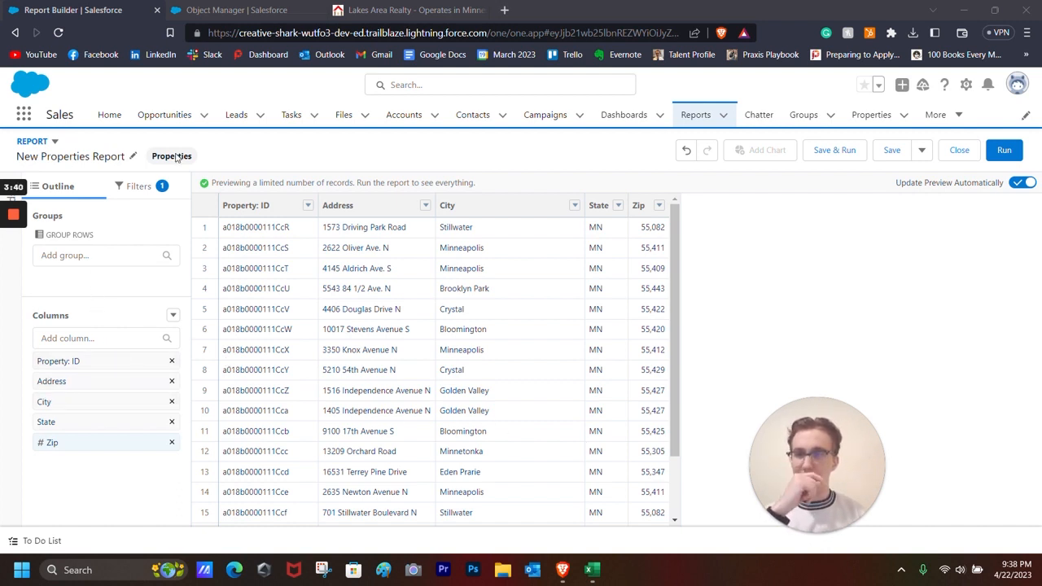
{"action": "left_click", "coordinate": [140, 186]}
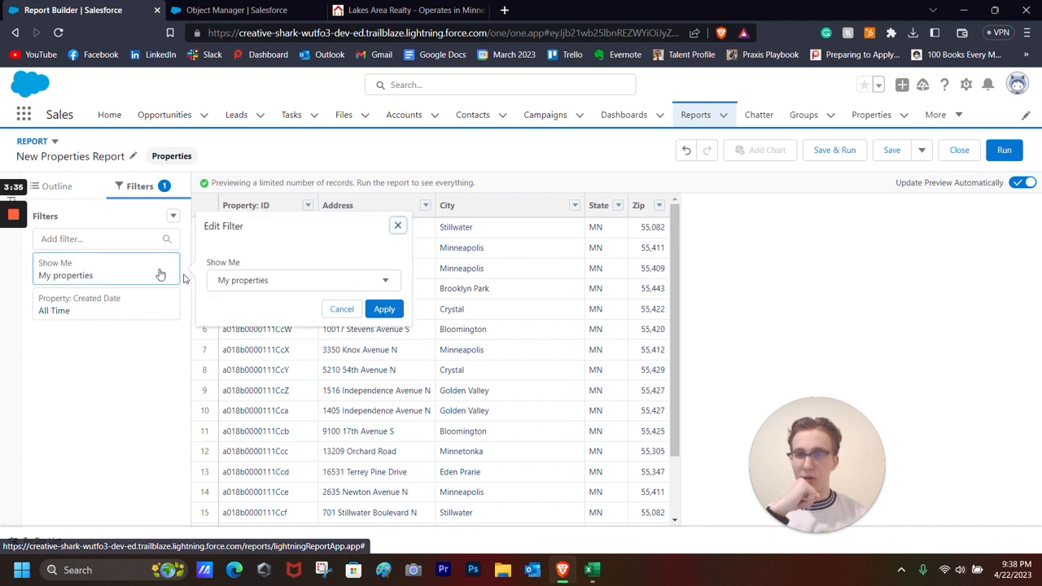
Step: Show all properties and filter the report to City equals Minneapolis
{"action": "left_click", "coordinate": [303, 281]}
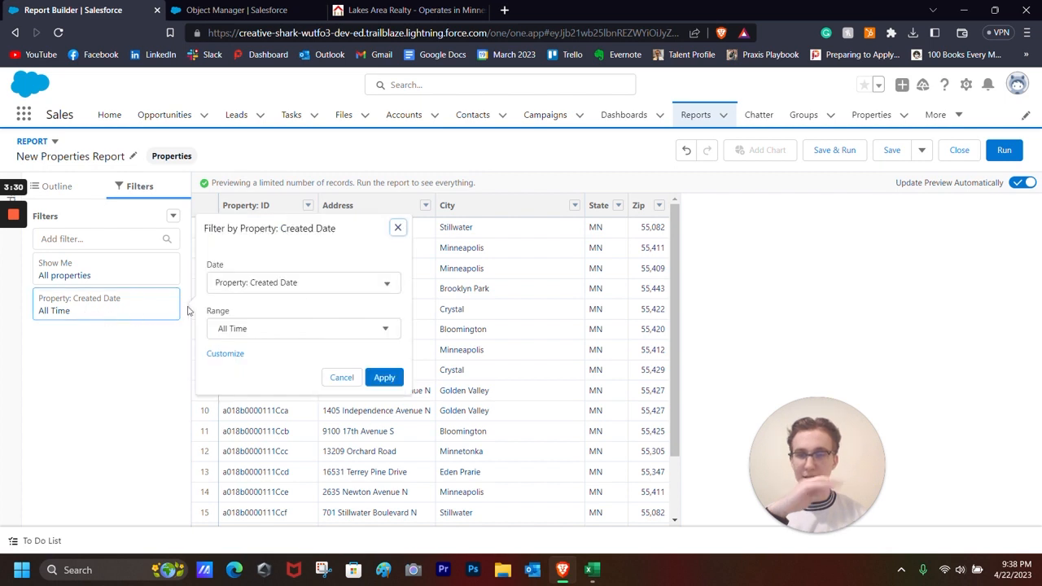
{"action": "left_click", "coordinate": [341, 377]}
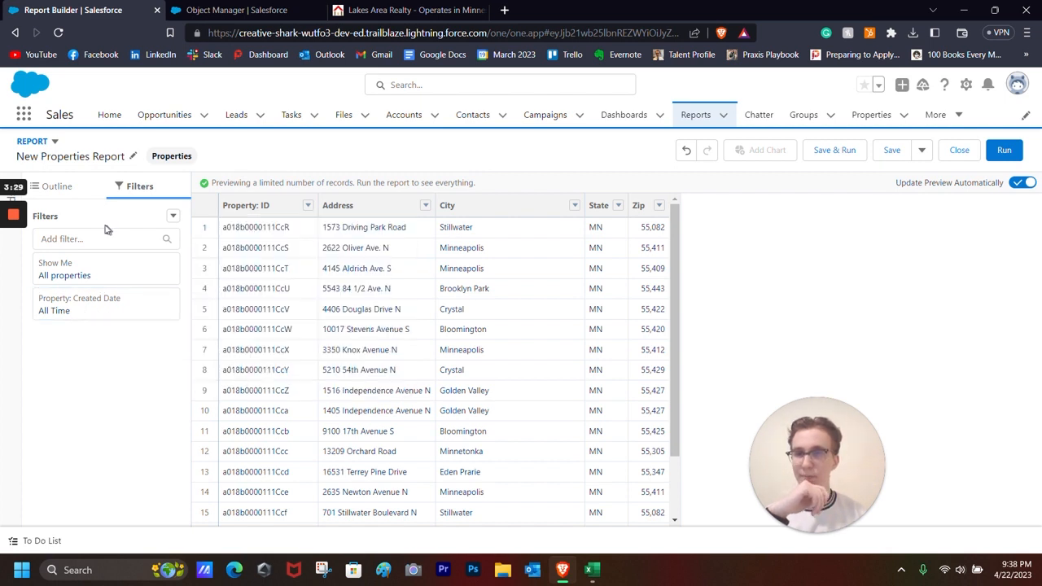
{"action": "left_click", "coordinate": [97, 239]}
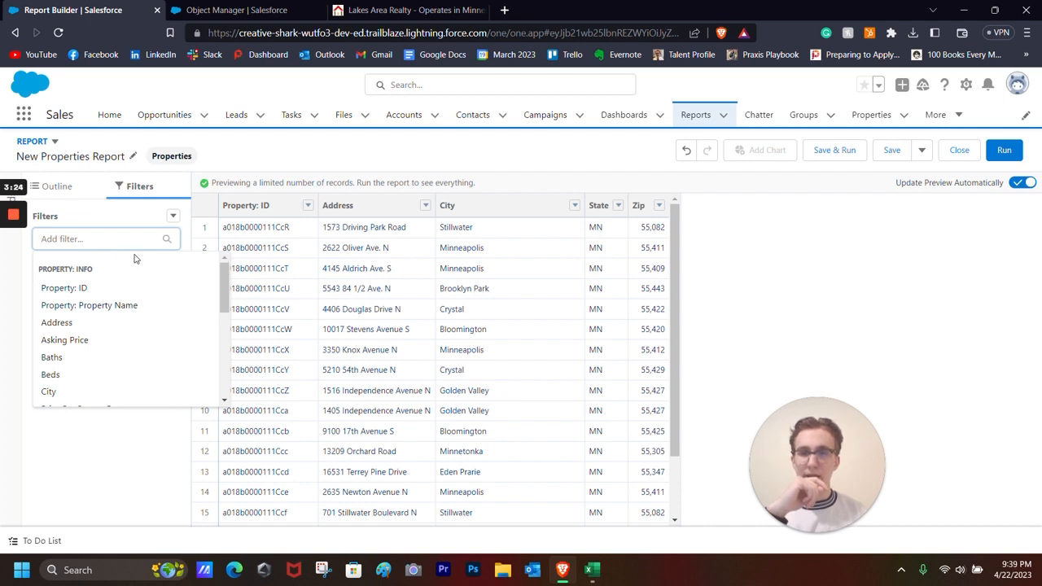
{"action": "scroll", "scroll_direction": "down", "scroll_amount": 3}
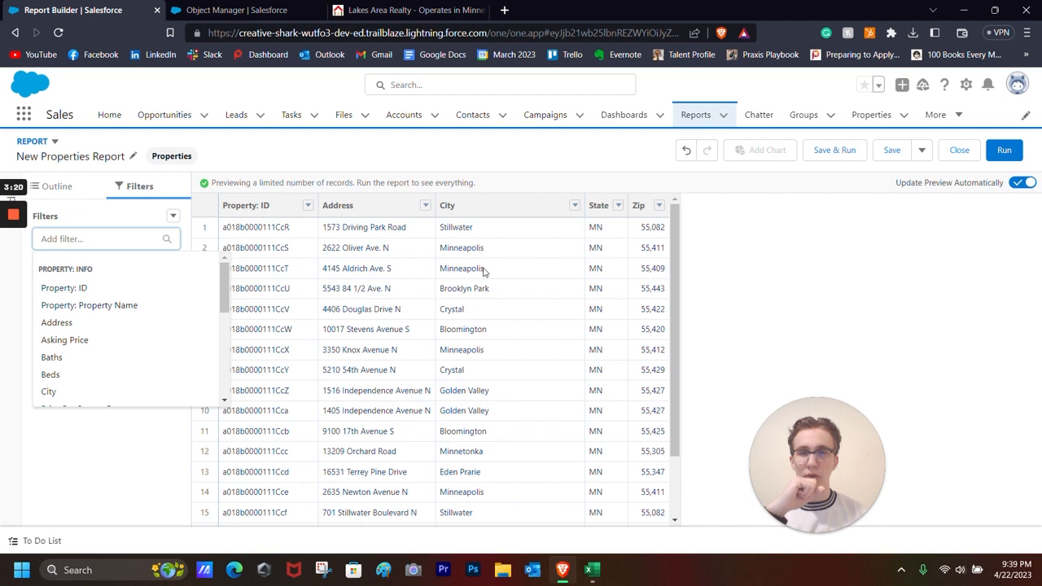
{"action": "mouse_move", "coordinate": [490, 423]}
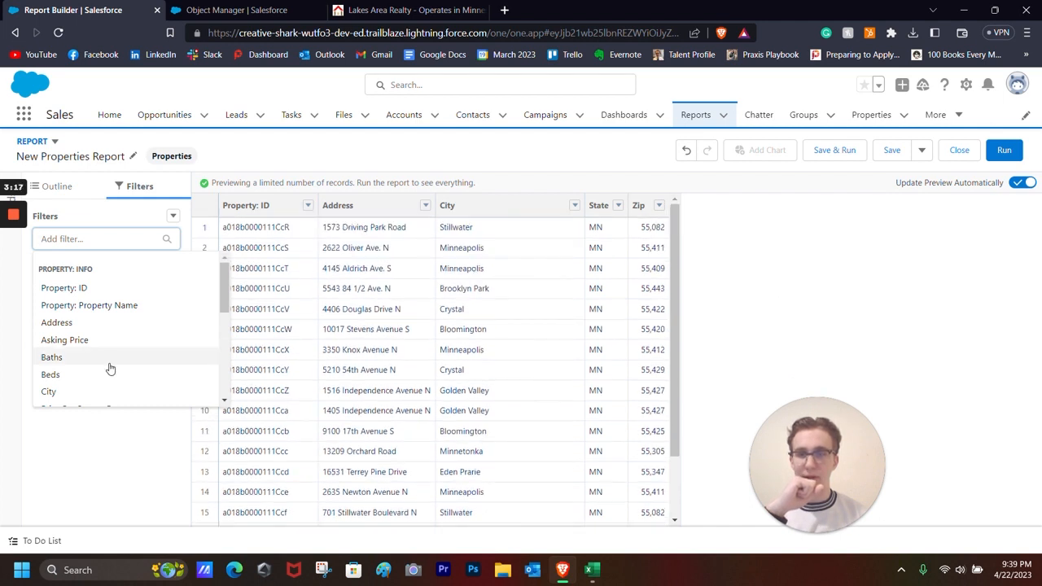
{"action": "left_click", "coordinate": [48, 392]}
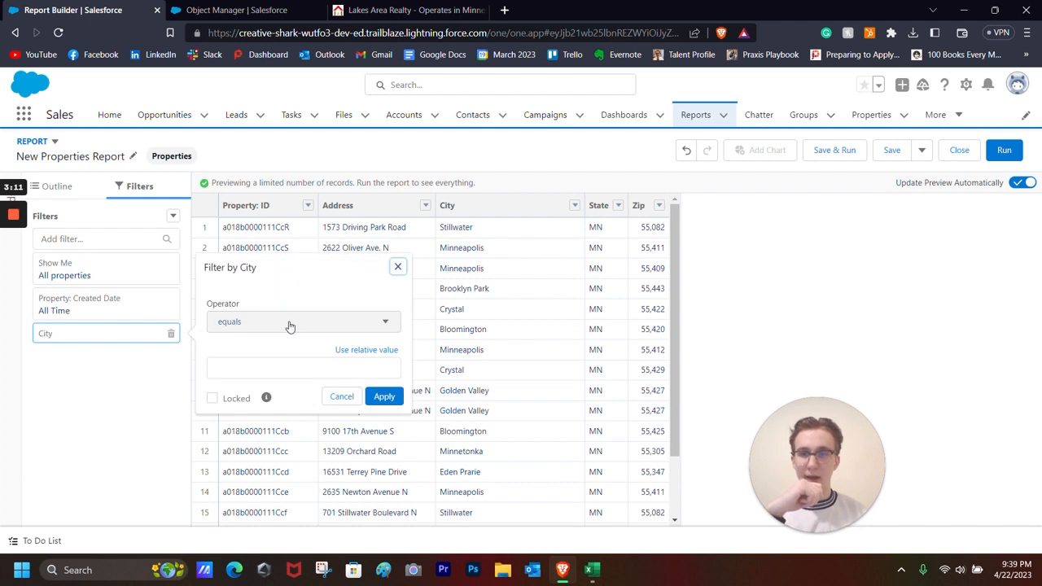
{"action": "left_click", "coordinate": [303, 321]}
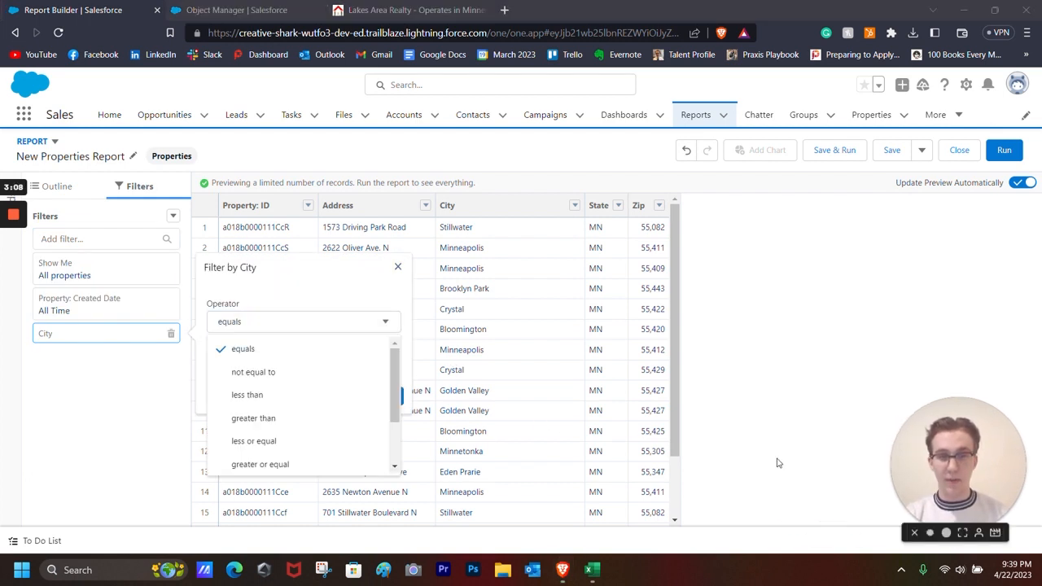
{"action": "scroll", "scroll_direction": "down", "scroll_amount": 3}
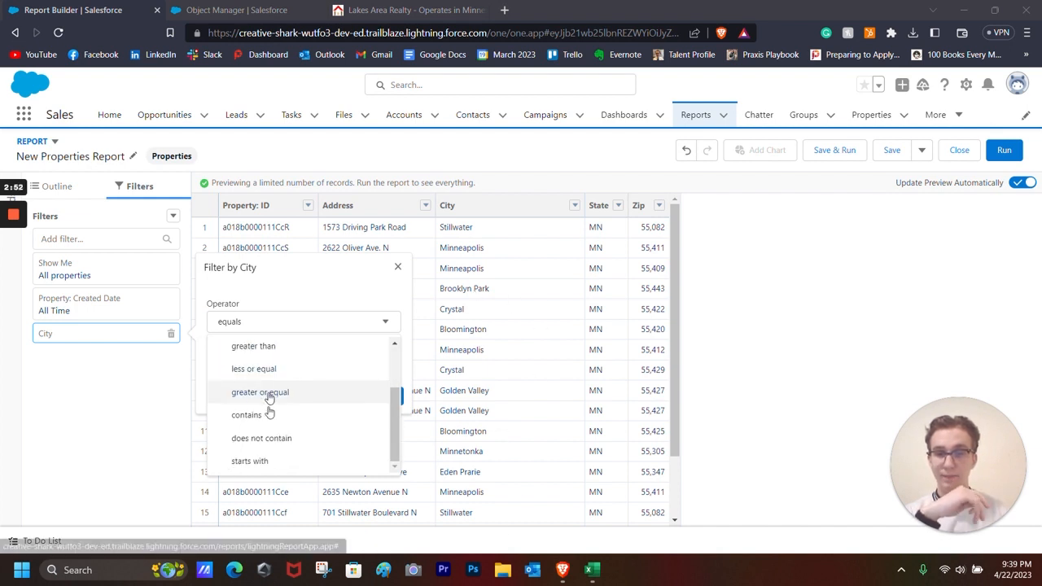
{"action": "left_click", "coordinate": [230, 321]}
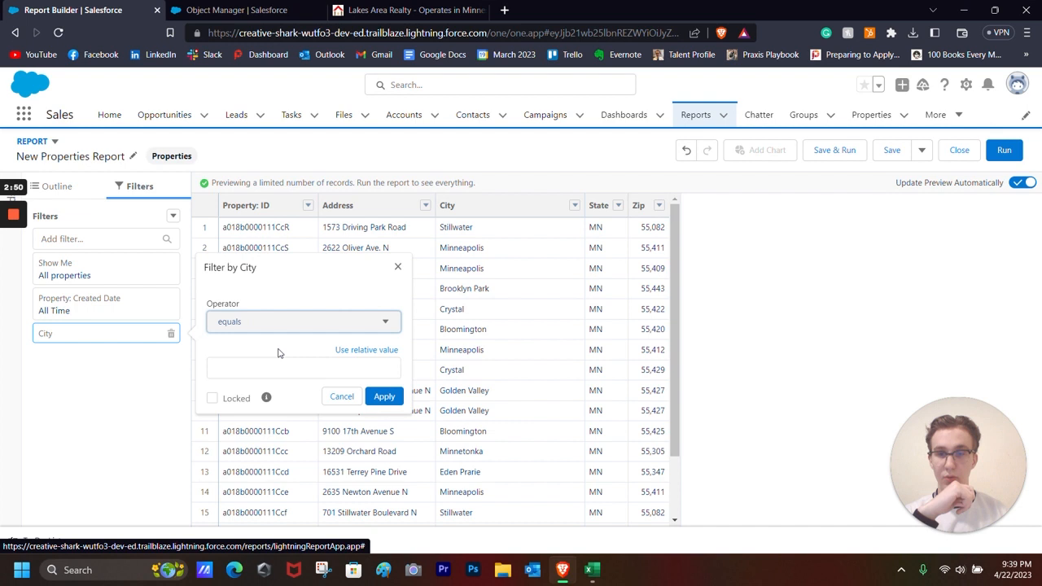
{"action": "left_click", "coordinate": [303, 368]}
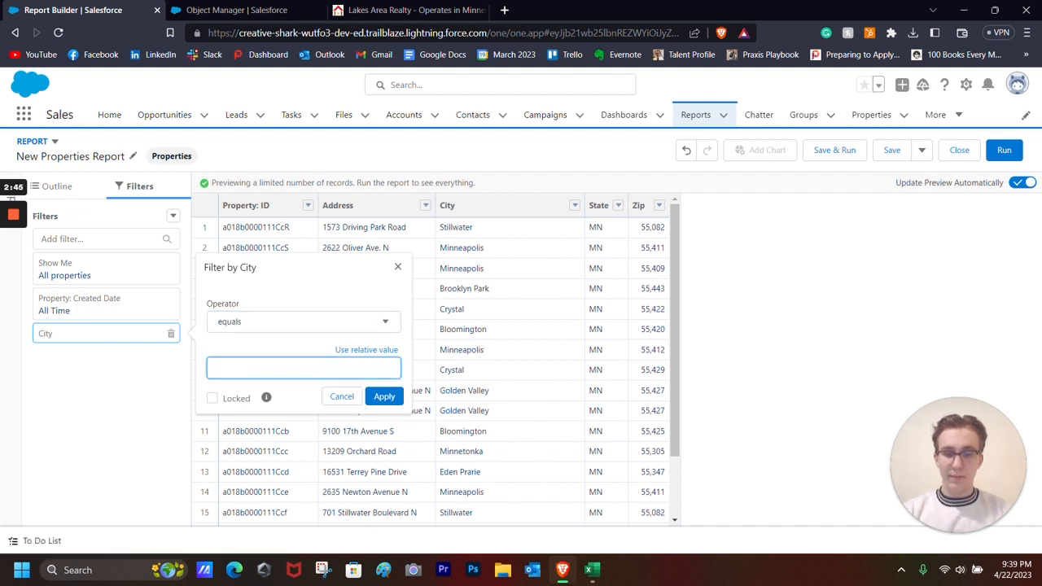
{"action": "type", "text": "Minneapolis"}
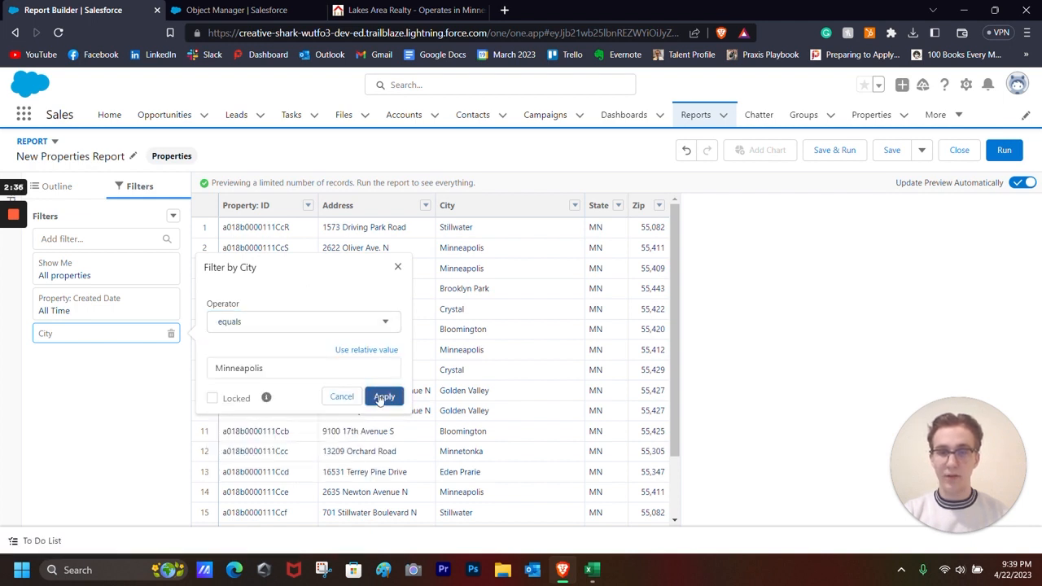
{"action": "left_click", "coordinate": [384, 397]}
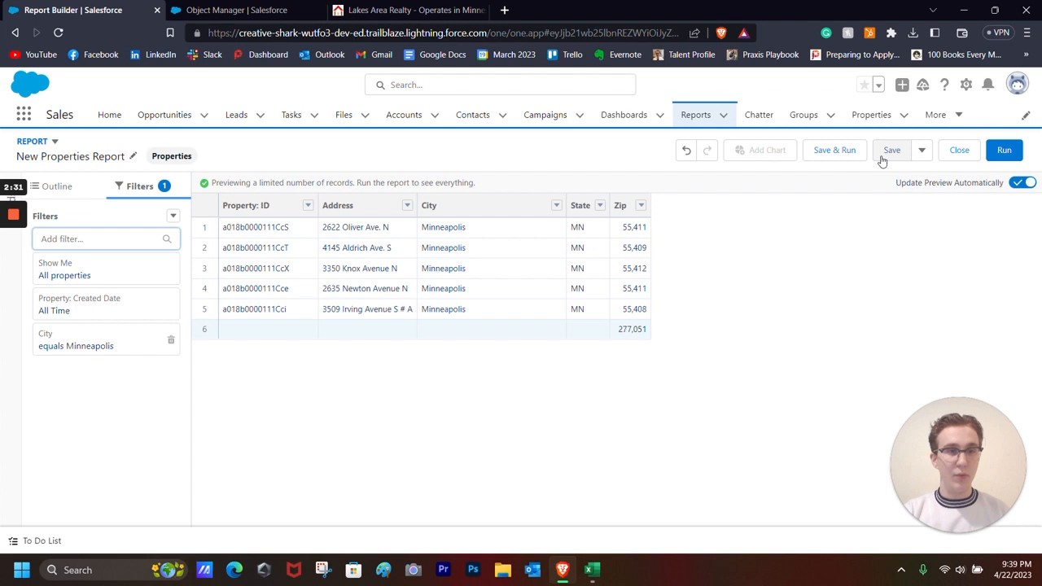
Step: Save the report as 'Open Properties in Minneapolis April 23' in Private Reports and run it
{"action": "left_click", "coordinate": [891, 150]}
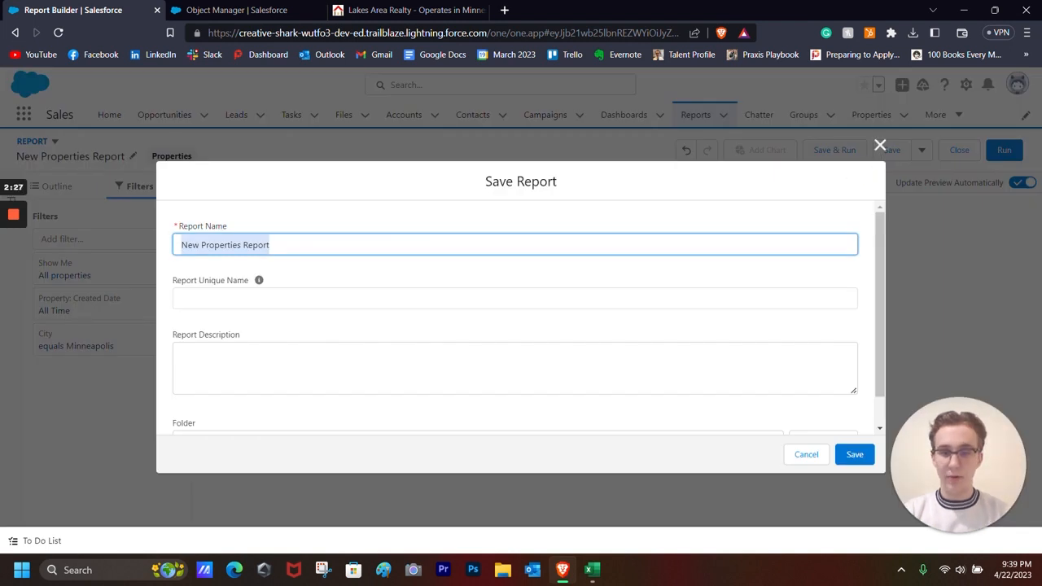
{"action": "type", "text": "Open Prope"}
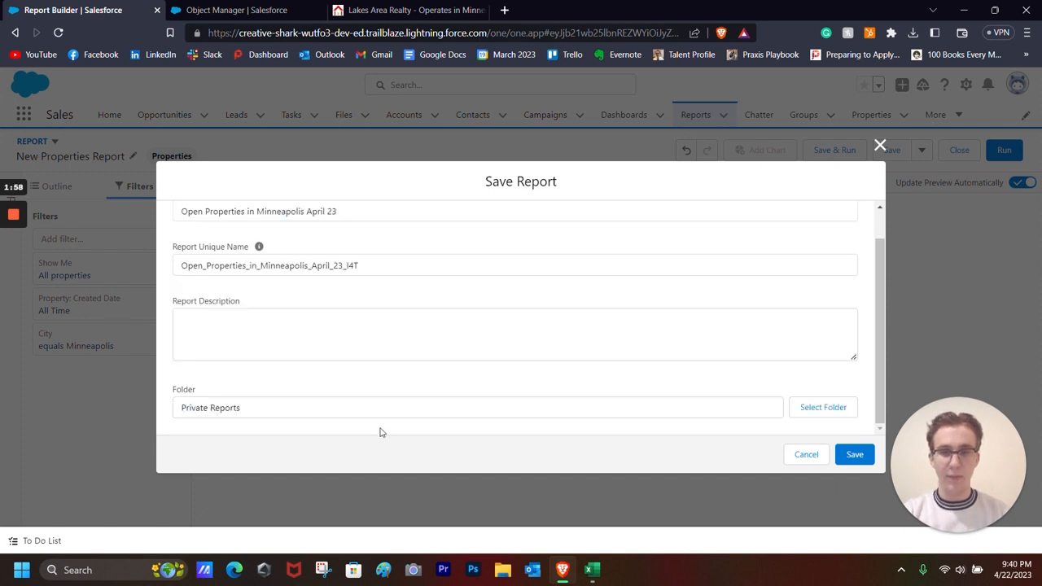
{"action": "mouse_move", "coordinate": [646, 422]}
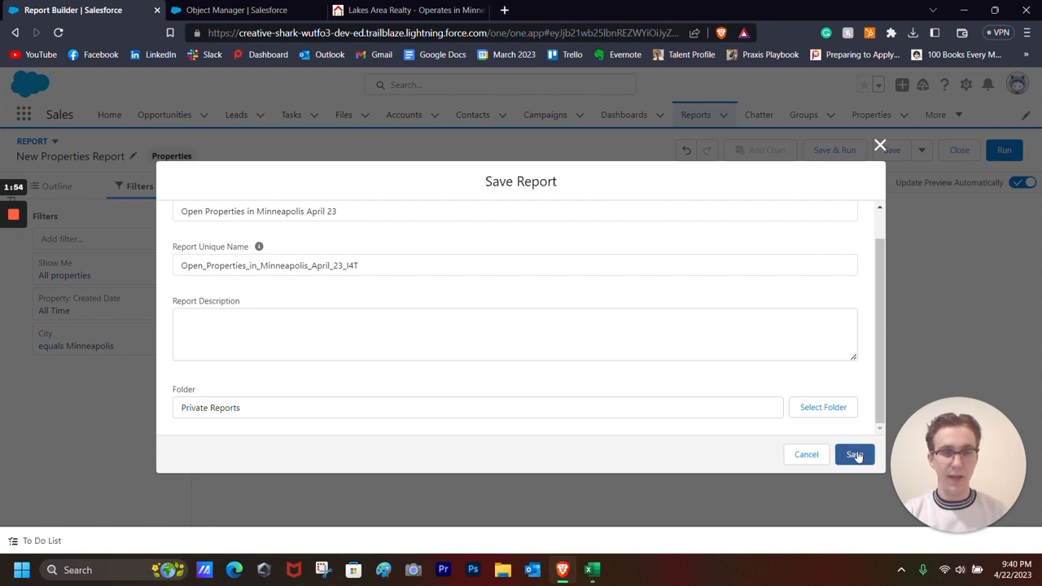
{"action": "left_click", "coordinate": [854, 454]}
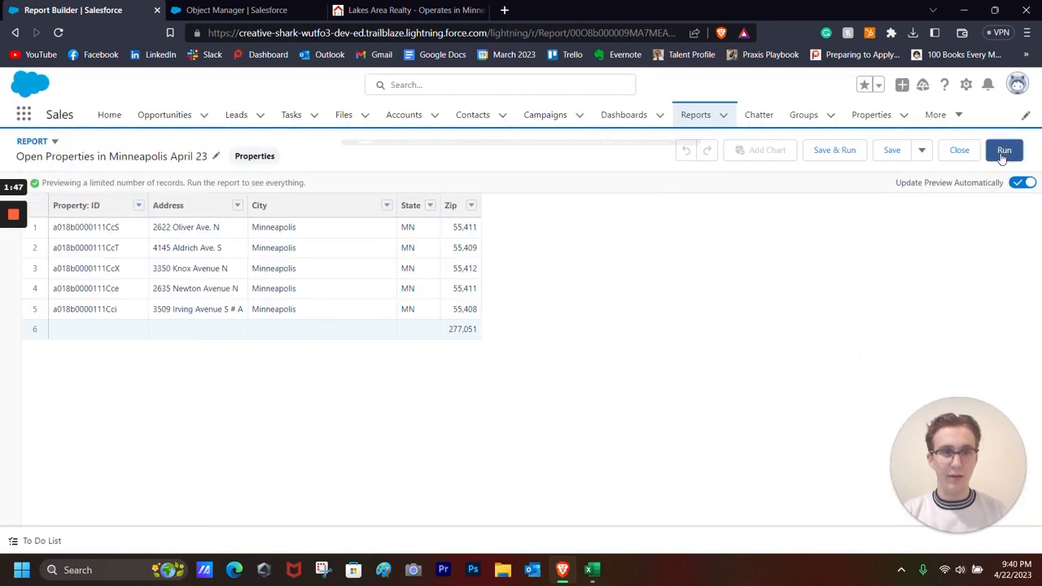
{"action": "left_click", "coordinate": [1004, 150]}
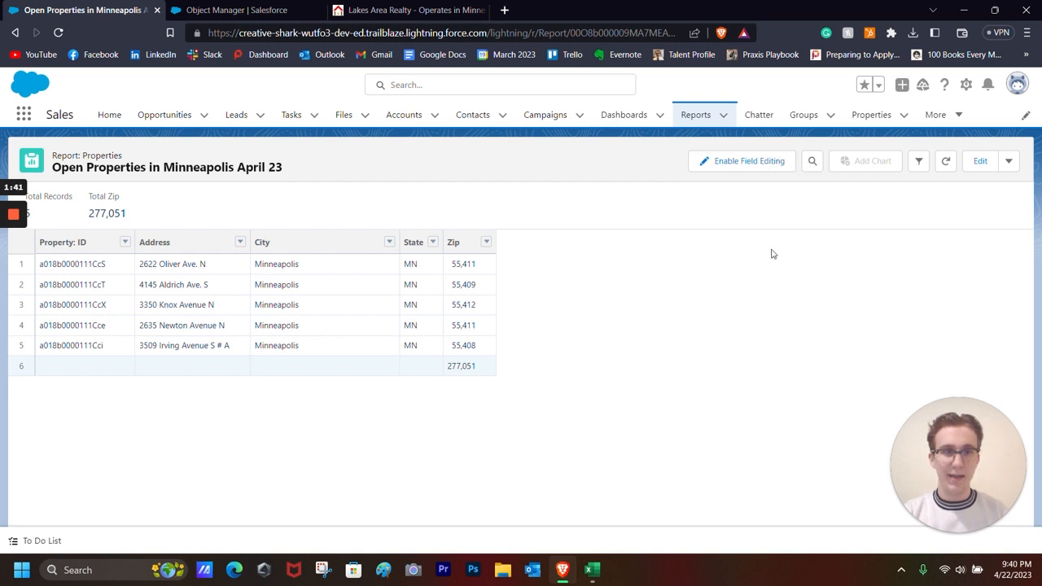
{"action": "mouse_move", "coordinate": [553, 269]}
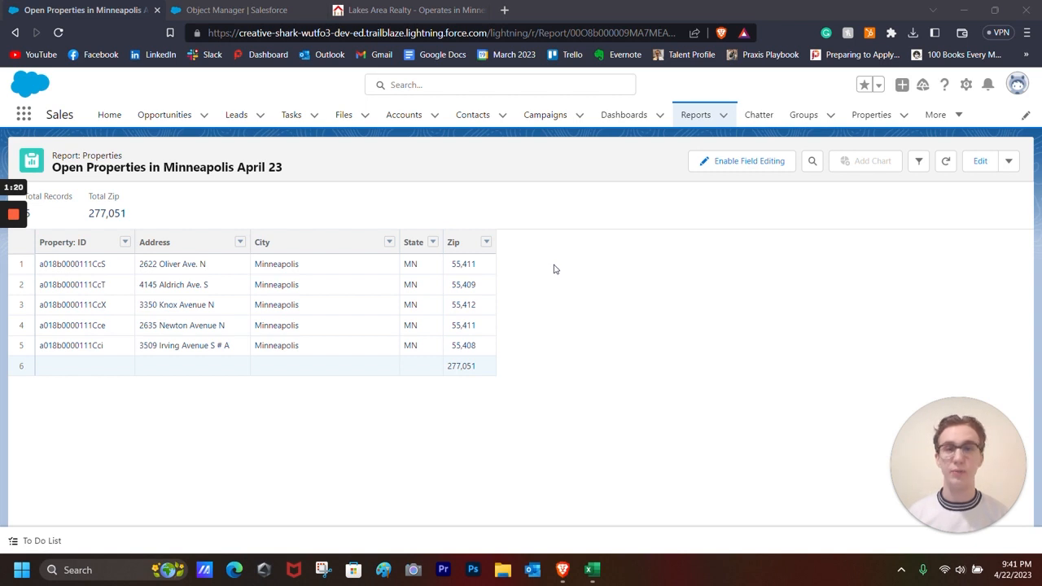
{"action": "mouse_move", "coordinate": [590, 240]}
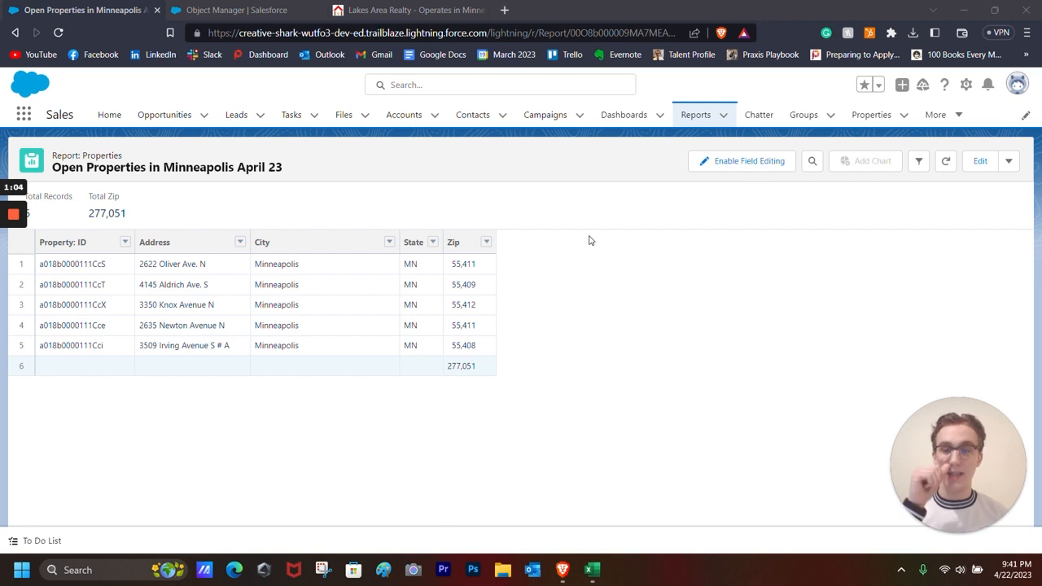
{"action": "mouse_move", "coordinate": [604, 330]}
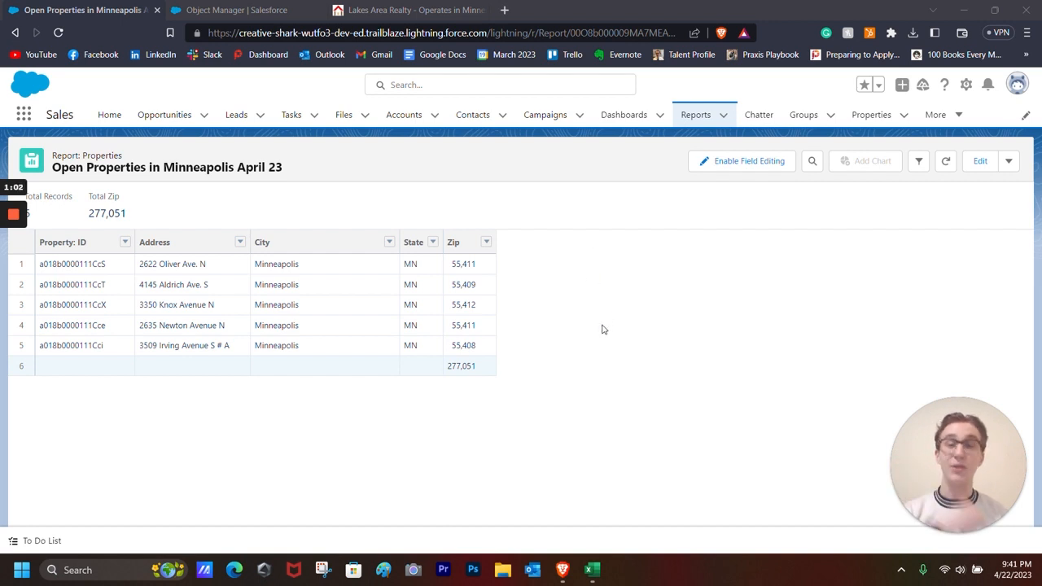